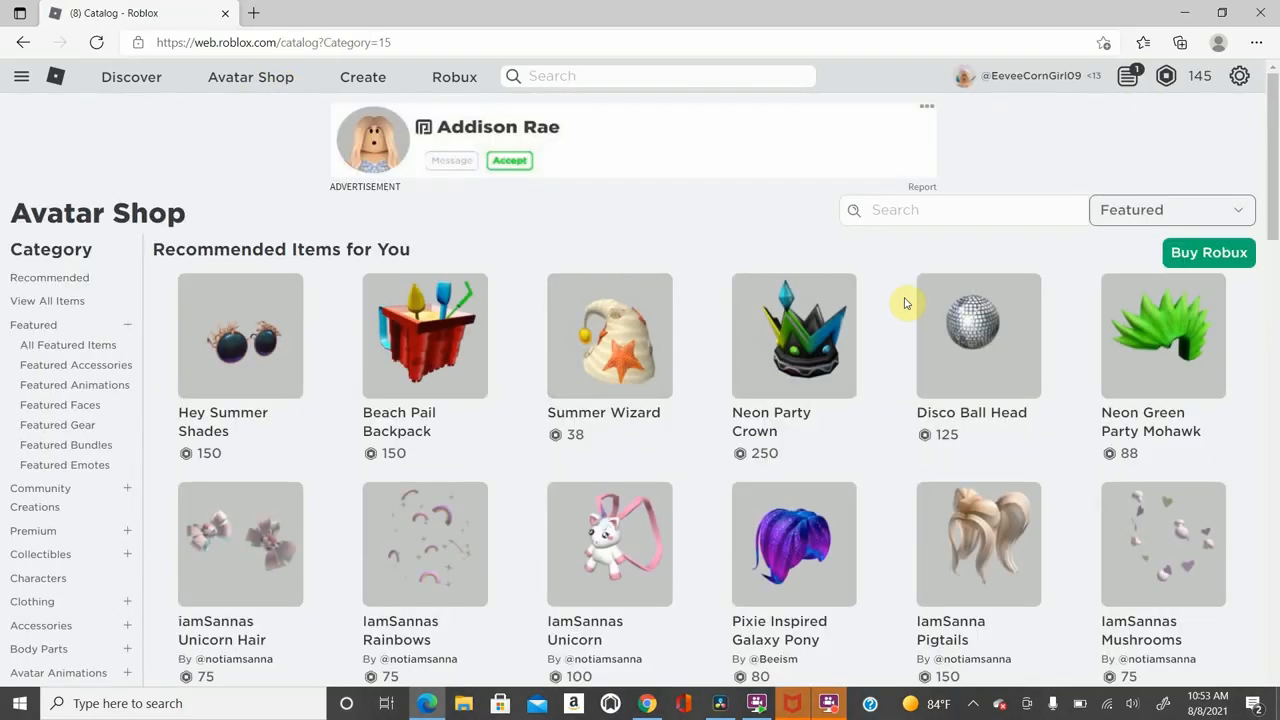
{"action": "mouse_move", "coordinate": [904, 238]}
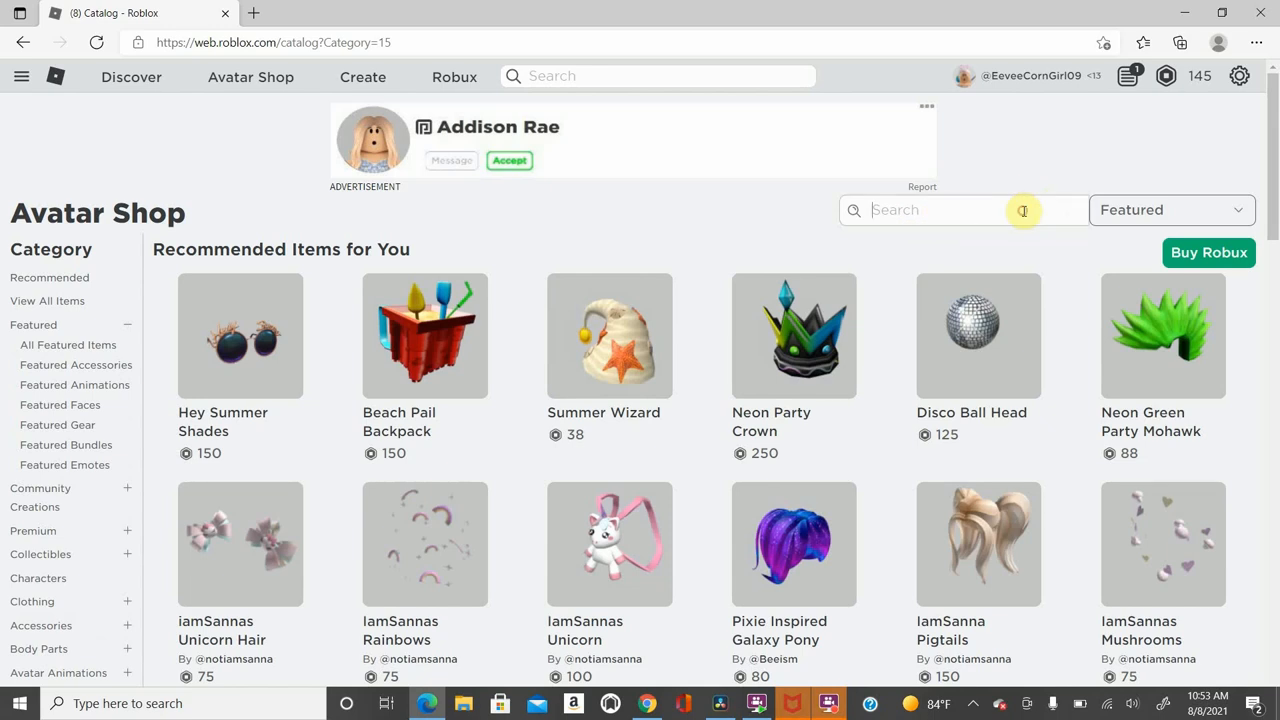
- Search the Avatar Shop for 'Shirt' and filter the results to Price: Free
{"action": "type", "text": "Shirt"}
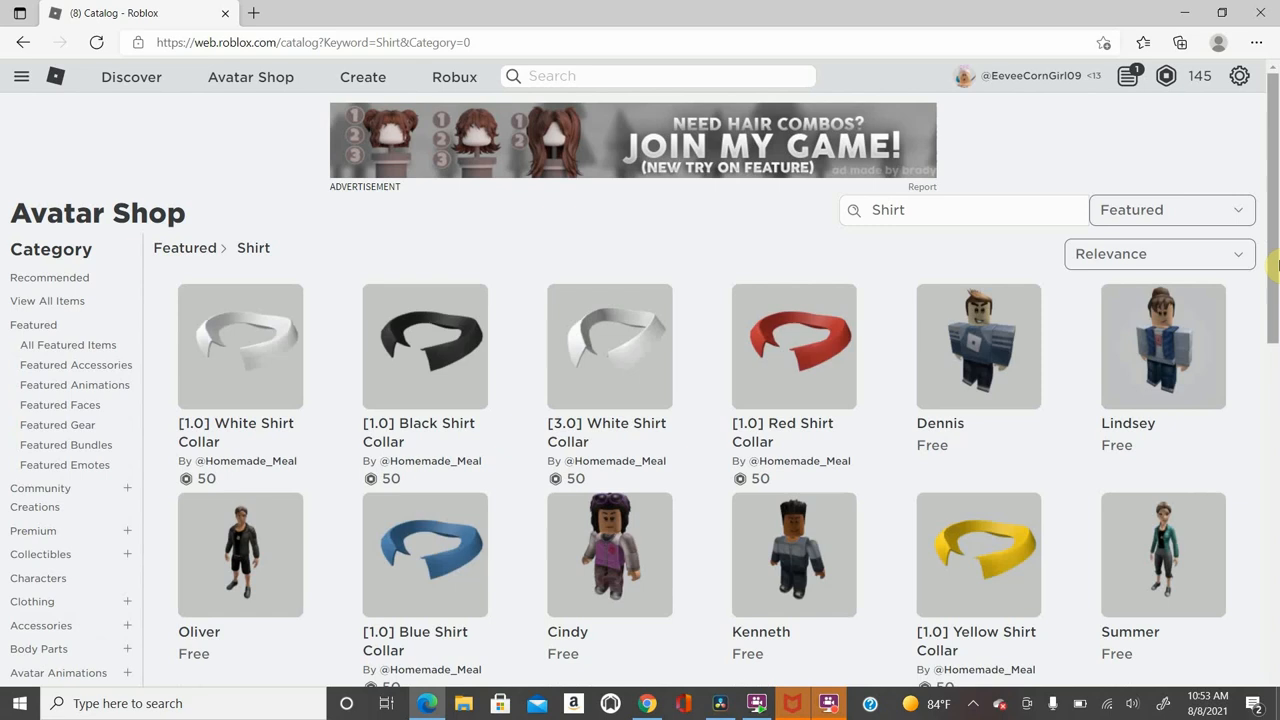
{"action": "scroll", "scroll_direction": "down", "scroll_amount": 3}
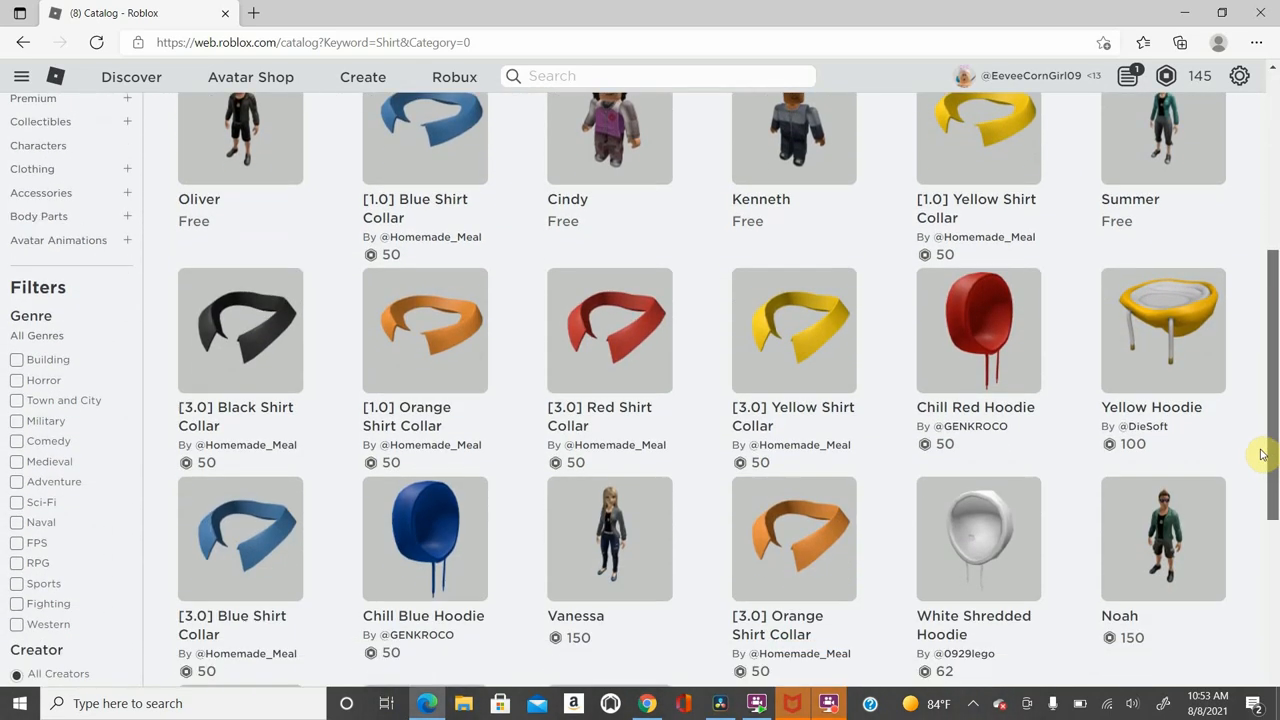
{"action": "scroll", "scroll_direction": "down", "scroll_amount": 3}
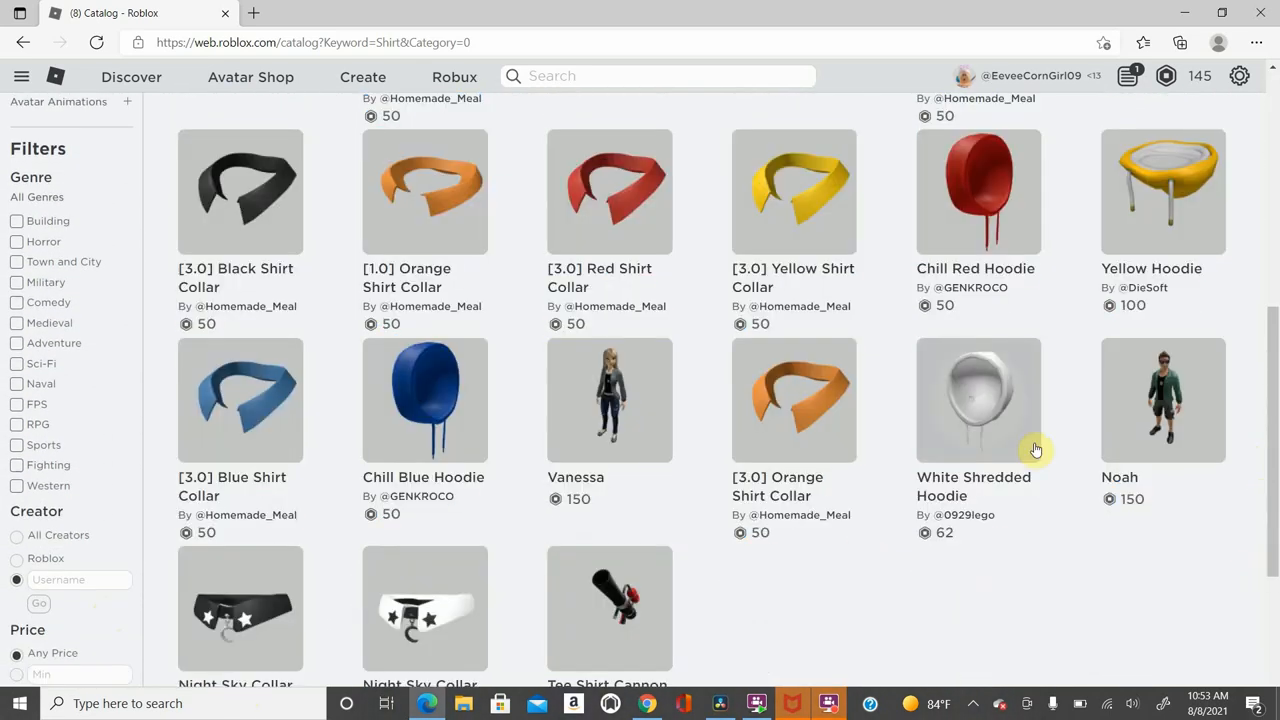
{"action": "scroll", "scroll_direction": "down", "scroll_amount": 3}
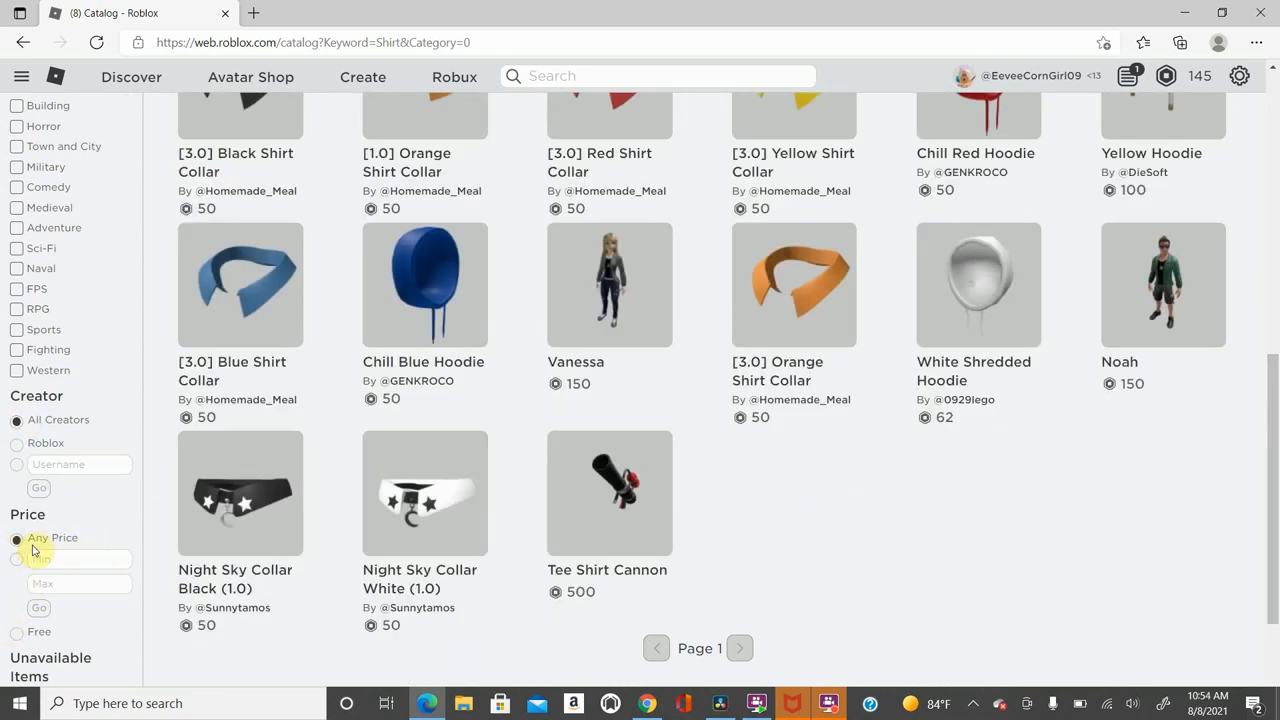
{"action": "left_click", "coordinate": [16, 632]}
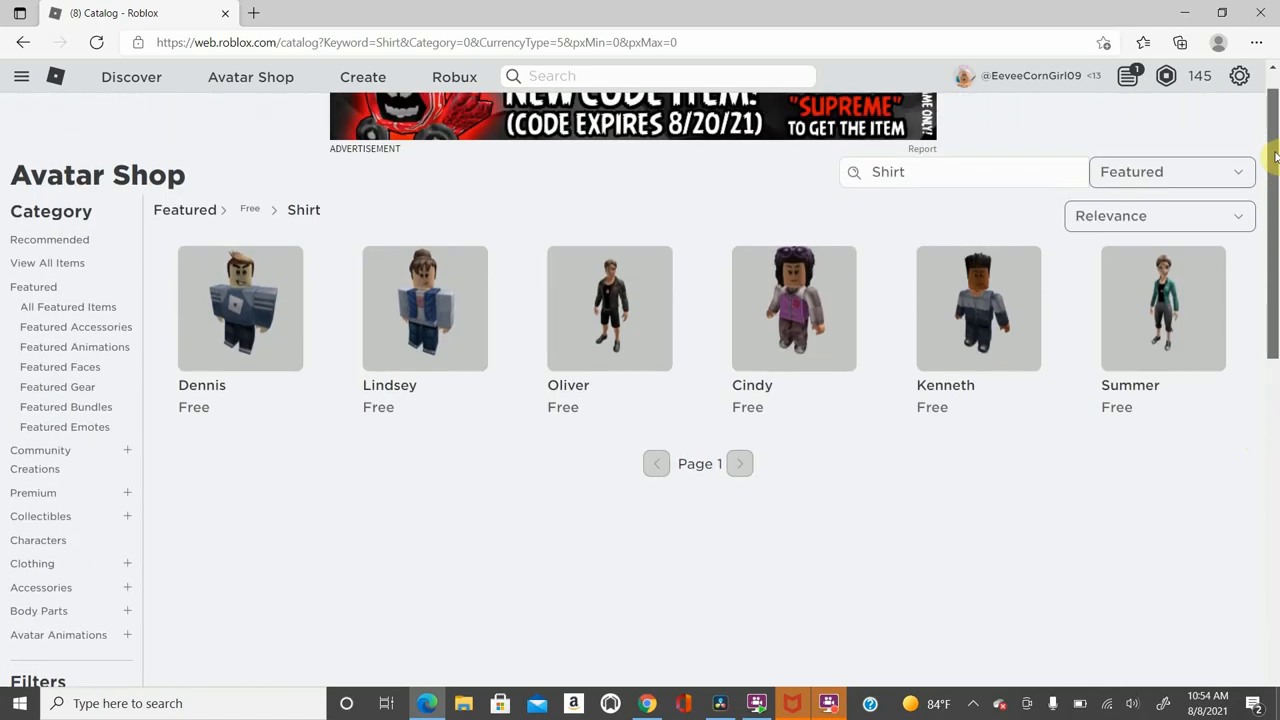
{"action": "mouse_move", "coordinate": [322, 368]}
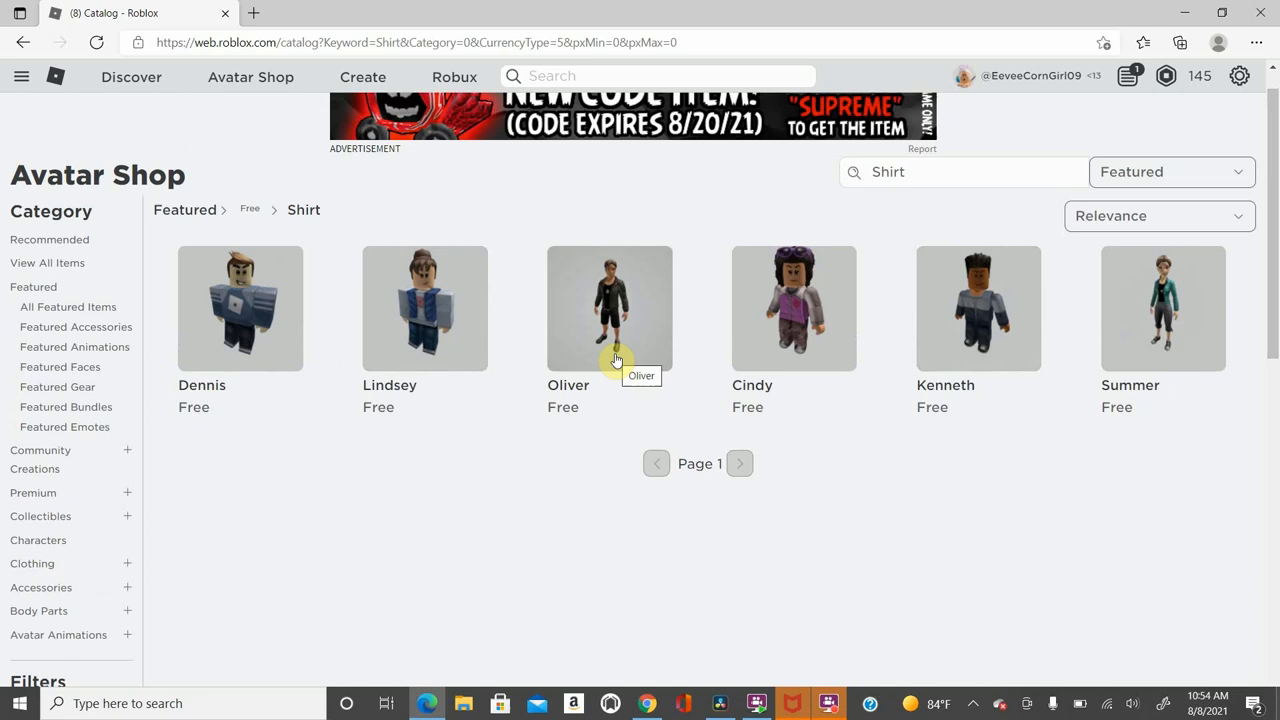
{"action": "mouse_move", "coordinate": [516, 336]}
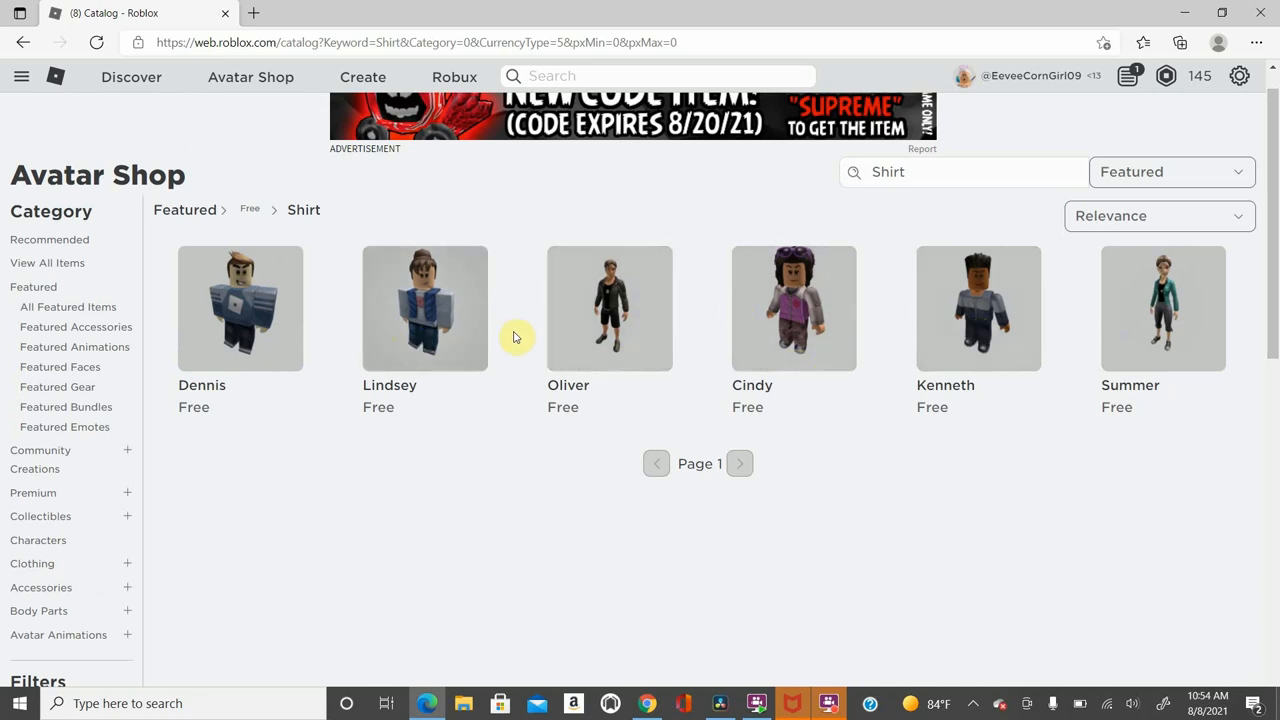
- Open the free Summer bundle and scroll to its Included Items body parts and hair
{"action": "left_click", "coordinate": [1164, 308]}
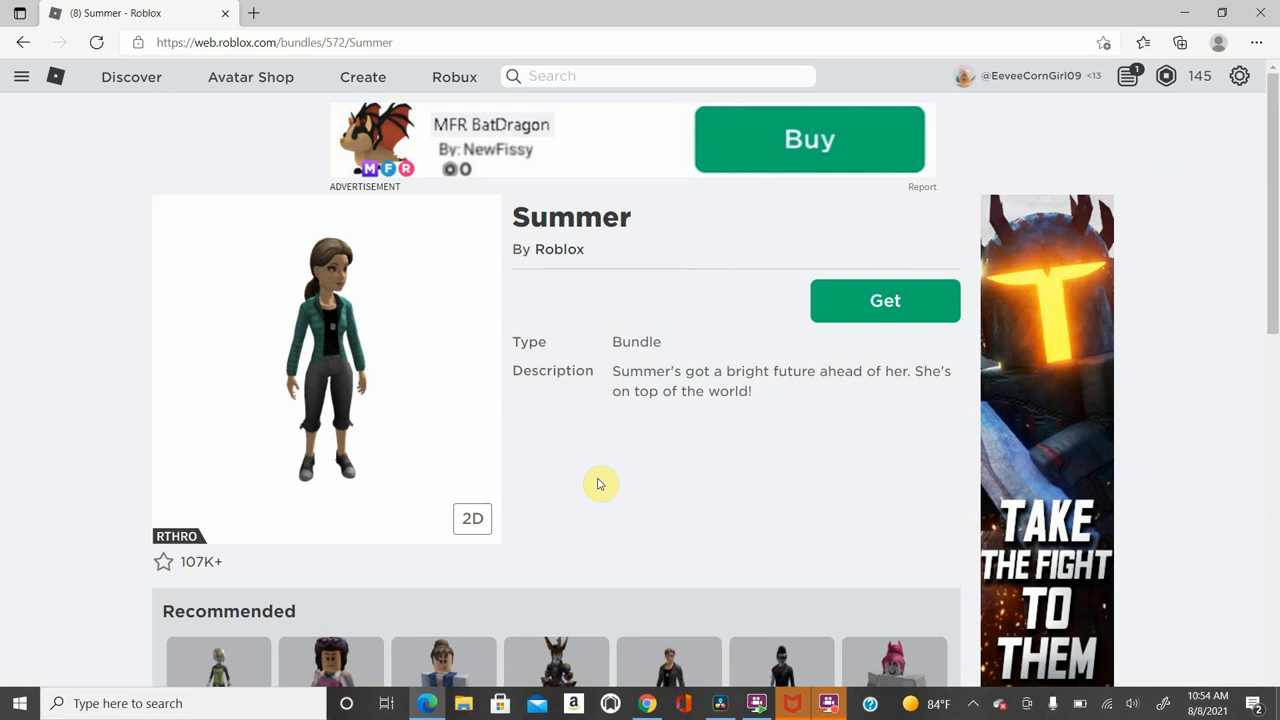
{"action": "scroll", "scroll_direction": "down", "scroll_amount": 3}
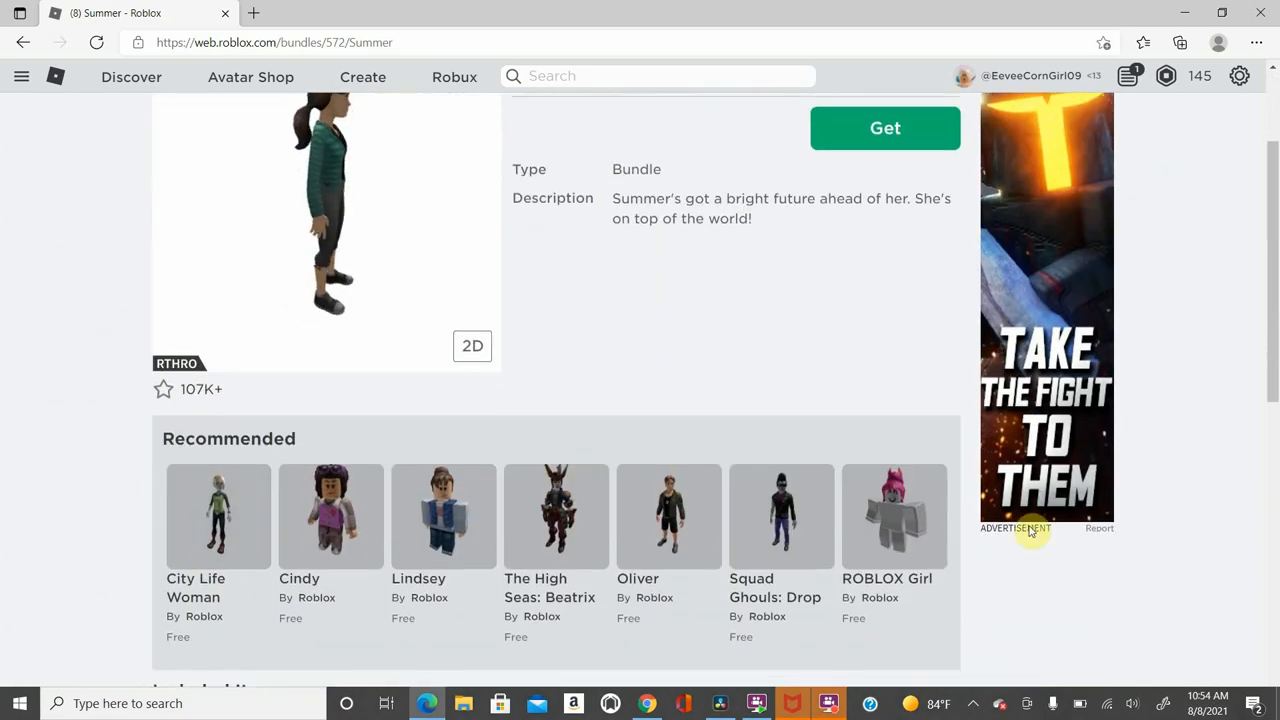
{"action": "scroll", "scroll_direction": "down", "scroll_amount": 3}
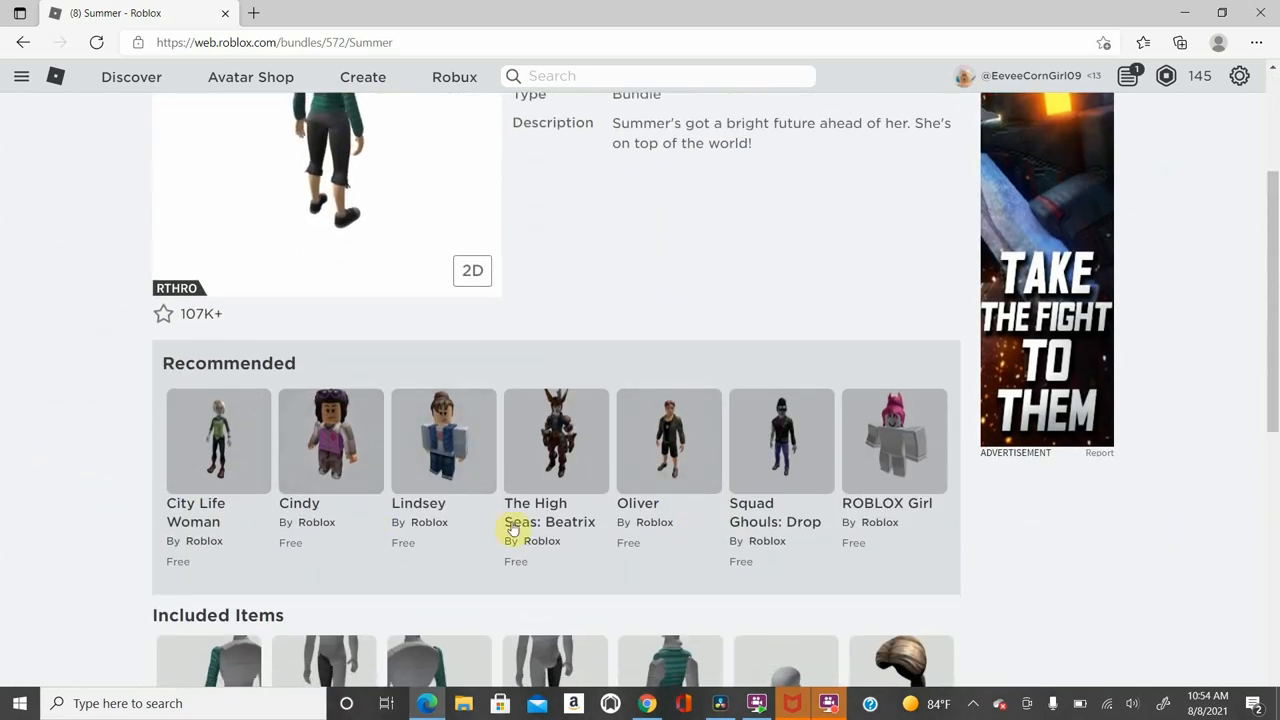
{"action": "scroll", "scroll_direction": "down", "scroll_amount": 3}
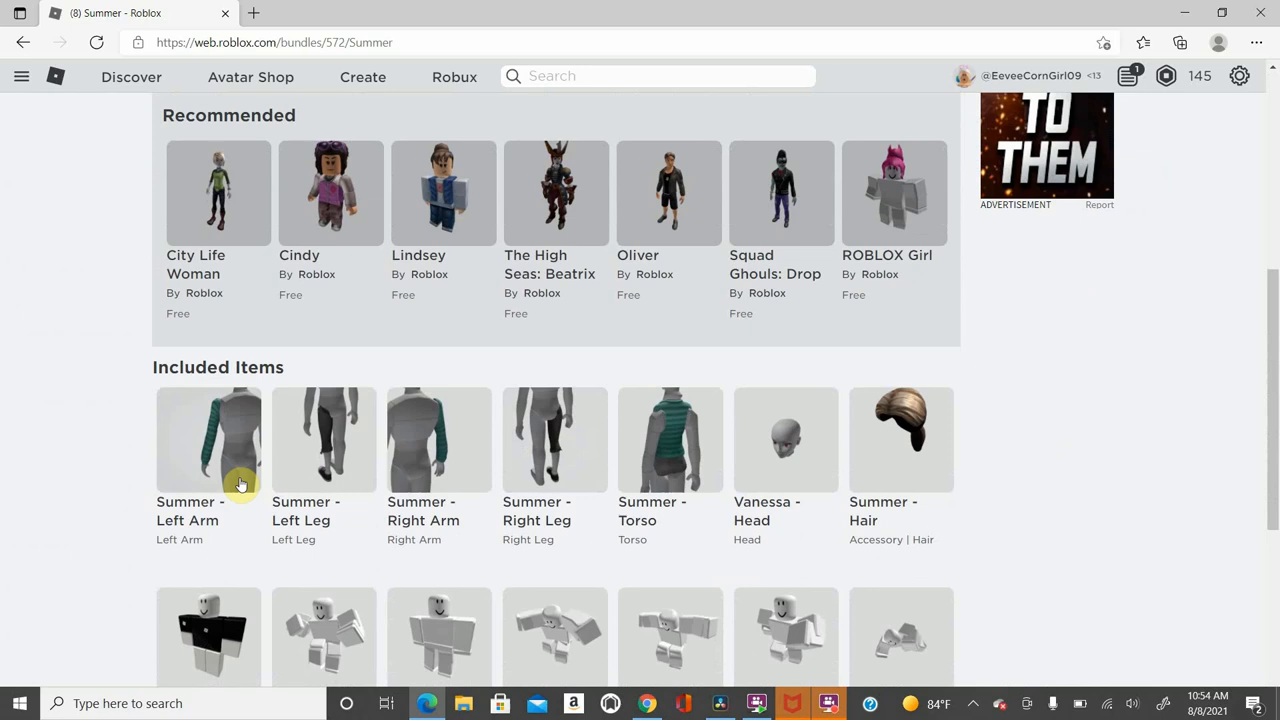
{"action": "mouse_move", "coordinate": [350, 500]}
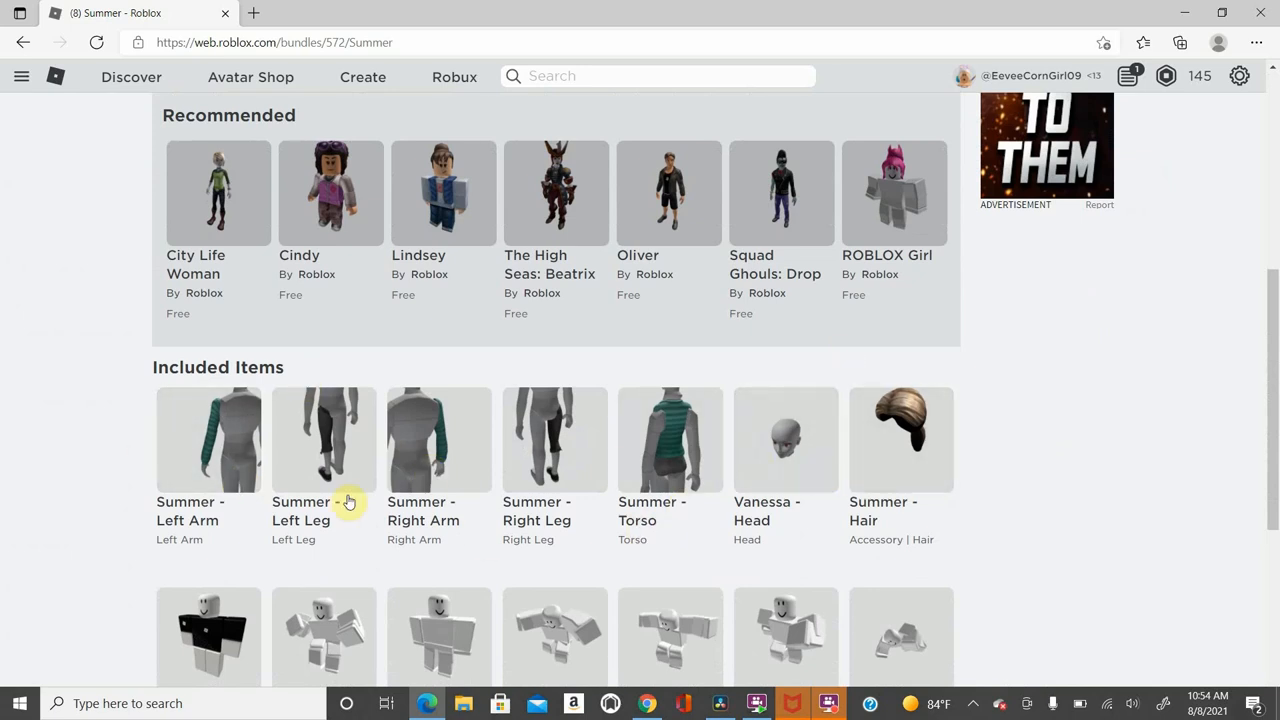
{"action": "scroll", "scroll_direction": "down", "scroll_amount": 3}
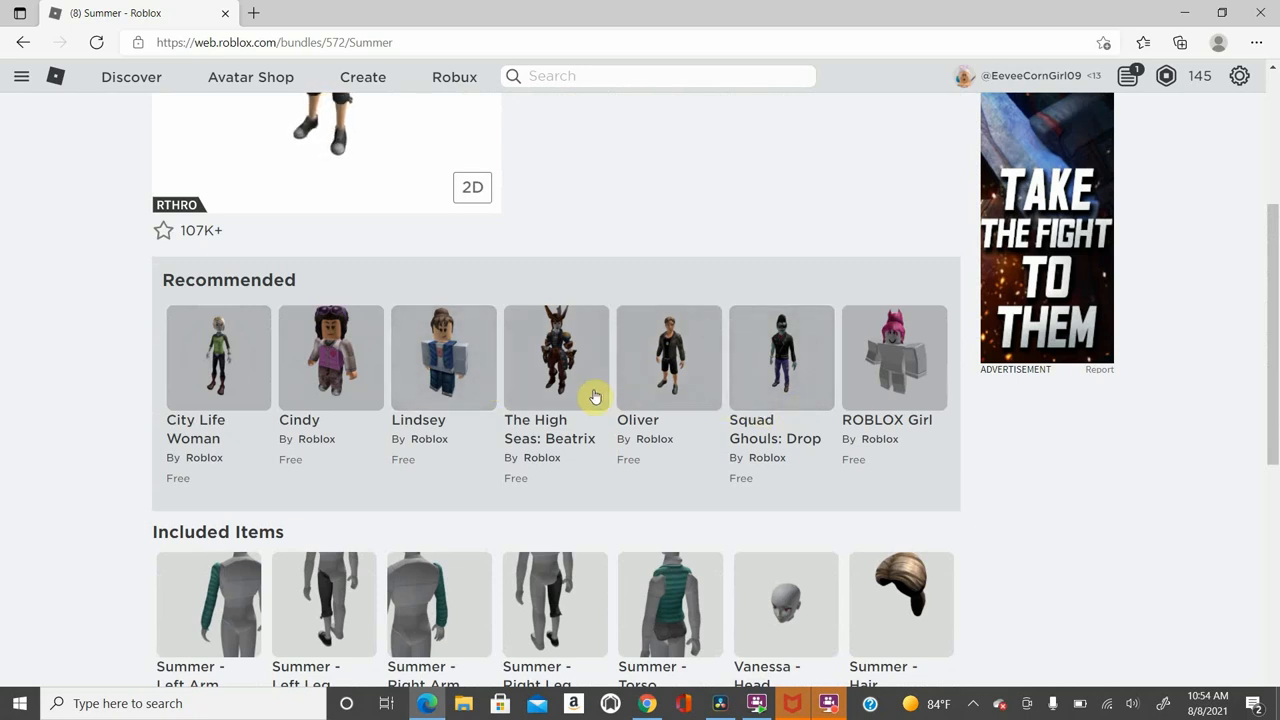
{"action": "mouse_move", "coordinate": [224, 384]}
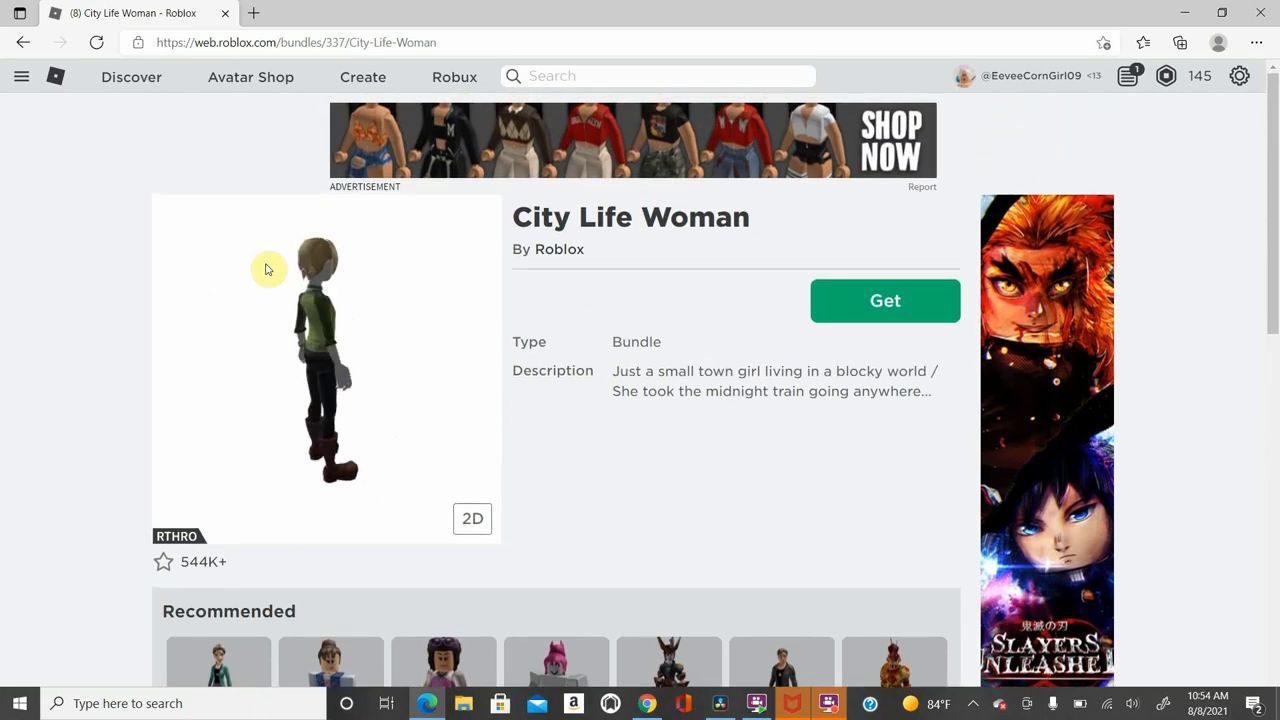
- Scroll down the City Life Woman bundle page to its recommended bundles and included items
{"action": "scroll", "scroll_direction": "down", "scroll_amount": 3}
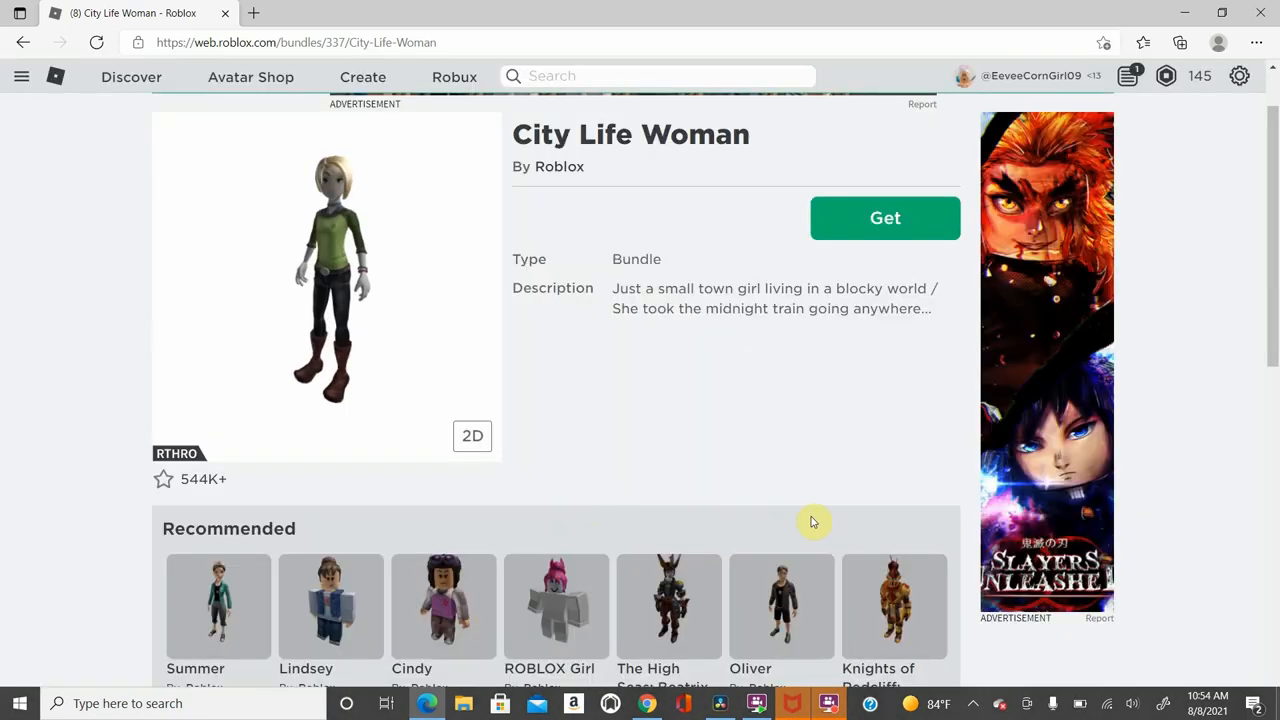
{"action": "scroll", "scroll_direction": "down", "scroll_amount": 3}
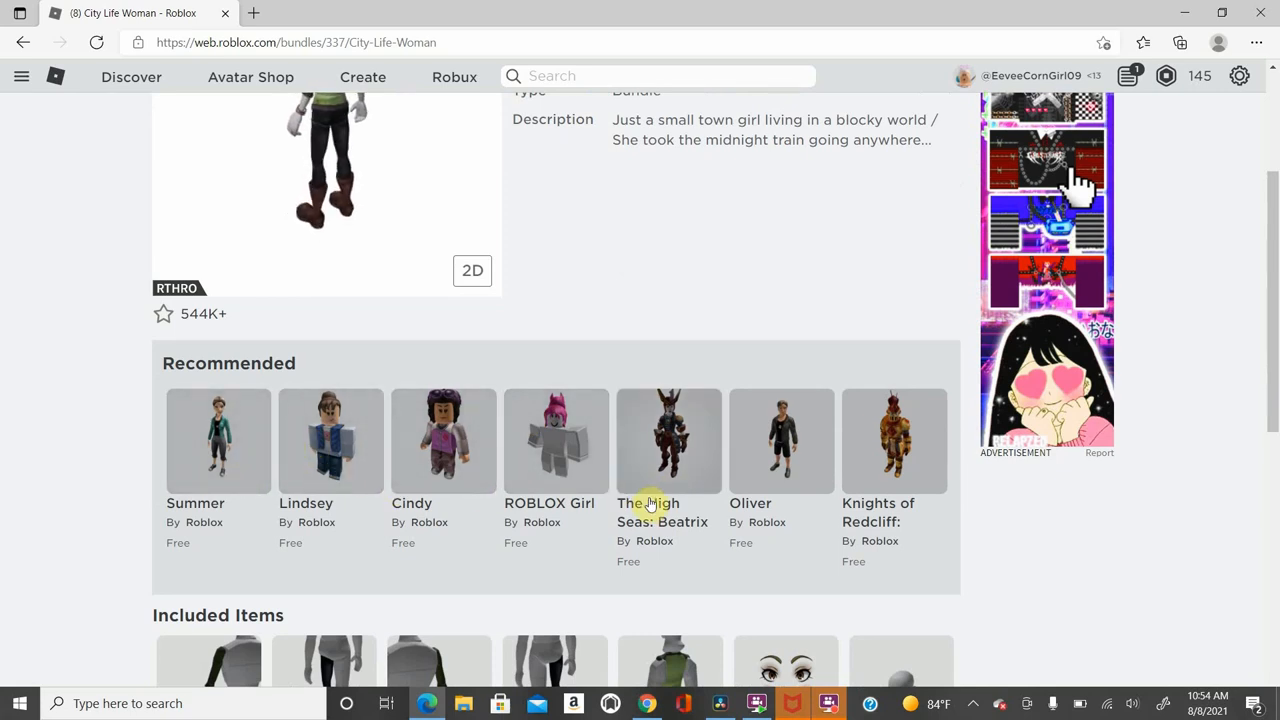
- Open The High Seas: Beatrix The Pirate Queen bundle, rotate its model and review its included parts
{"action": "left_click", "coordinate": [668, 440]}
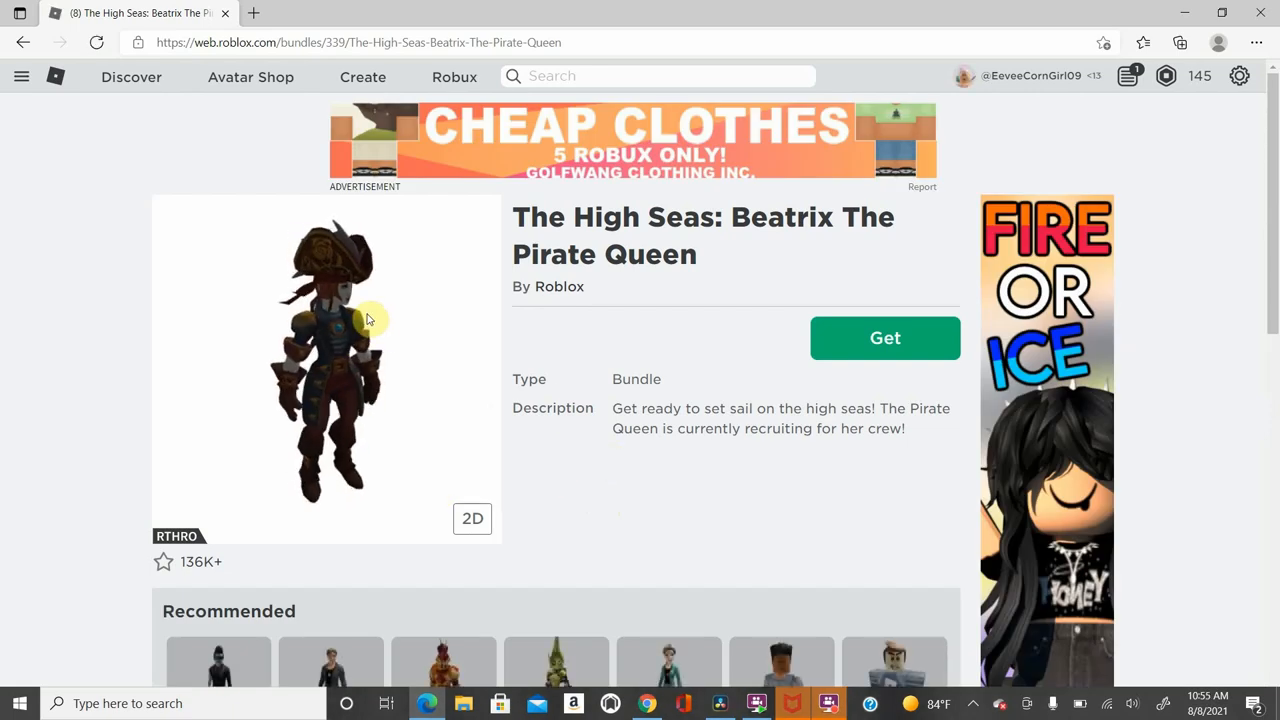
{"action": "left_click_drag", "start_coordinate": [370, 318], "coordinate": [380, 386]}
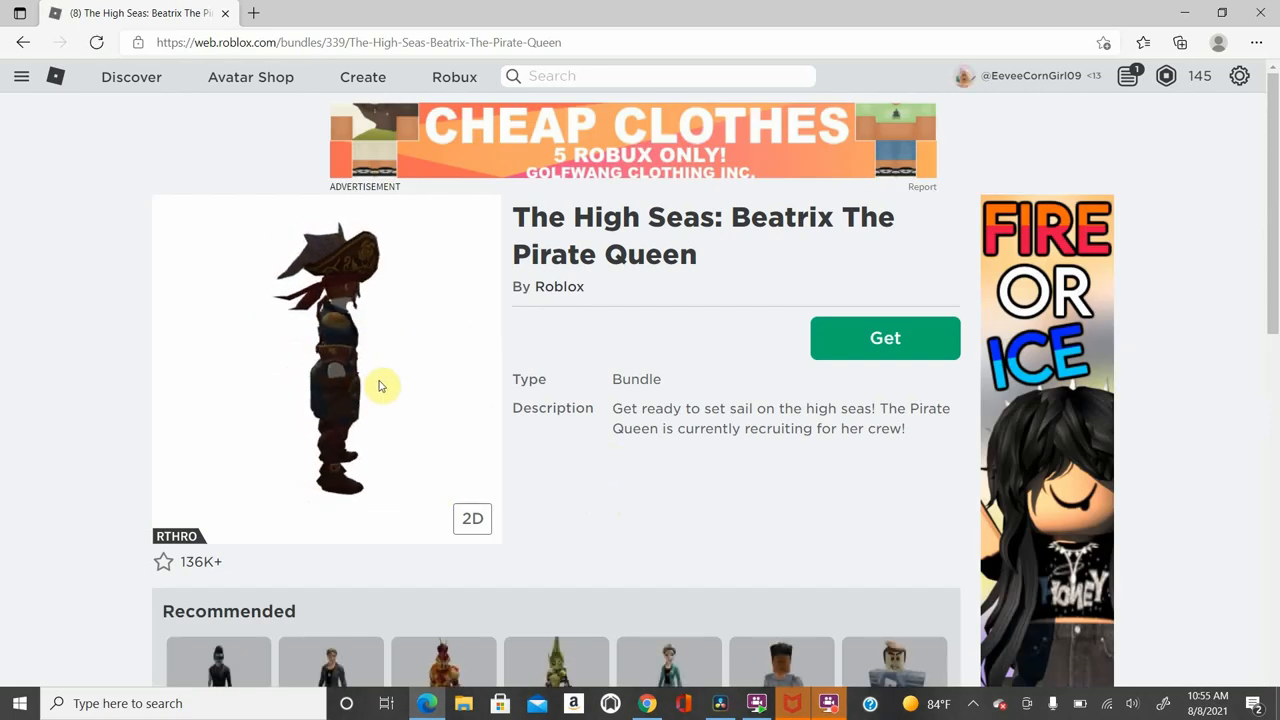
{"action": "scroll", "scroll_direction": "down", "scroll_amount": 3}
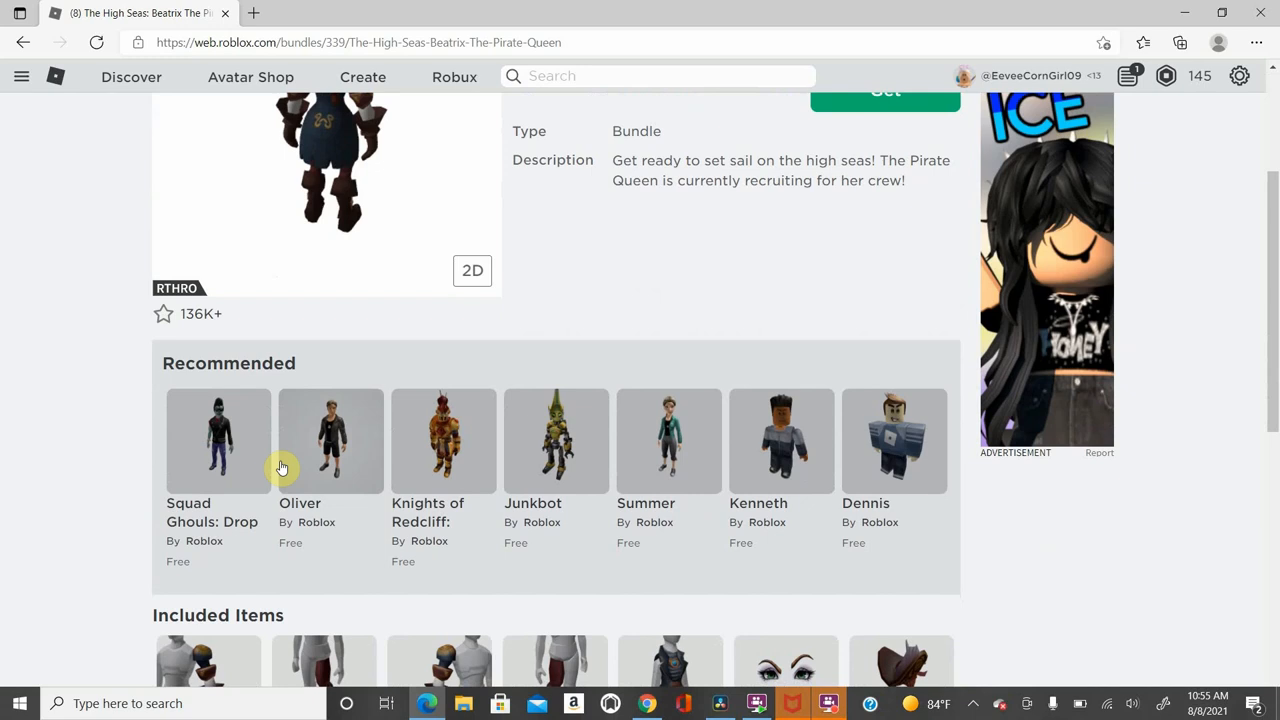
{"action": "scroll", "scroll_direction": "down", "scroll_amount": 3}
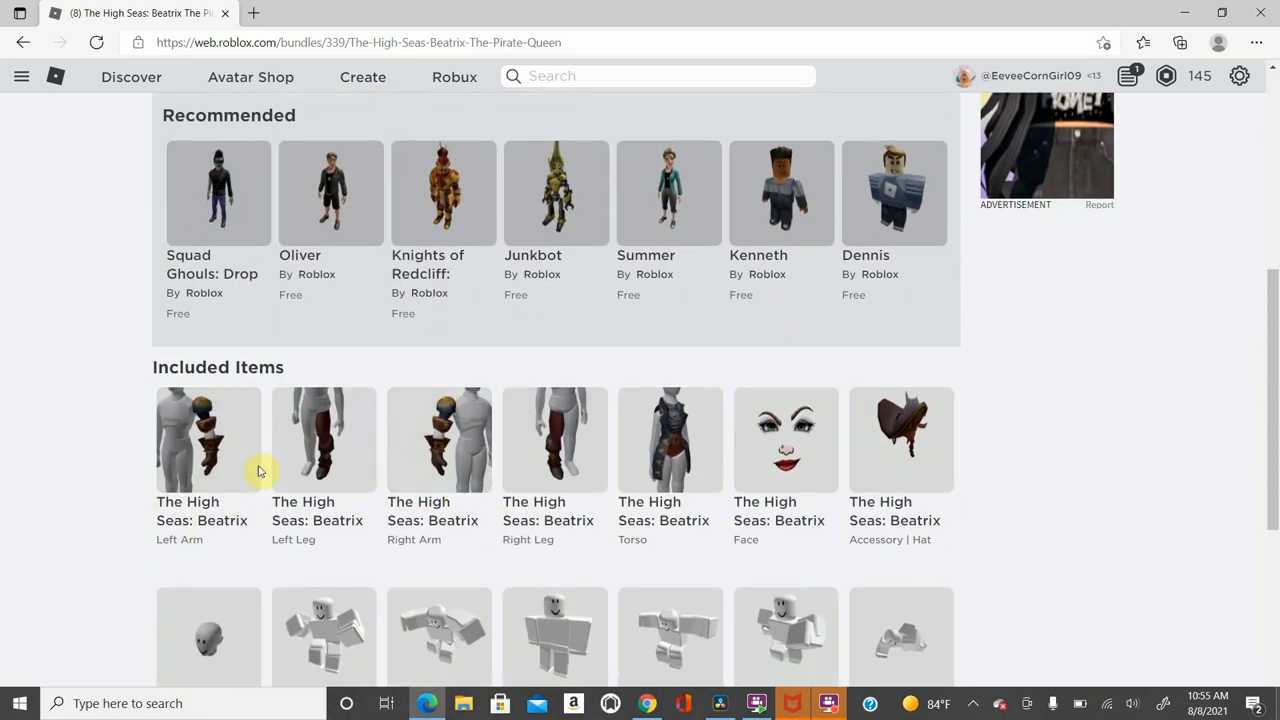
{"action": "mouse_move", "coordinate": [820, 424]}
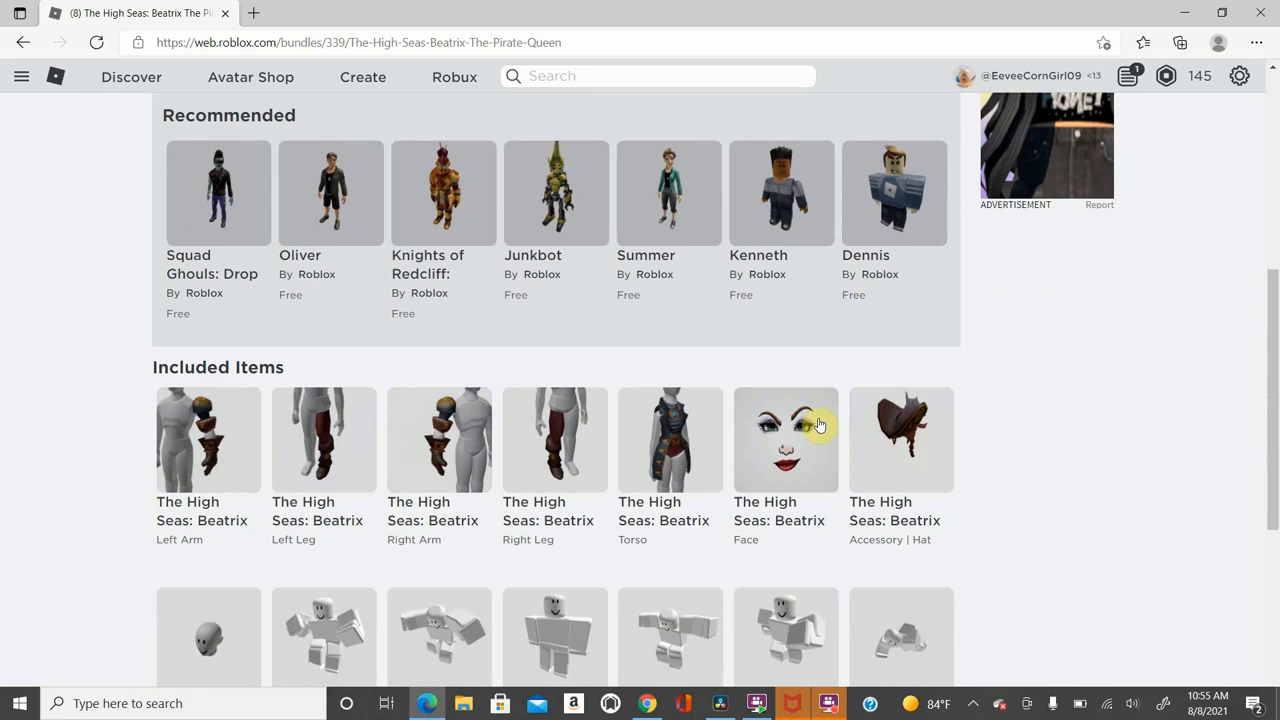
{"action": "mouse_move", "coordinate": [768, 432]}
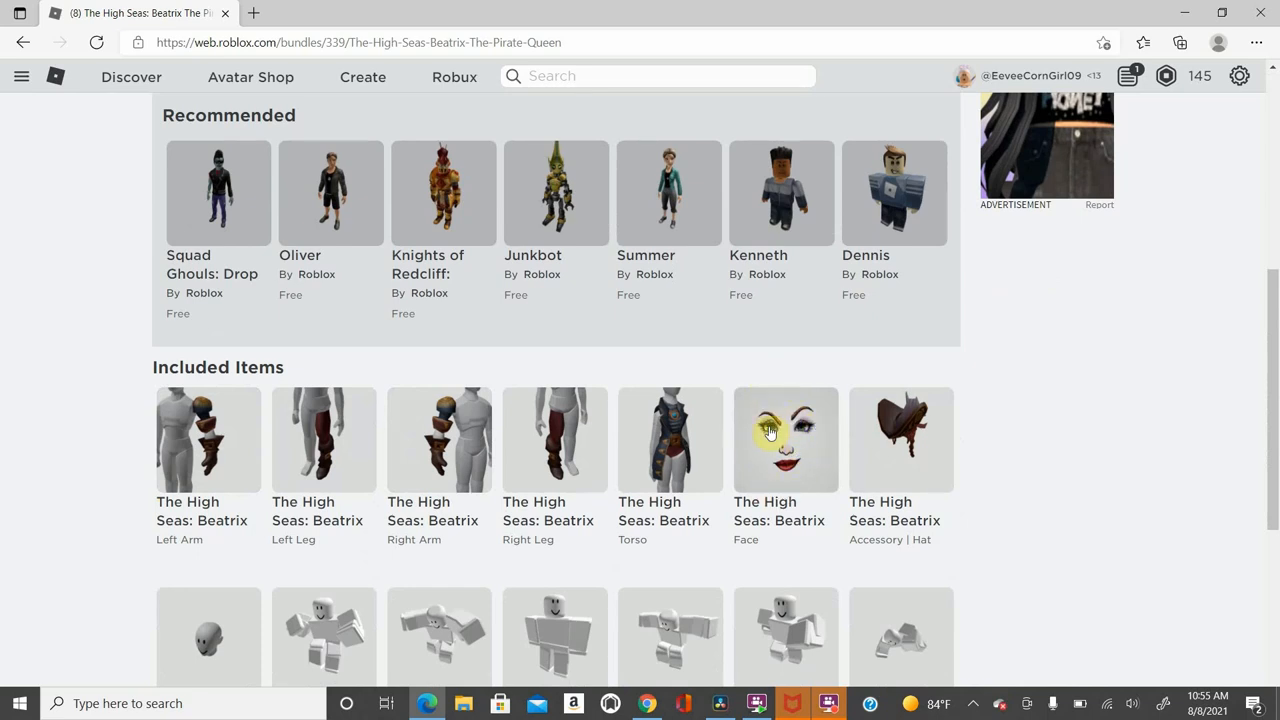
{"action": "mouse_move", "coordinate": [712, 418]}
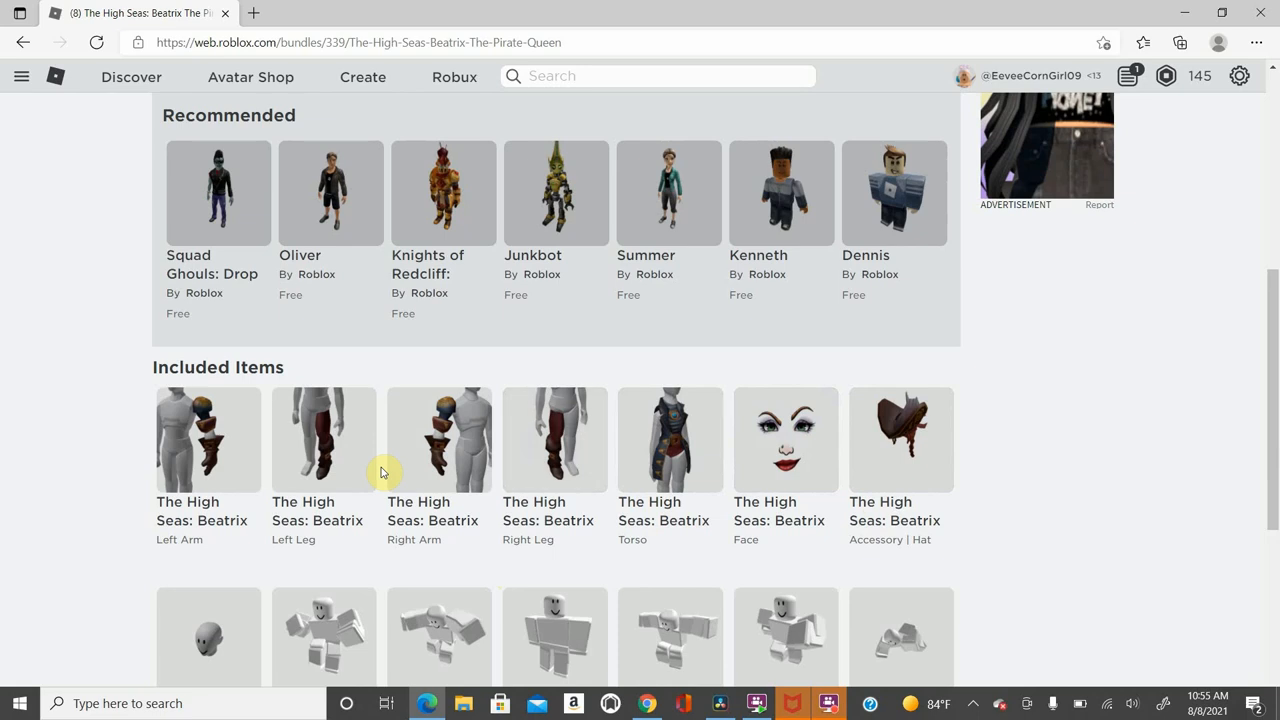
{"action": "scroll", "scroll_direction": "up", "scroll_amount": 3}
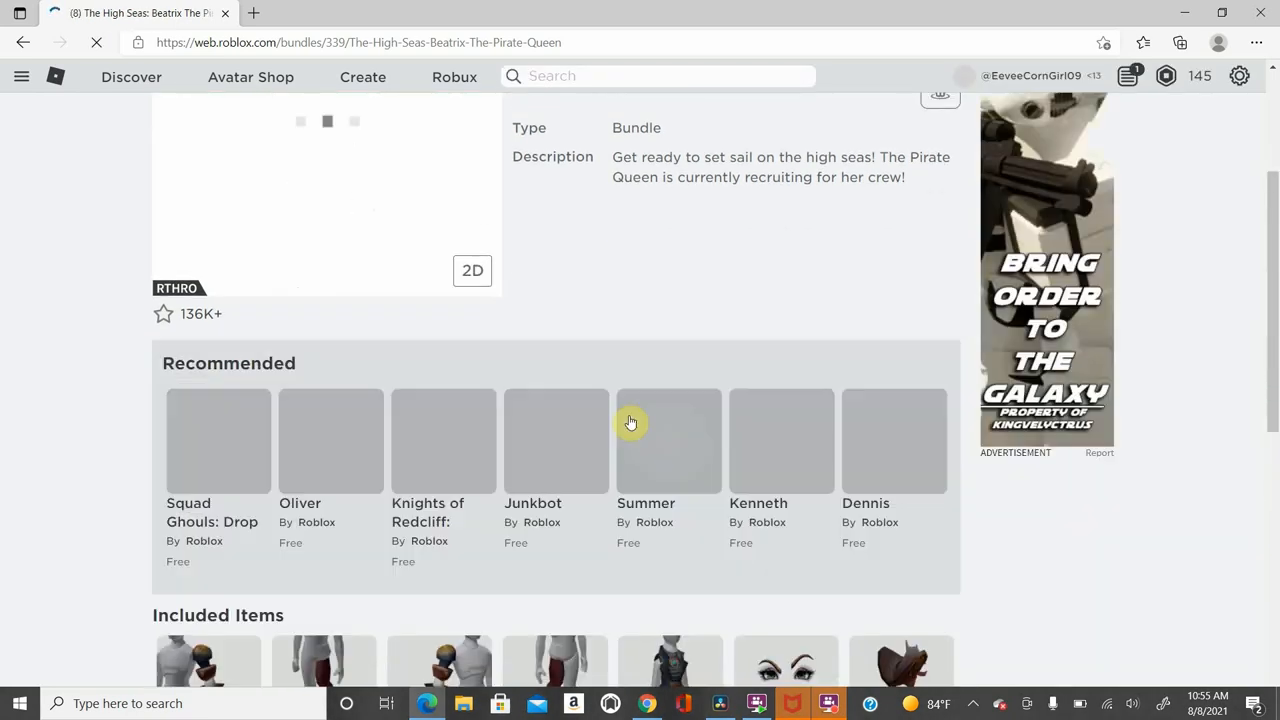
{"action": "mouse_move", "coordinate": [504, 454]}
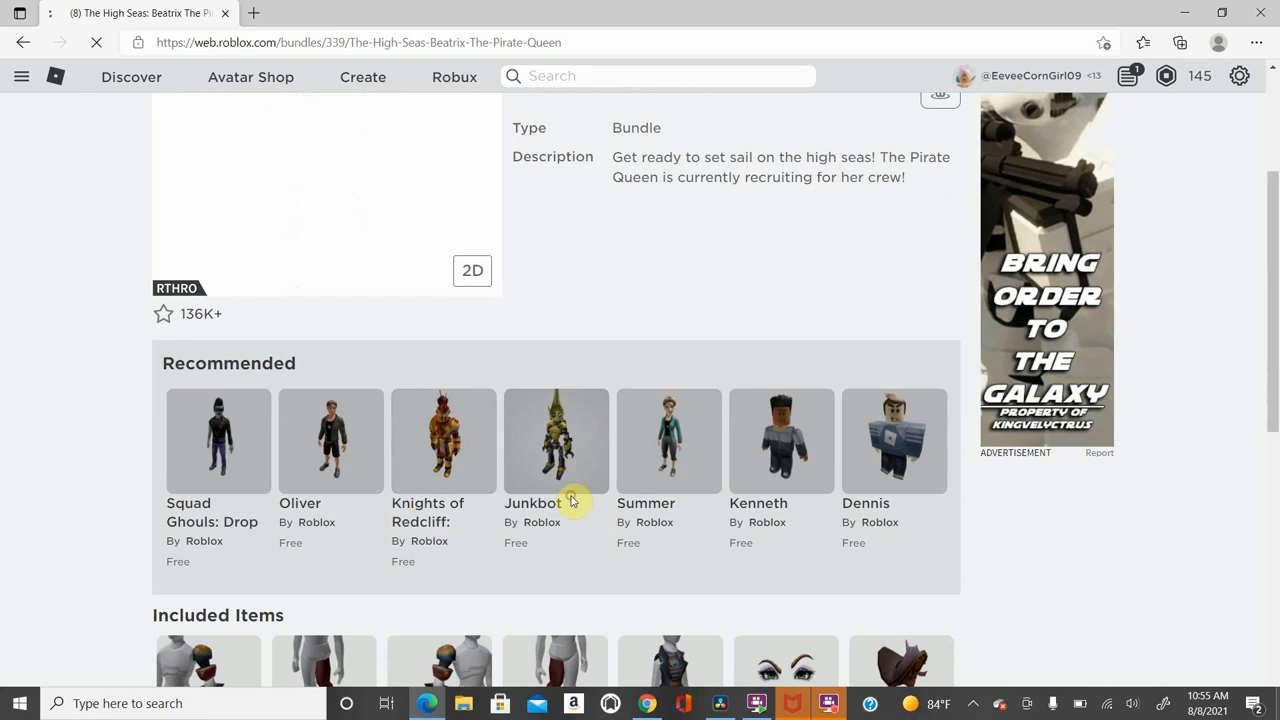
{"action": "left_click", "coordinate": [556, 440]}
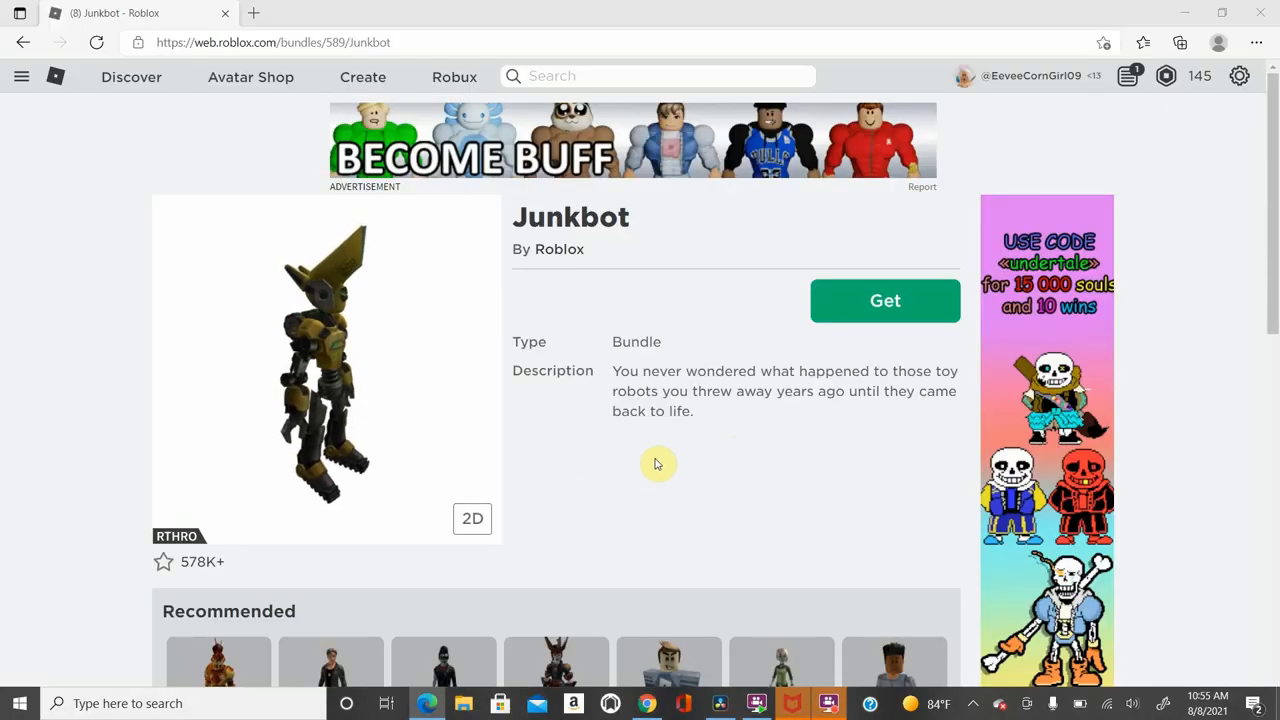
{"action": "scroll", "scroll_direction": "down", "scroll_amount": 3}
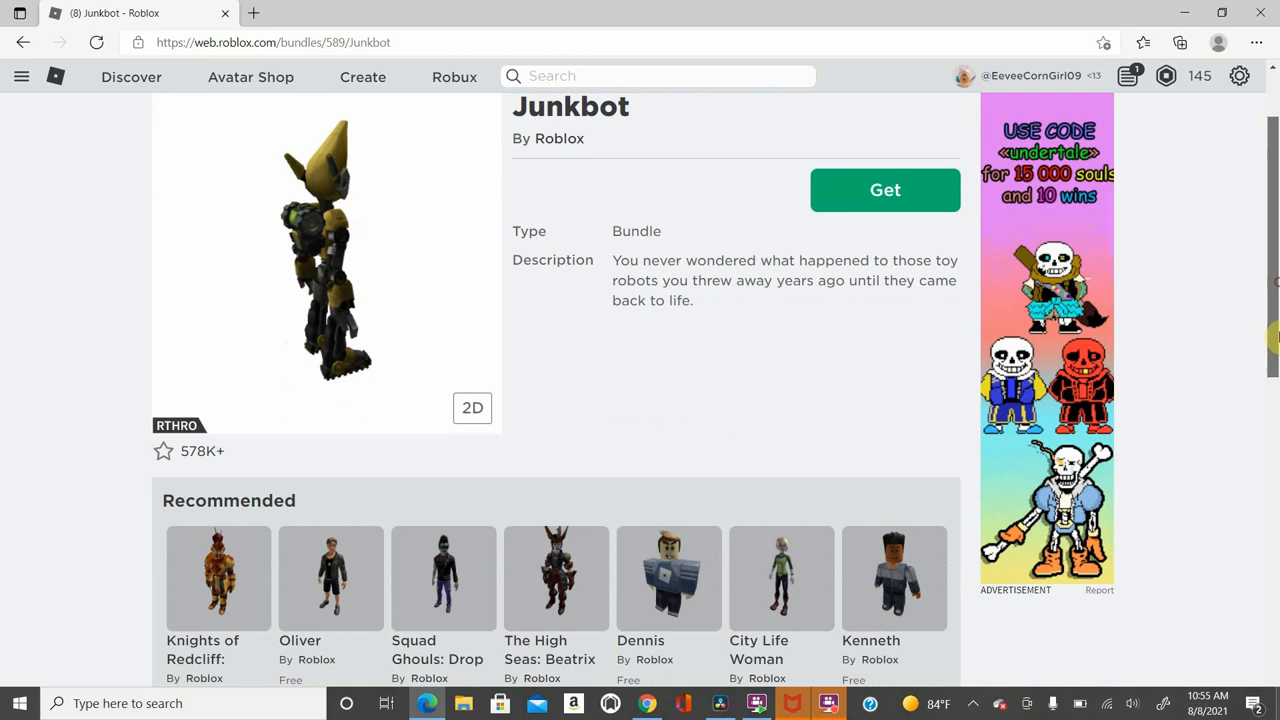
{"action": "scroll", "scroll_direction": "down", "scroll_amount": 3}
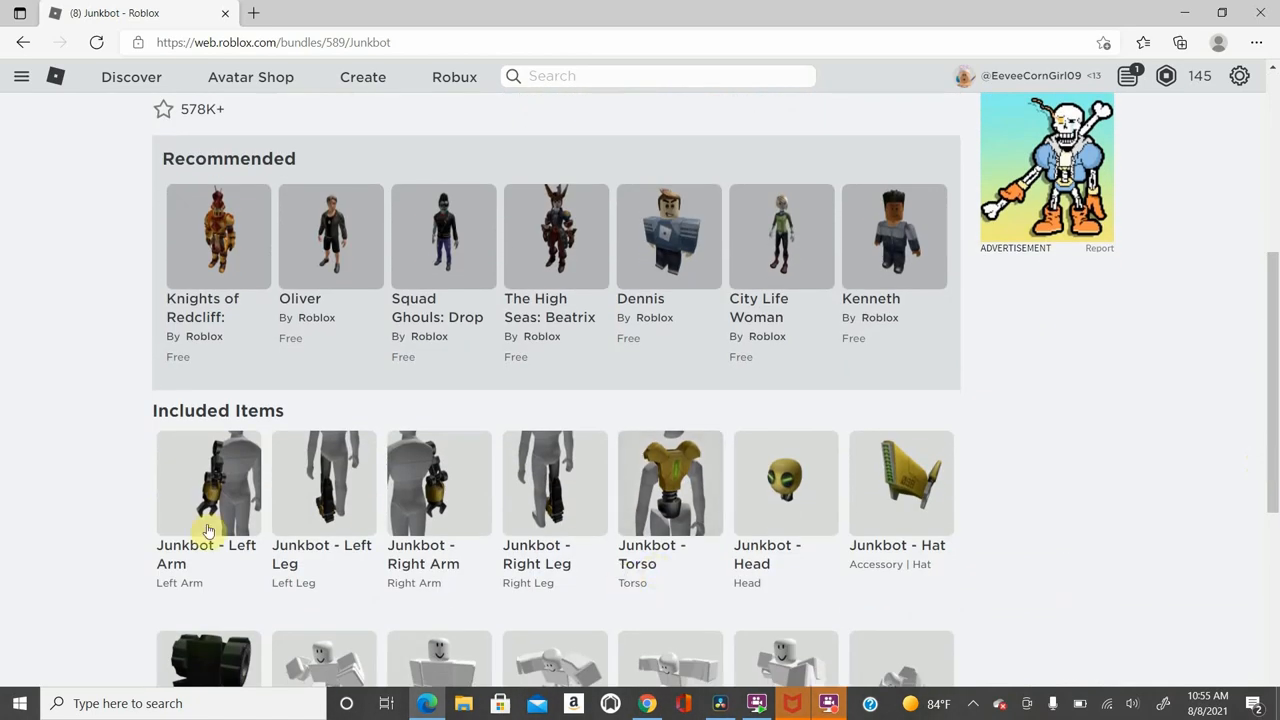
{"action": "mouse_move", "coordinate": [204, 508]}
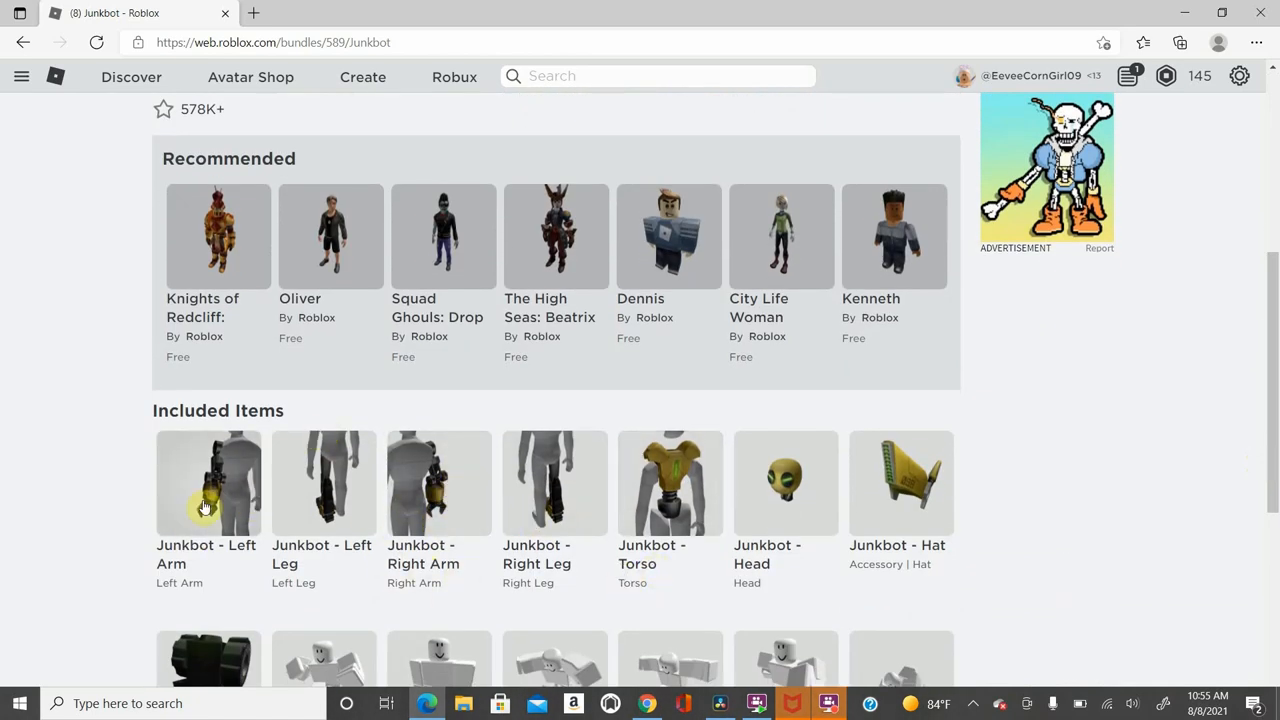
{"action": "mouse_move", "coordinate": [652, 464]}
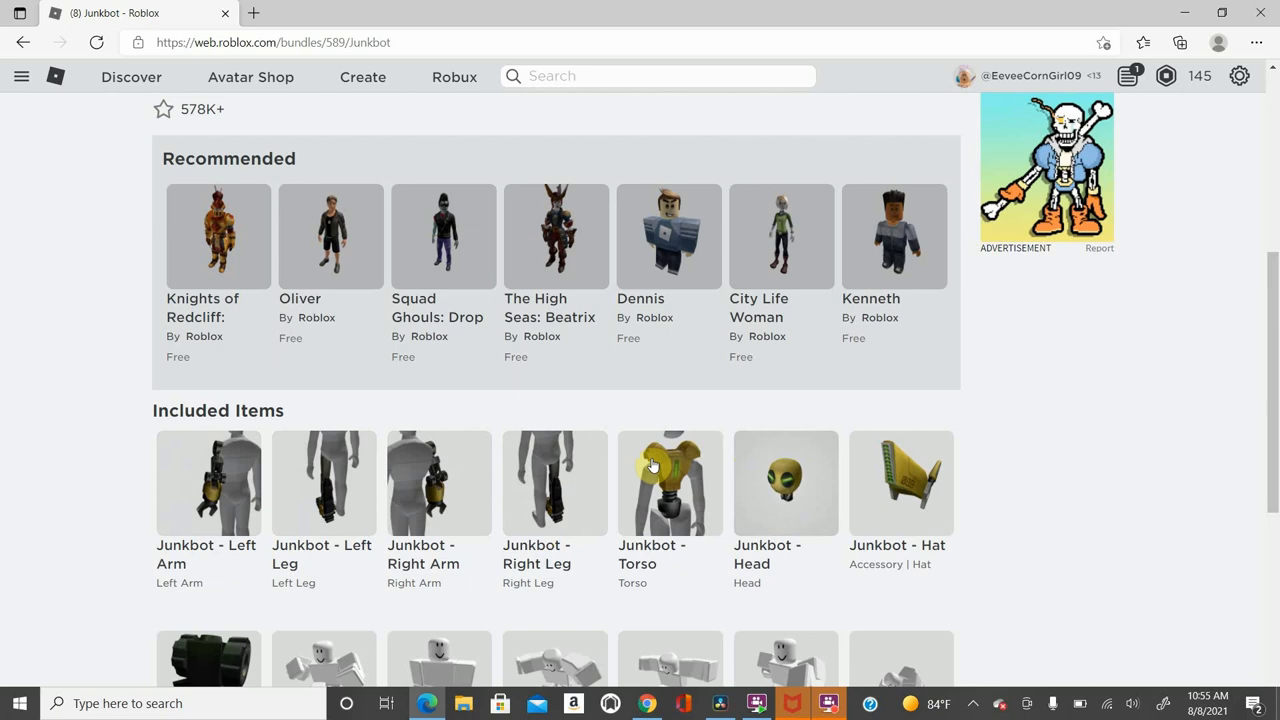
{"action": "scroll", "scroll_direction": "up", "scroll_amount": 3}
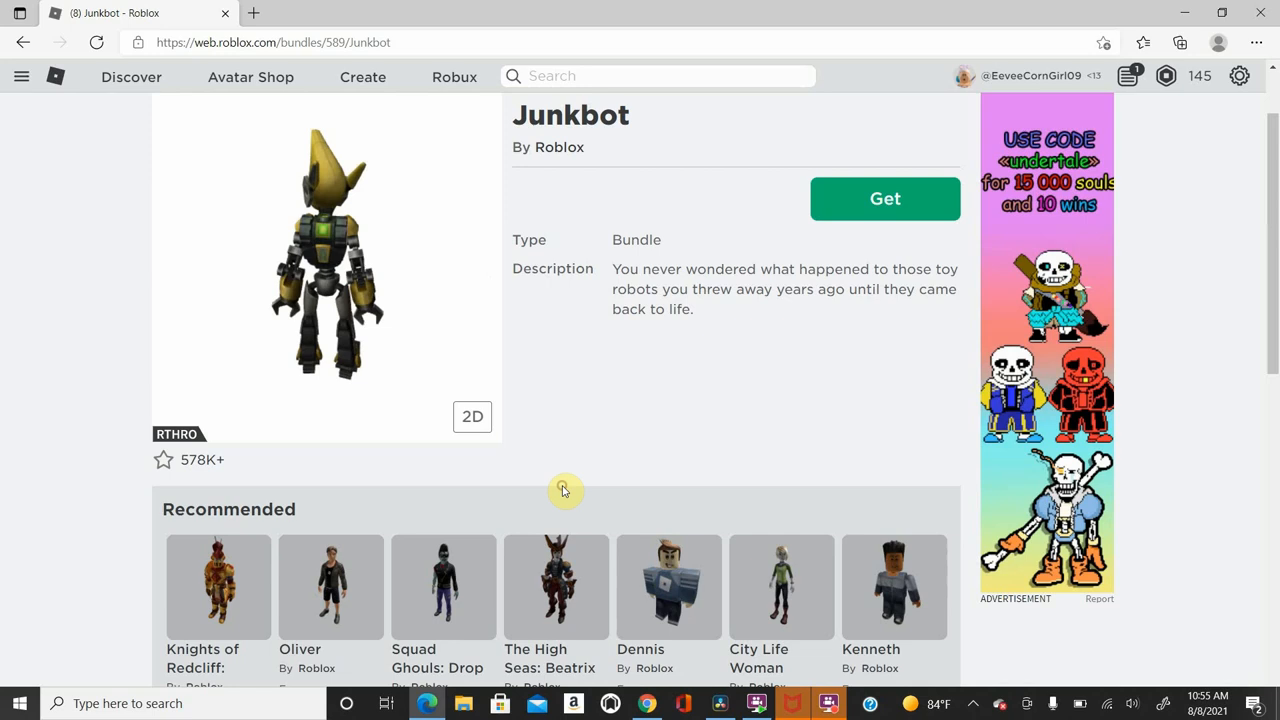
- Open the Knights of Redcliff: Paladin bundle and scroll through its Included Items
{"action": "left_click", "coordinate": [884, 198]}
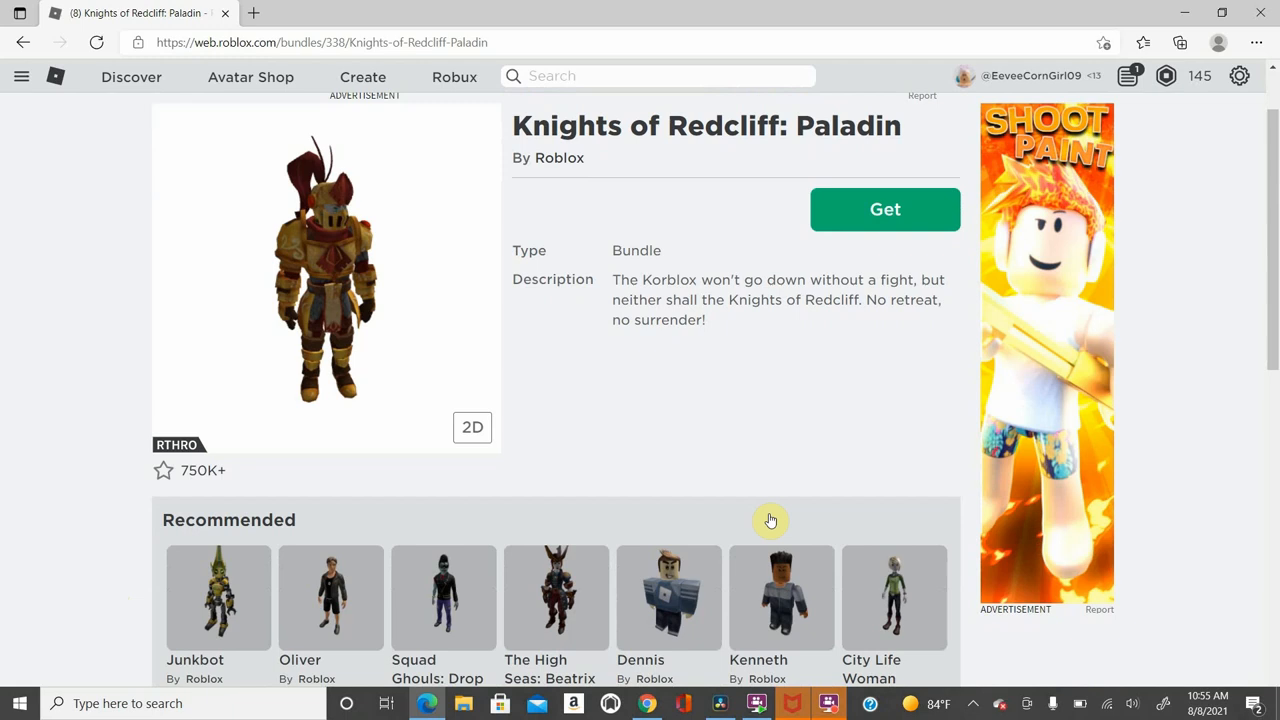
{"action": "scroll", "scroll_direction": "down", "scroll_amount": 3}
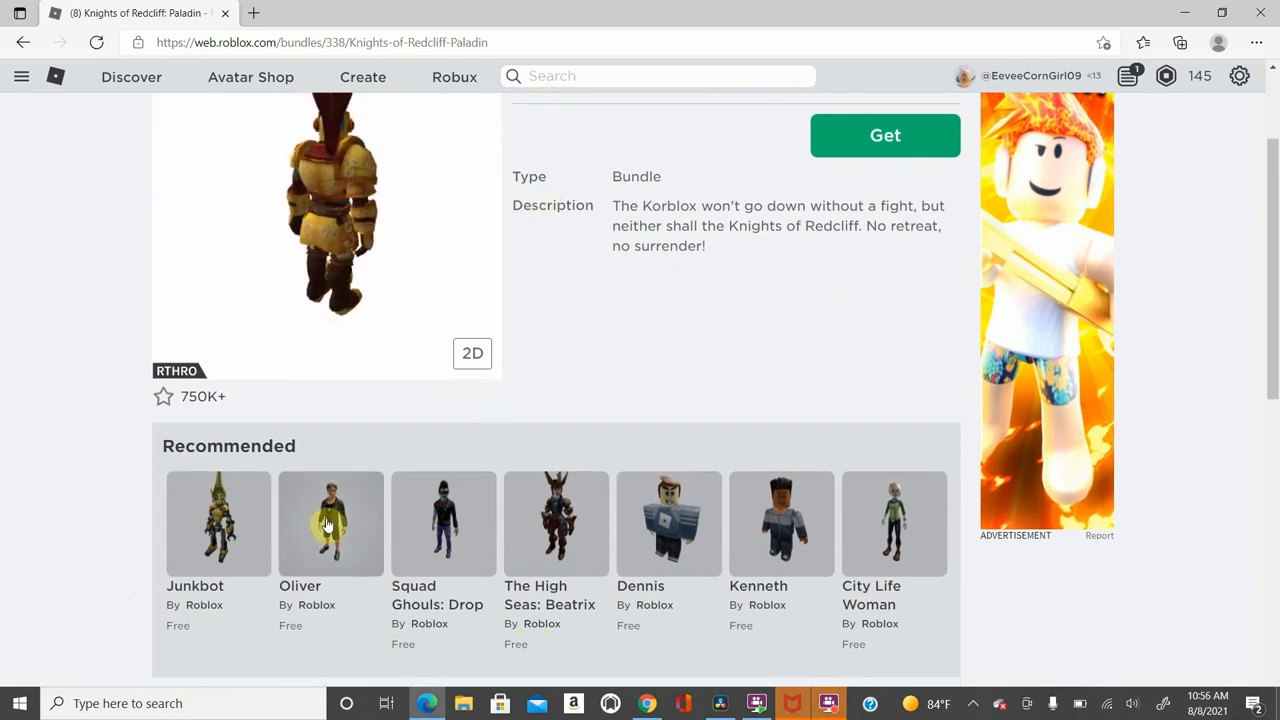
{"action": "scroll", "scroll_direction": "down", "scroll_amount": 3}
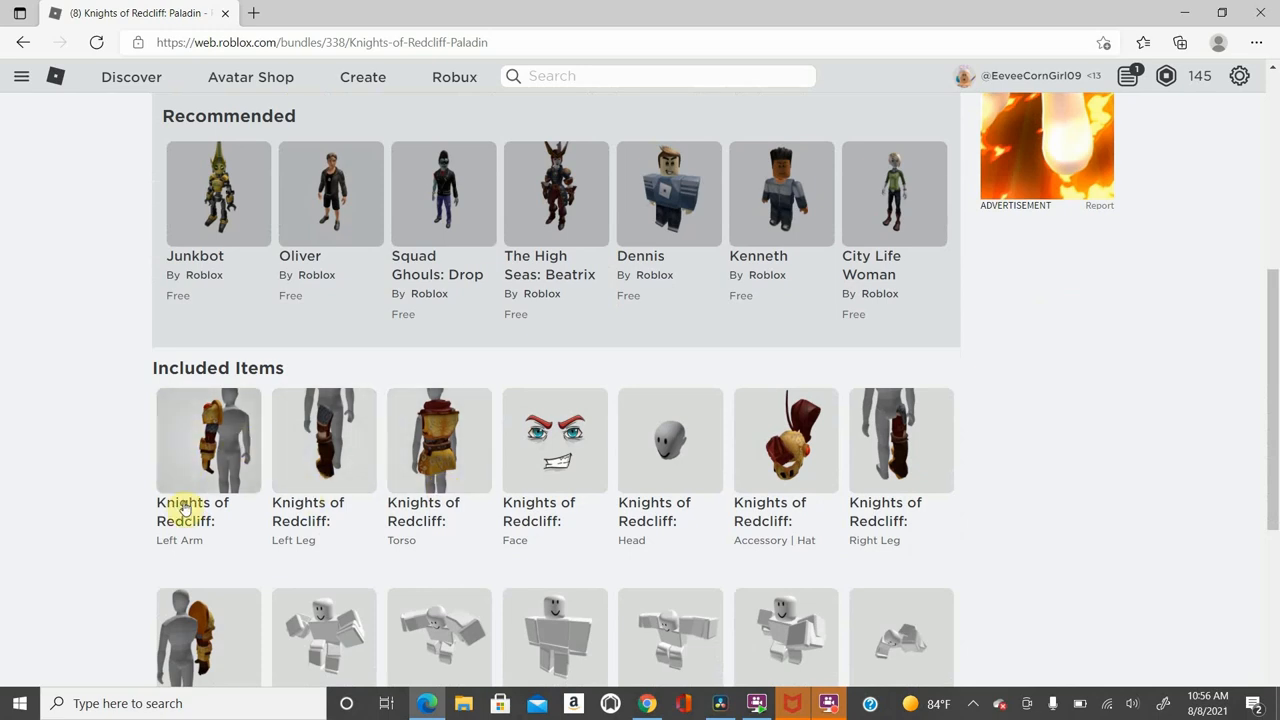
{"action": "mouse_move", "coordinate": [726, 442]}
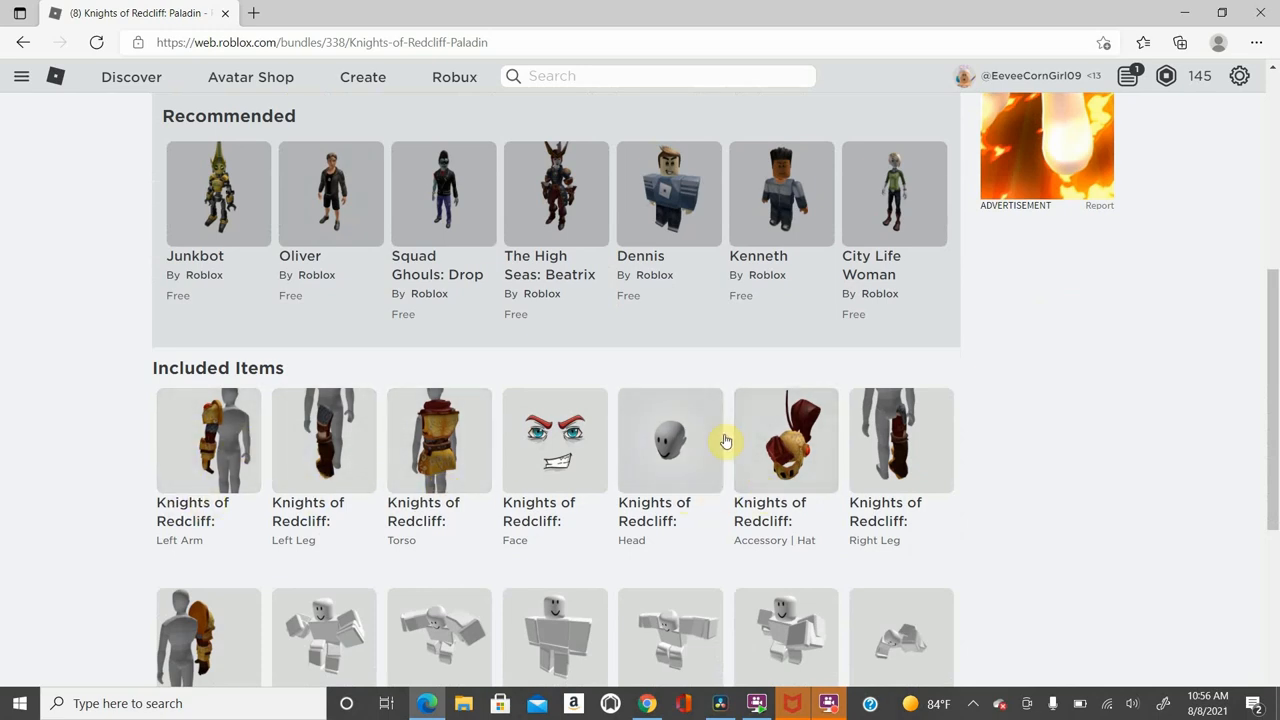
{"action": "mouse_move", "coordinate": [756, 452]}
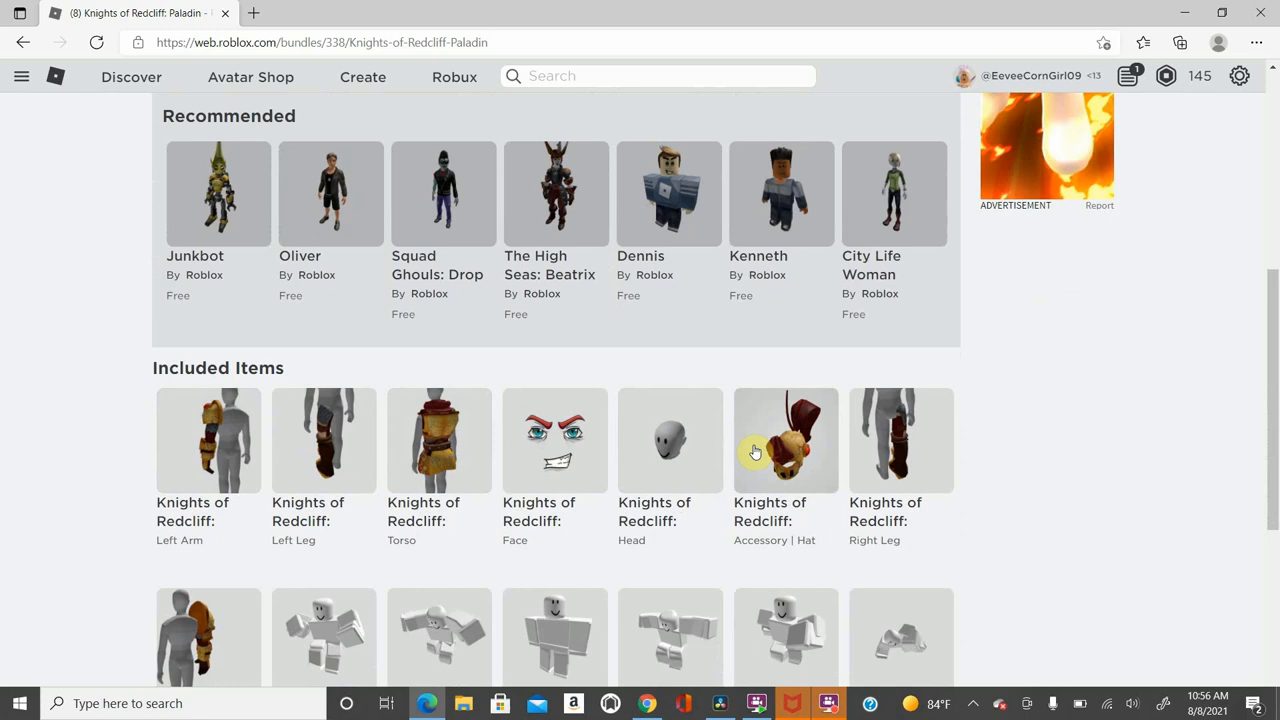
{"action": "scroll", "scroll_direction": "down", "scroll_amount": 3}
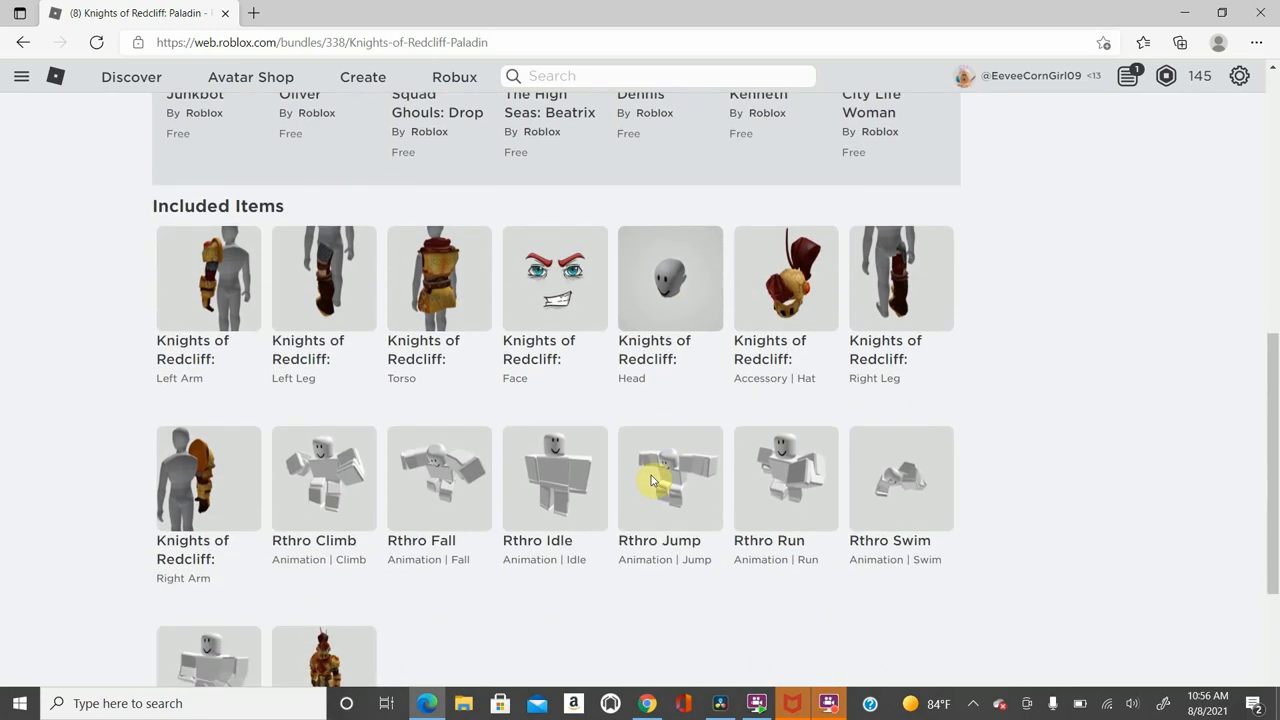
{"action": "scroll", "scroll_direction": "down", "scroll_amount": 3}
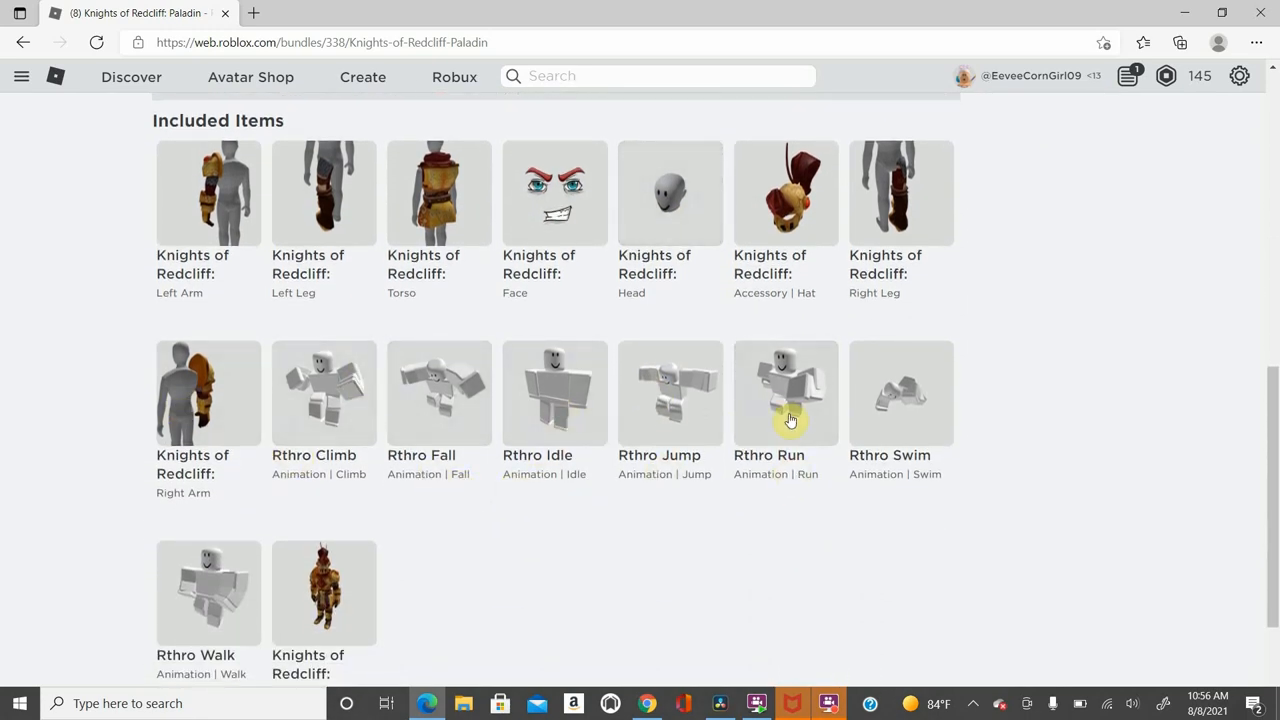
{"action": "scroll", "scroll_direction": "up", "scroll_amount": 3}
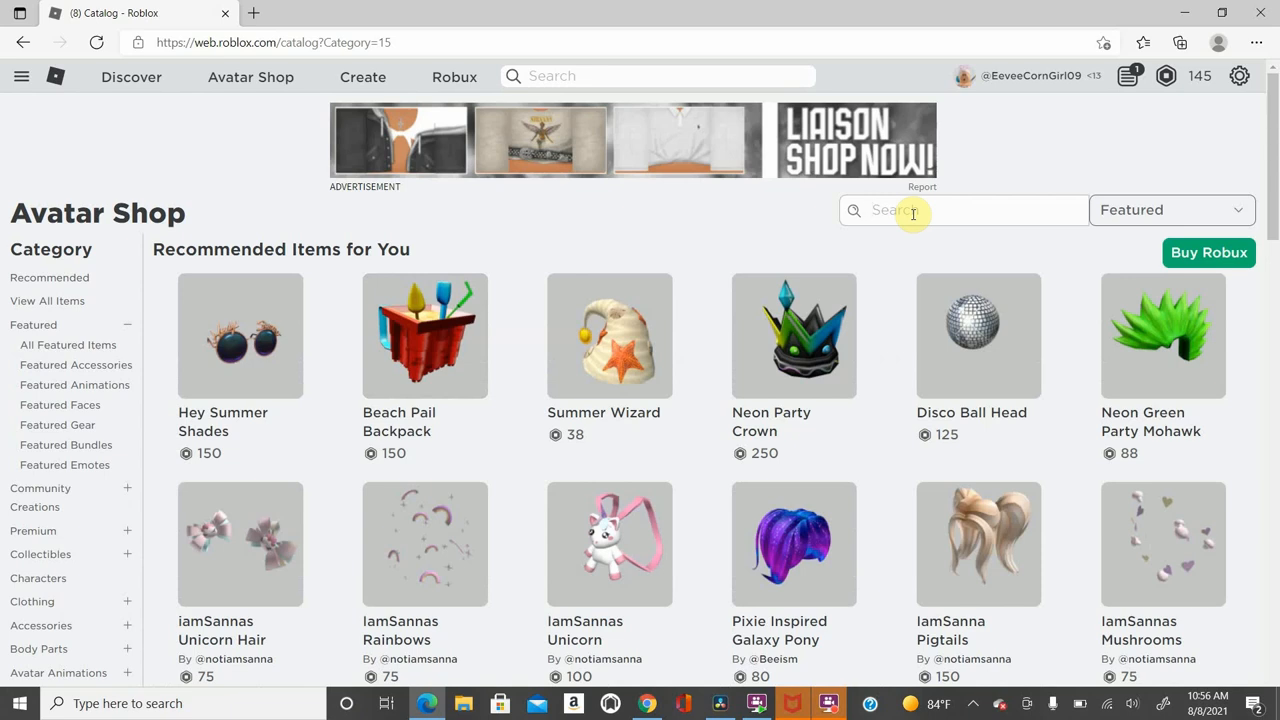
- Search 'Lavender Updo', get the free hair and confirm with Get Now
{"action": "type", "text": "Lavender Updo"}
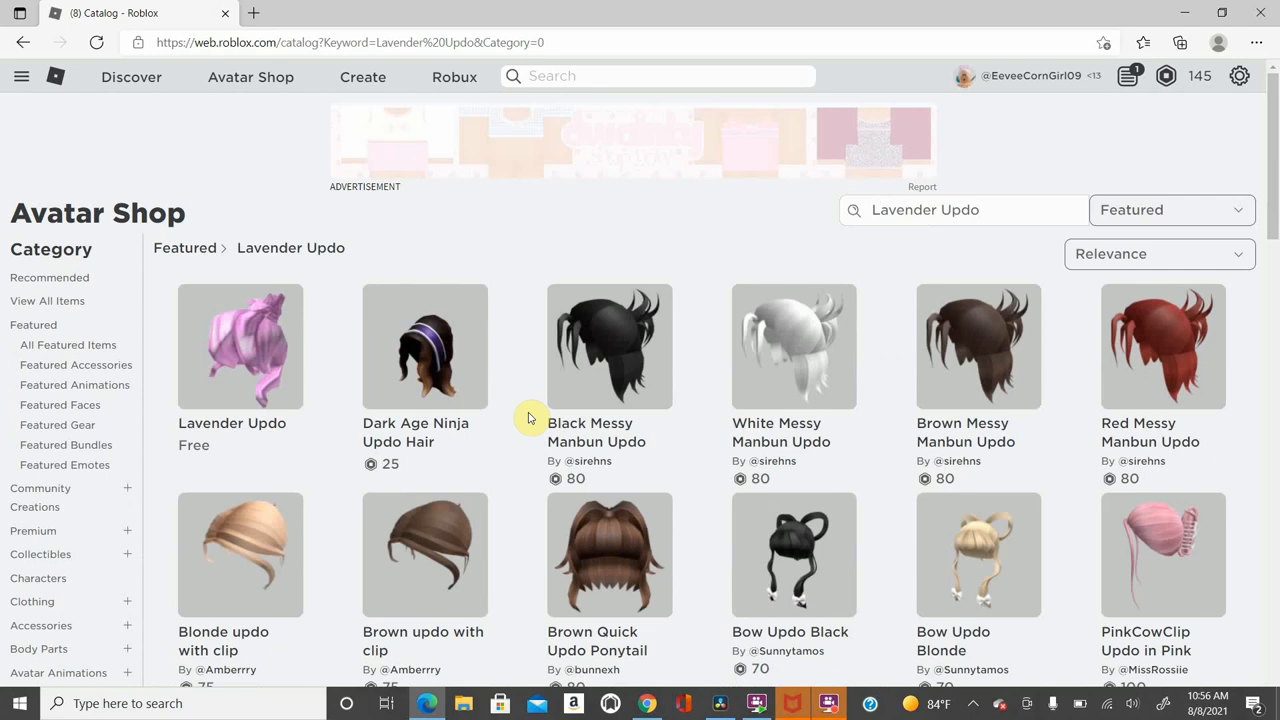
{"action": "mouse_move", "coordinate": [246, 374]}
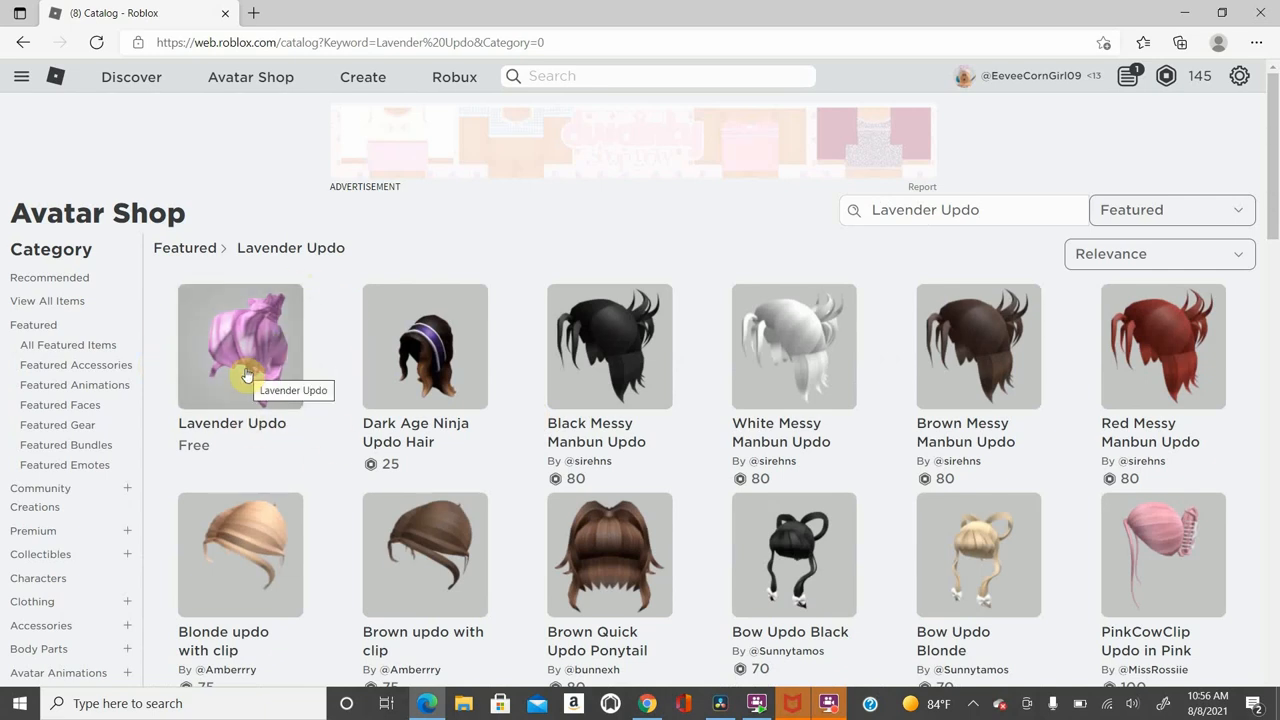
{"action": "left_click", "coordinate": [240, 346]}
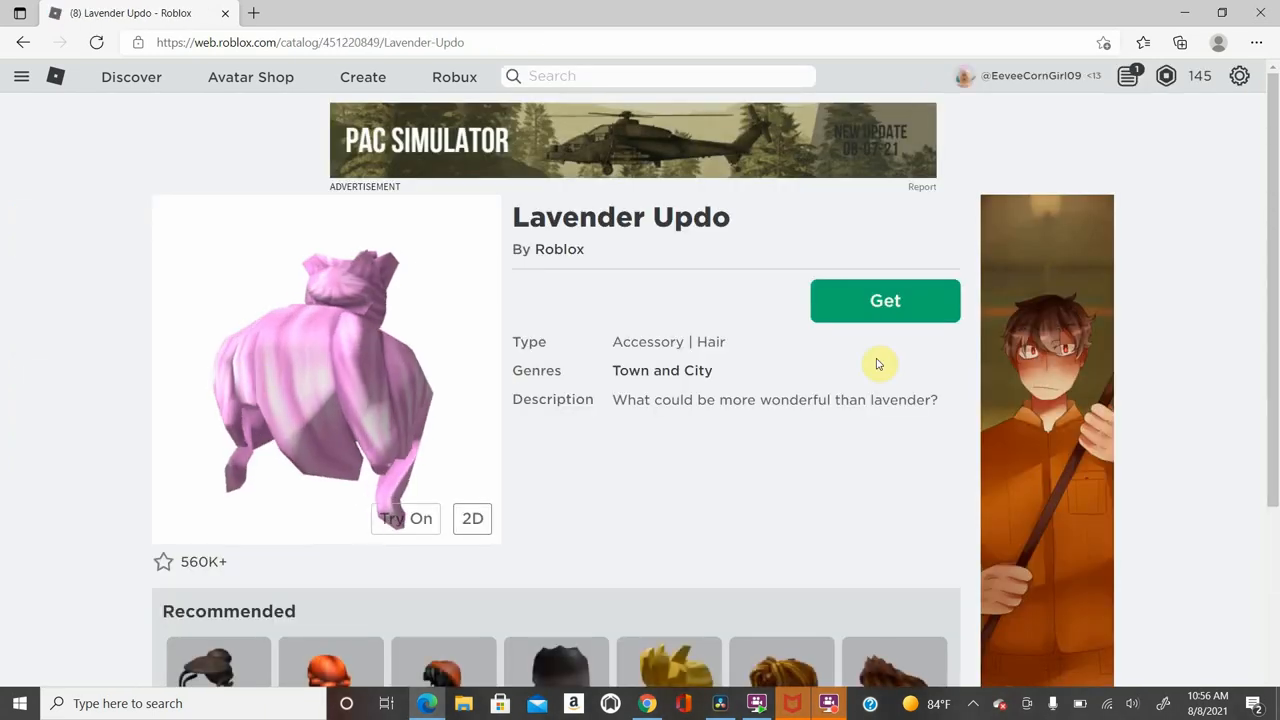
{"action": "left_click", "coordinate": [884, 300]}
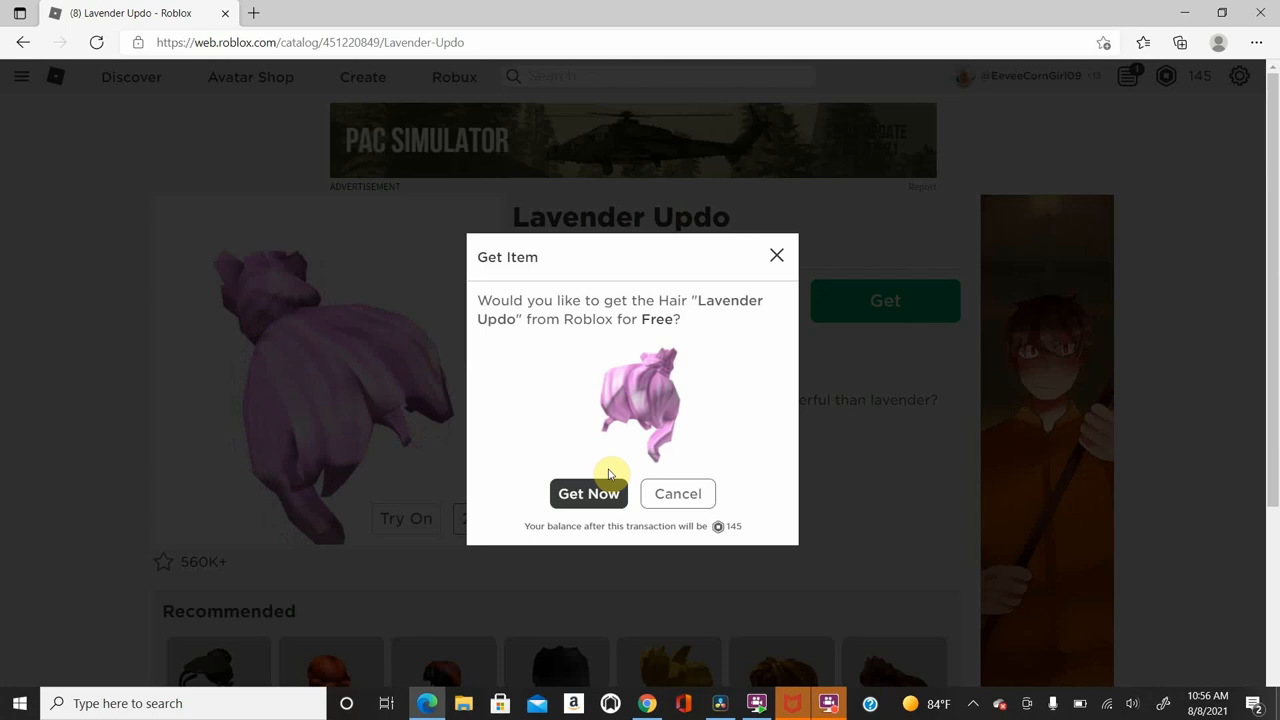
{"action": "left_click", "coordinate": [588, 492]}
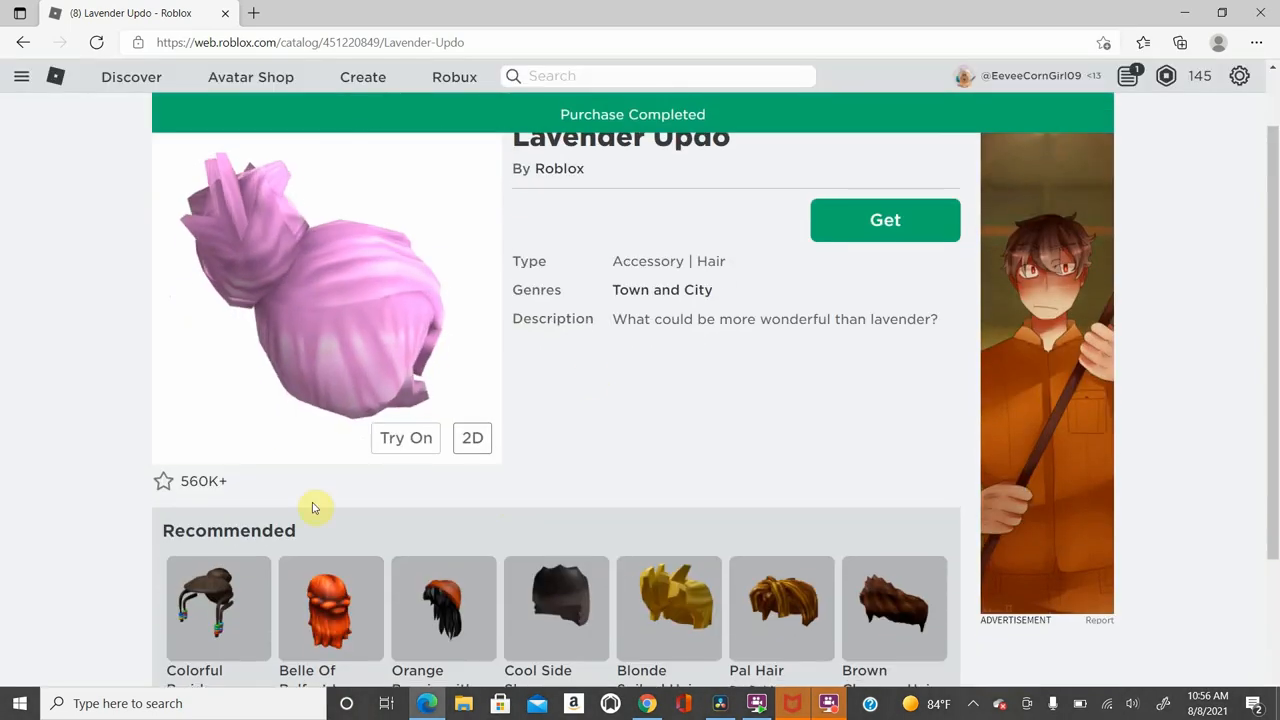
{"action": "scroll", "scroll_direction": "down", "scroll_amount": 3}
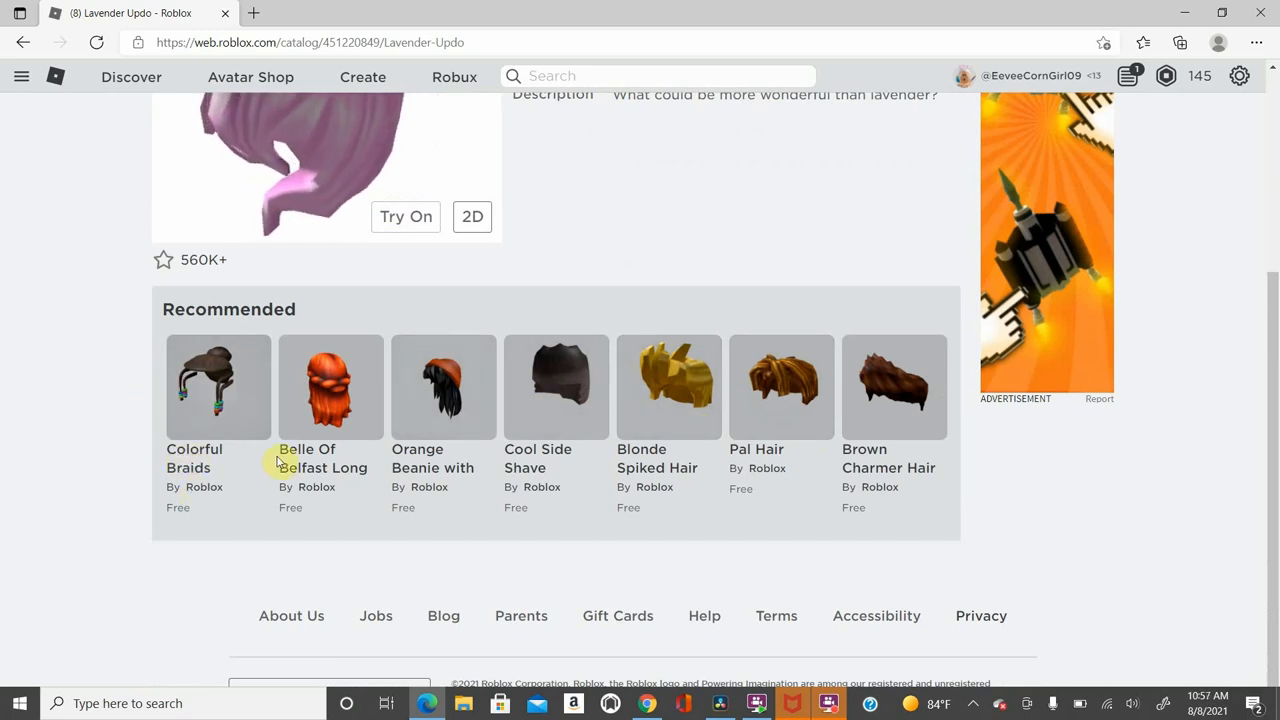
{"action": "mouse_move", "coordinate": [324, 476]}
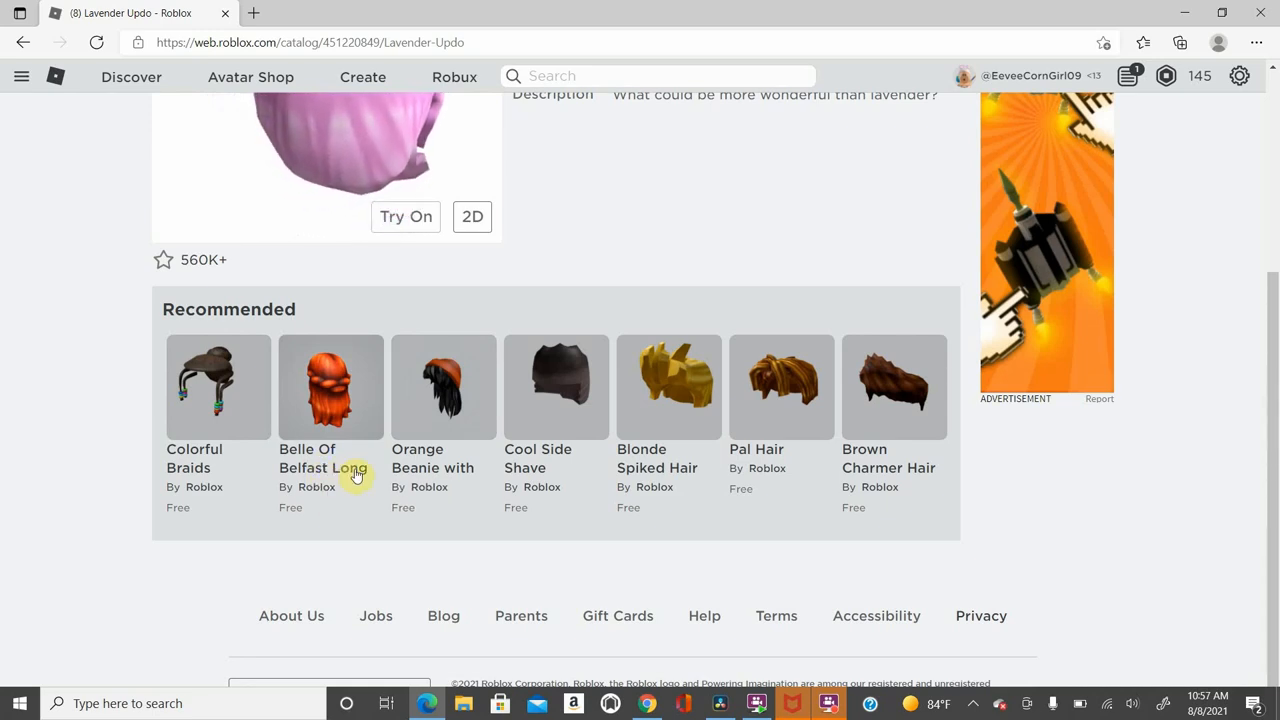
{"action": "mouse_move", "coordinate": [424, 476]}
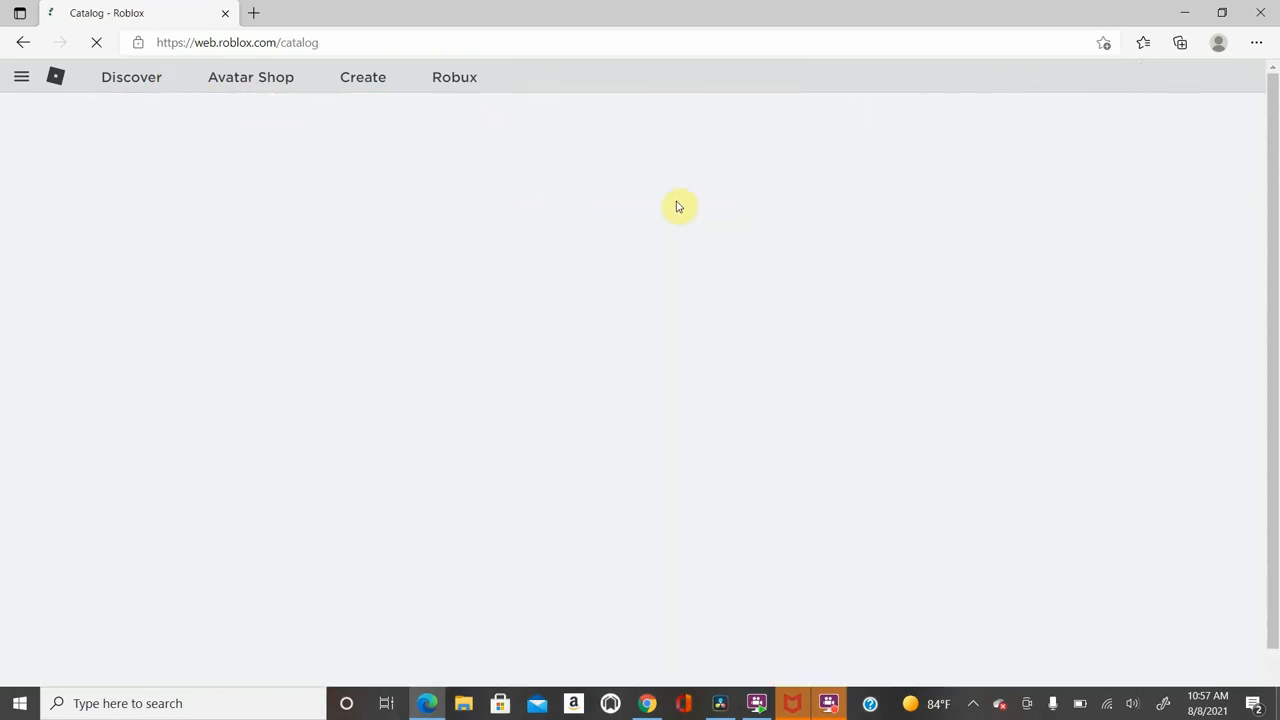
- Search the Avatar Shop for 'Hair' and filter the results to Price: Free
{"action": "type", "text": "H"}
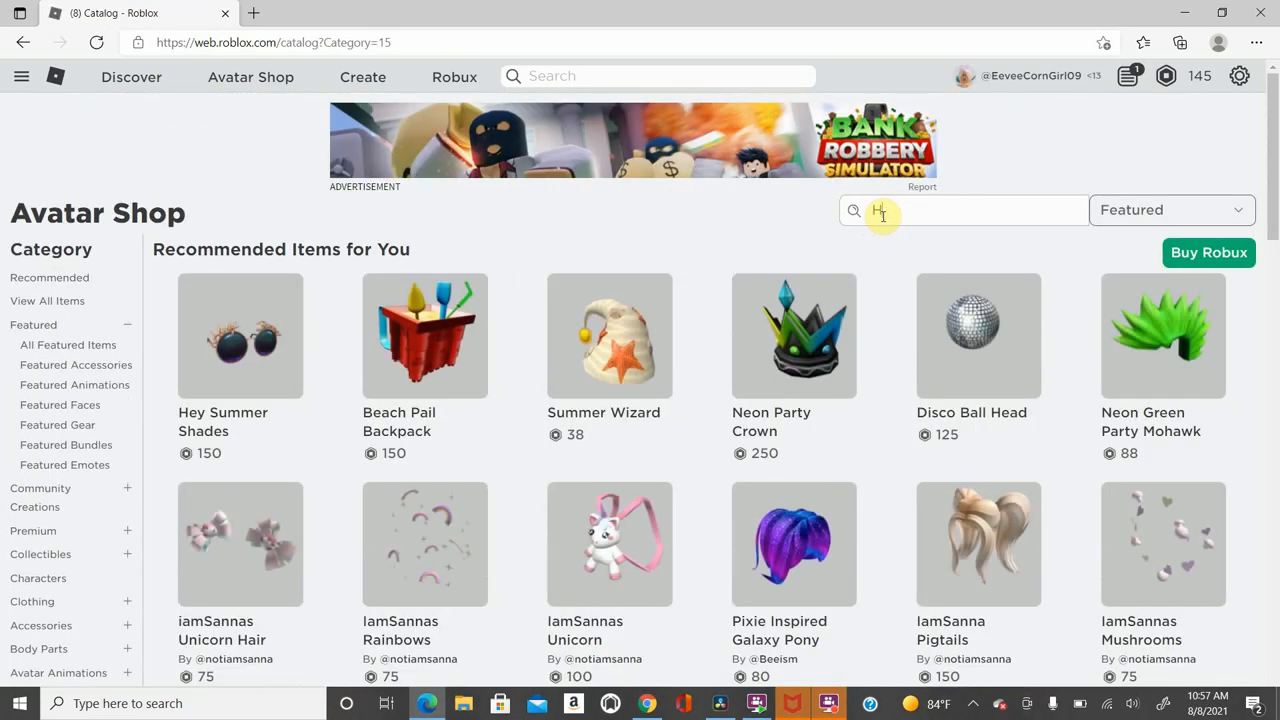
{"action": "type", "text": "Hair"}
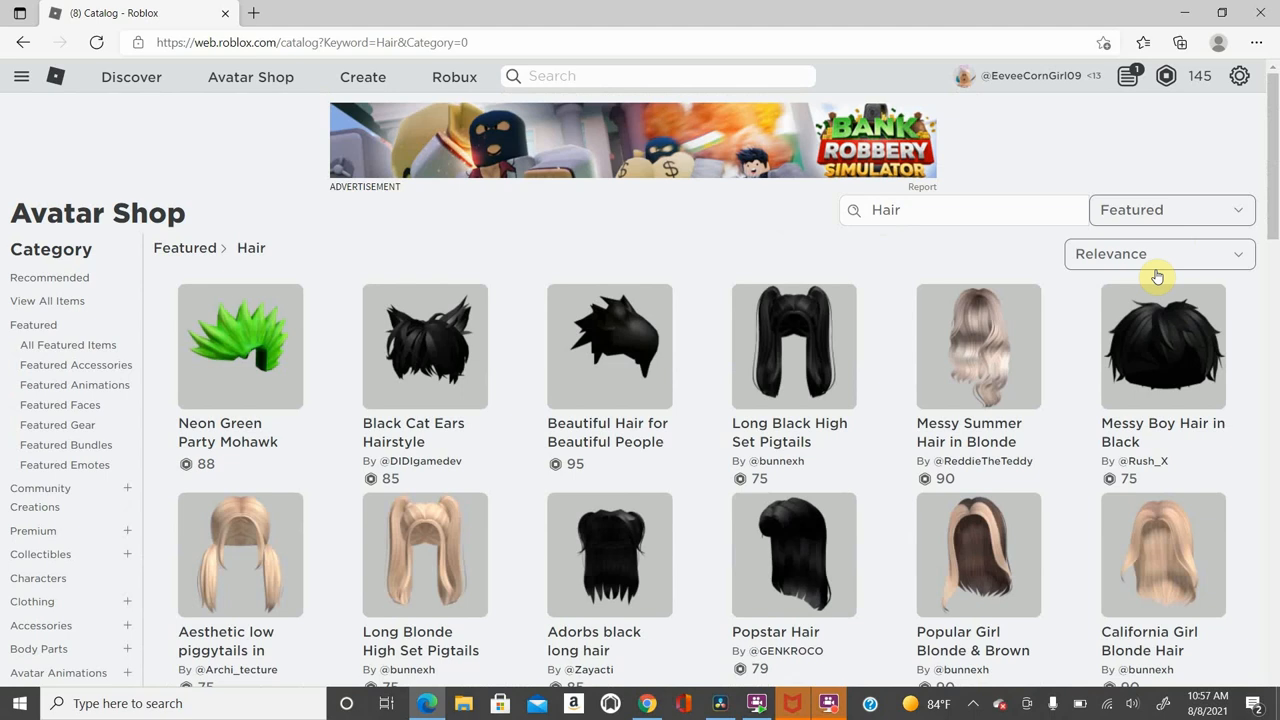
{"action": "scroll", "scroll_direction": "down", "scroll_amount": 3}
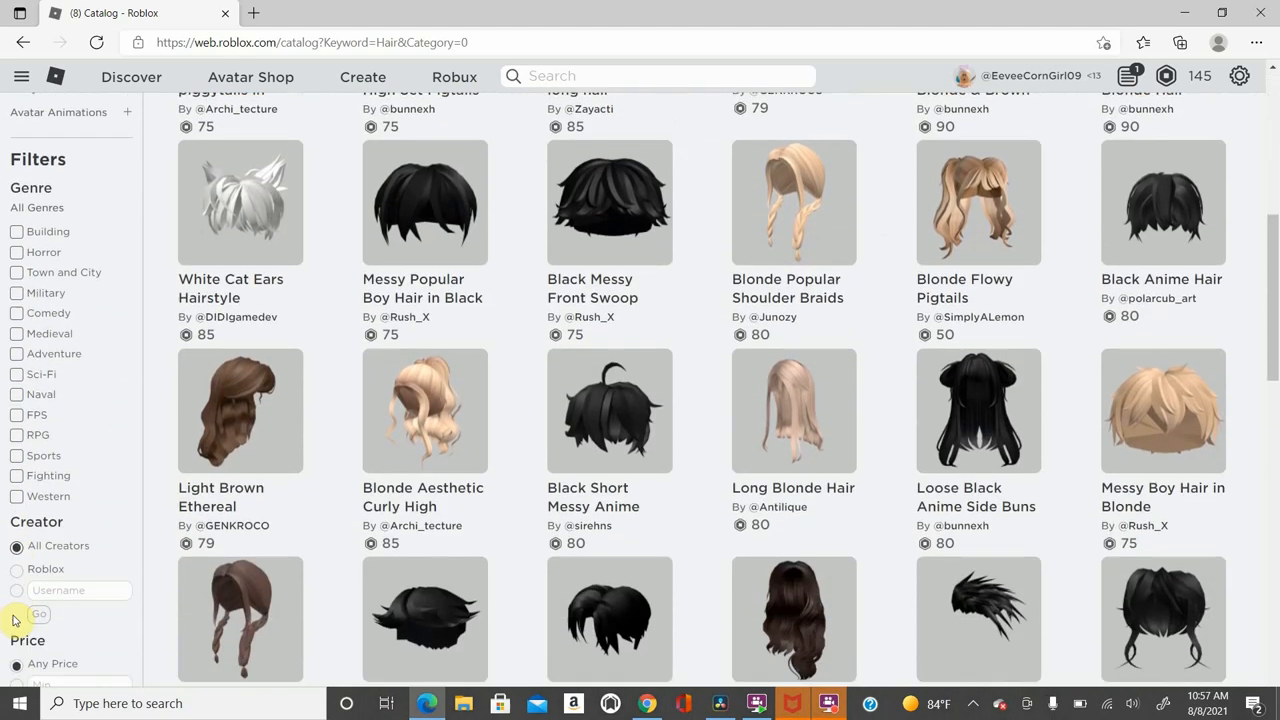
{"action": "scroll", "scroll_direction": "down", "scroll_amount": 3}
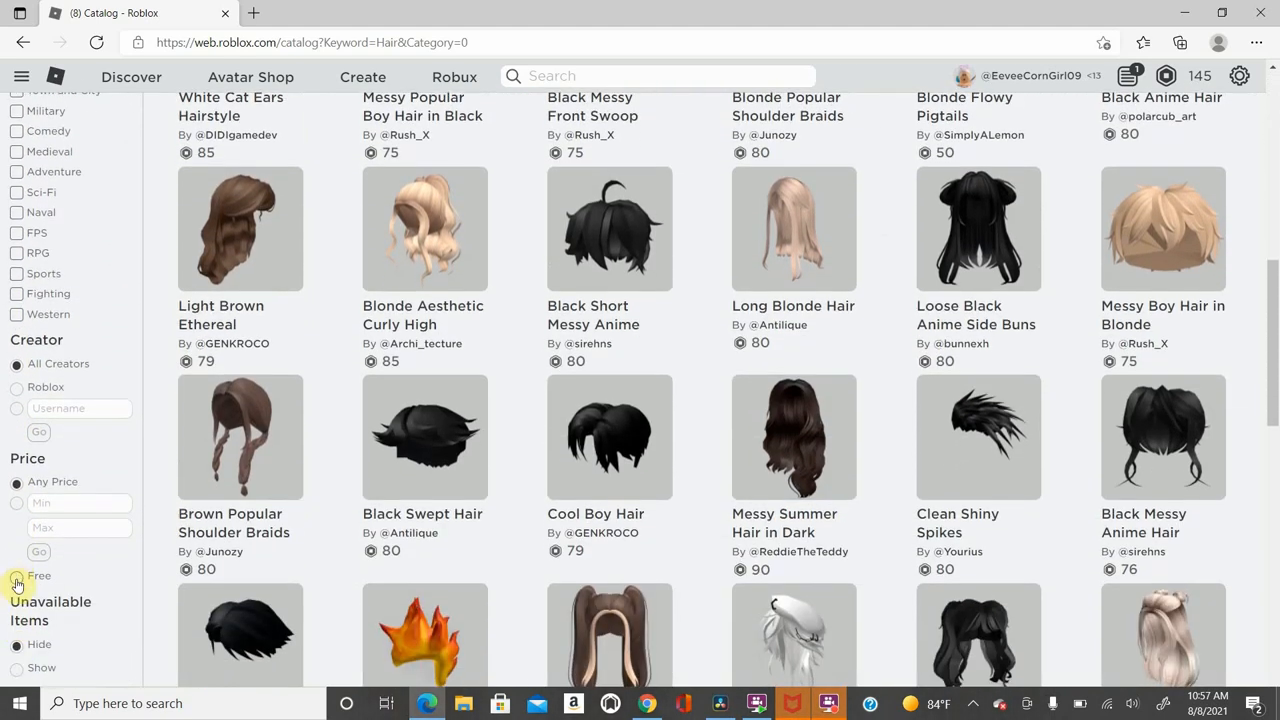
{"action": "left_click", "coordinate": [16, 576]}
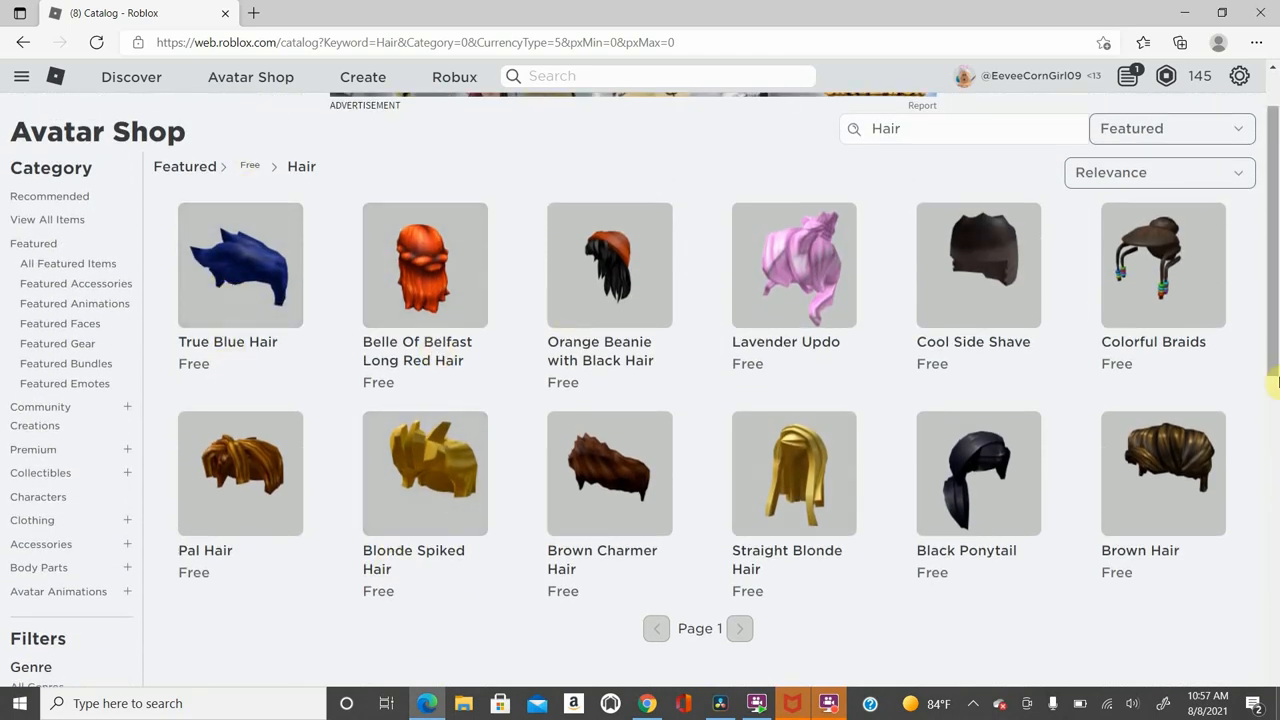
{"action": "mouse_move", "coordinate": [686, 476]}
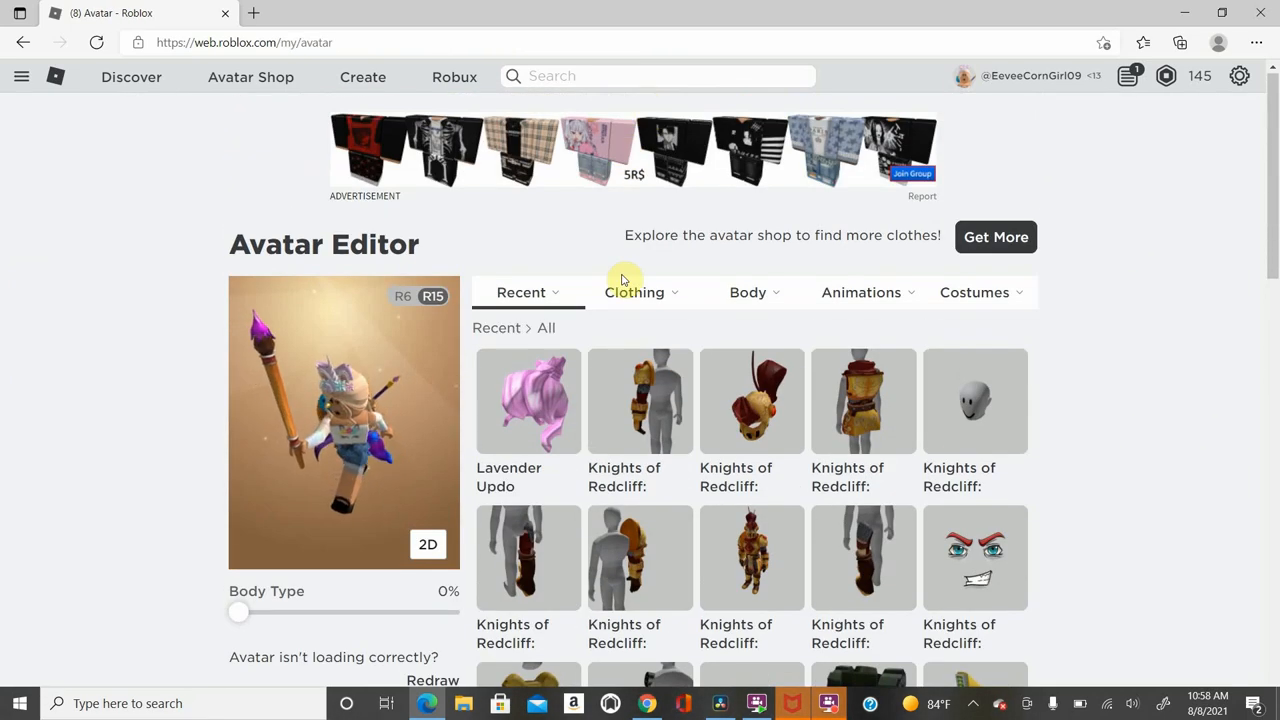
- Show owned hats under Clothing > Hat, try the Beatrix hat and toggle the 2D preview
{"action": "left_click", "coordinate": [634, 292]}
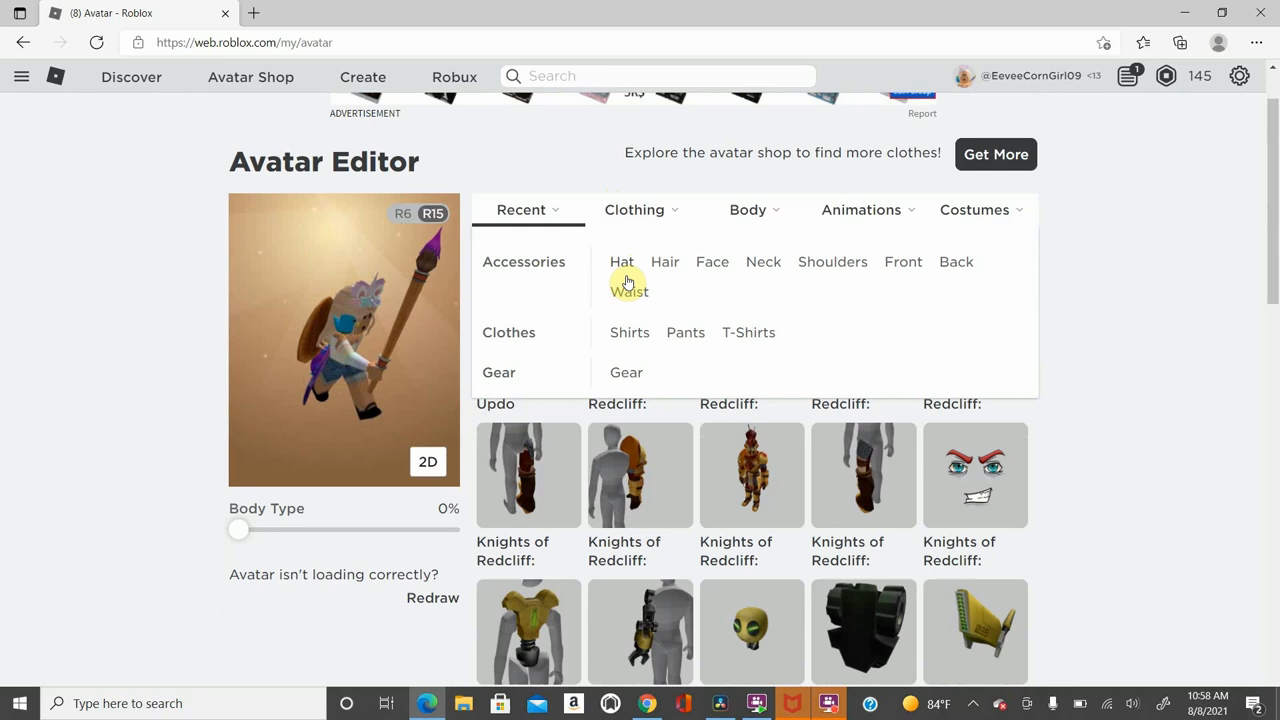
{"action": "left_click", "coordinate": [620, 260]}
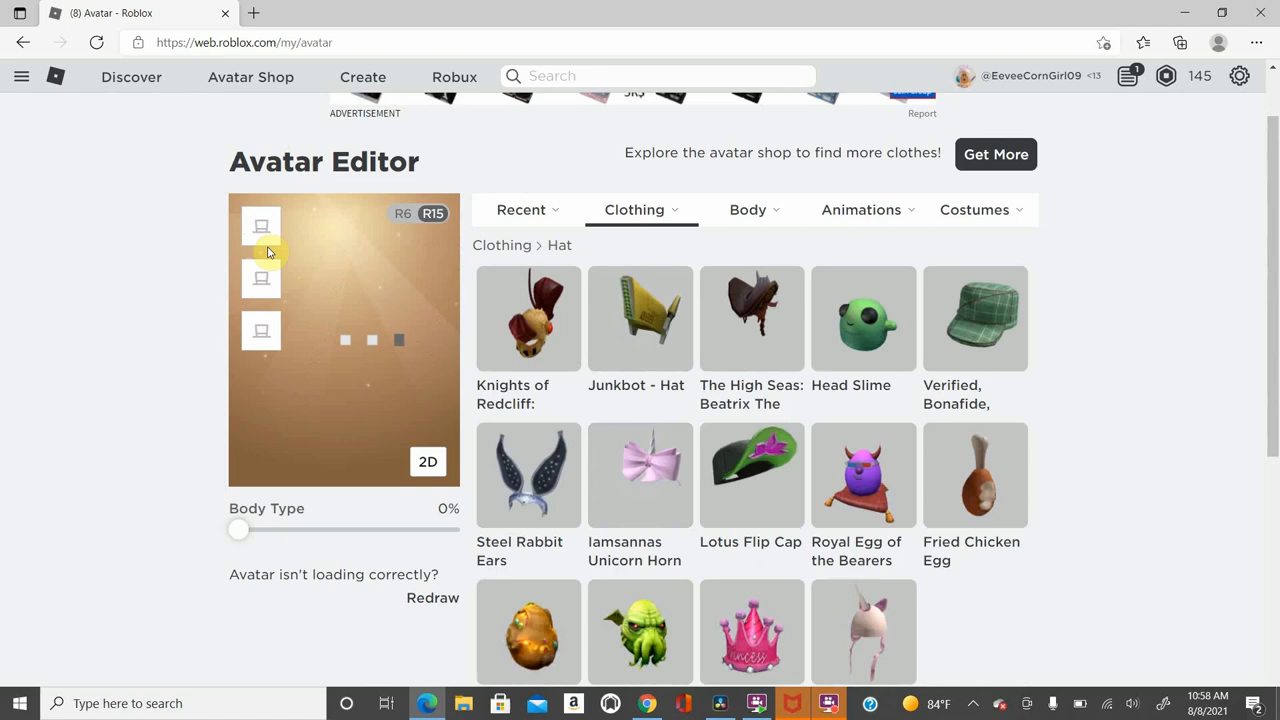
{"action": "mouse_move", "coordinate": [344, 532]}
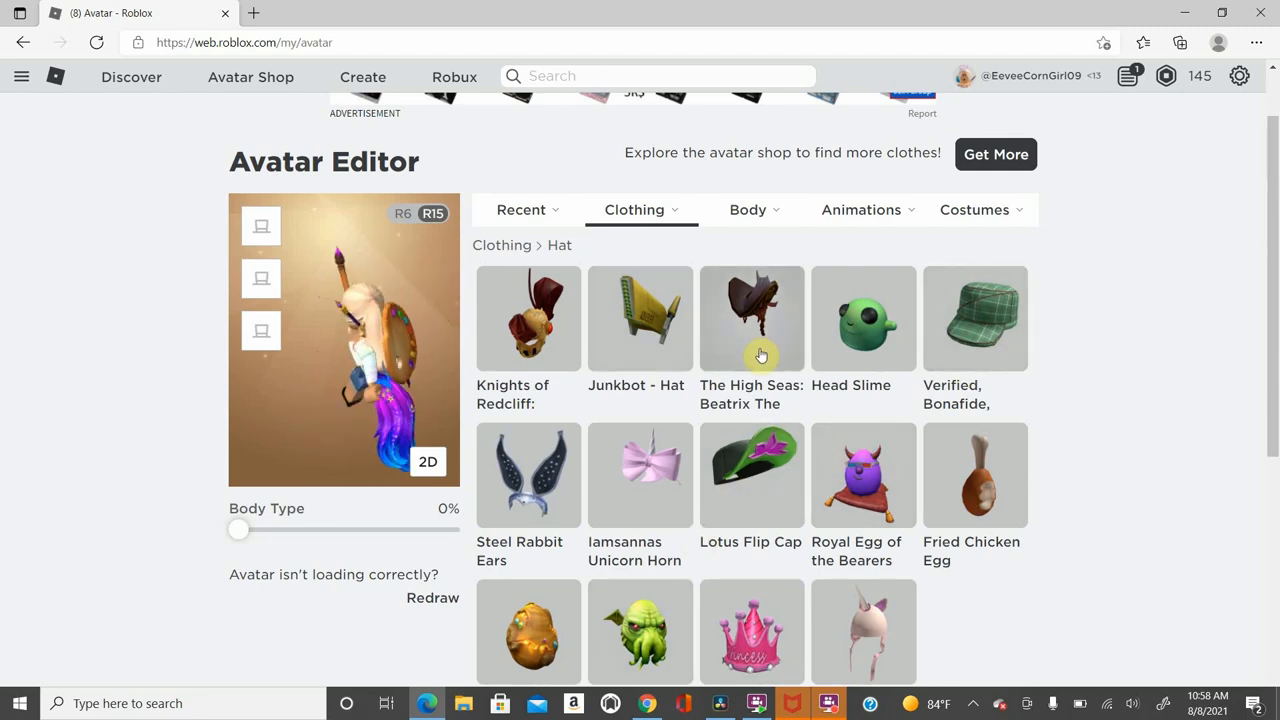
{"action": "left_click", "coordinate": [752, 318]}
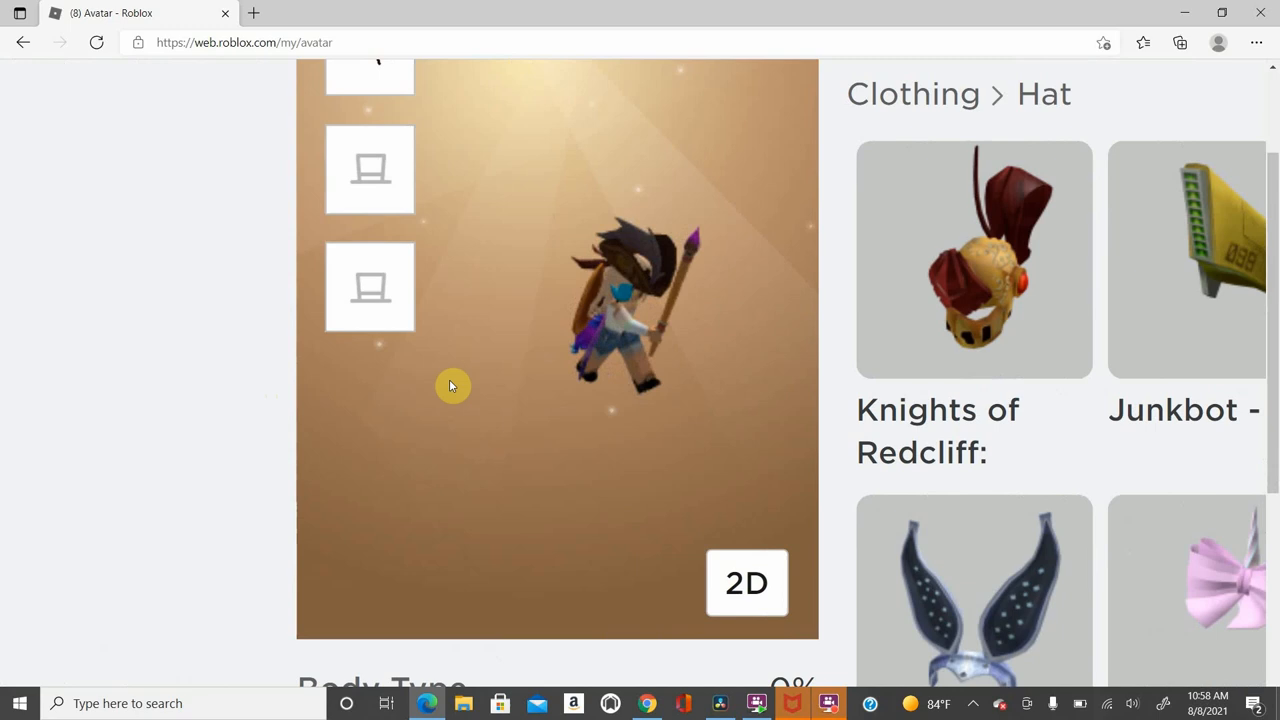
{"action": "left_click", "coordinate": [746, 584]}
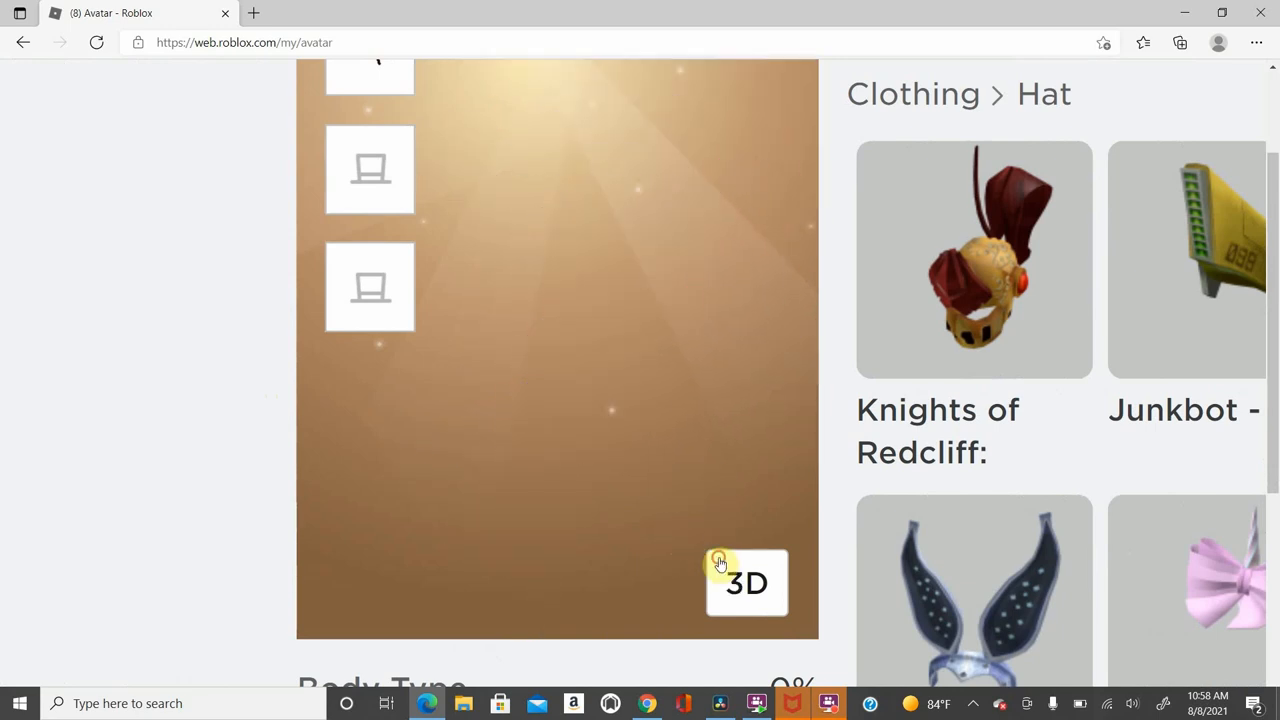
{"action": "left_click", "coordinate": [746, 584]}
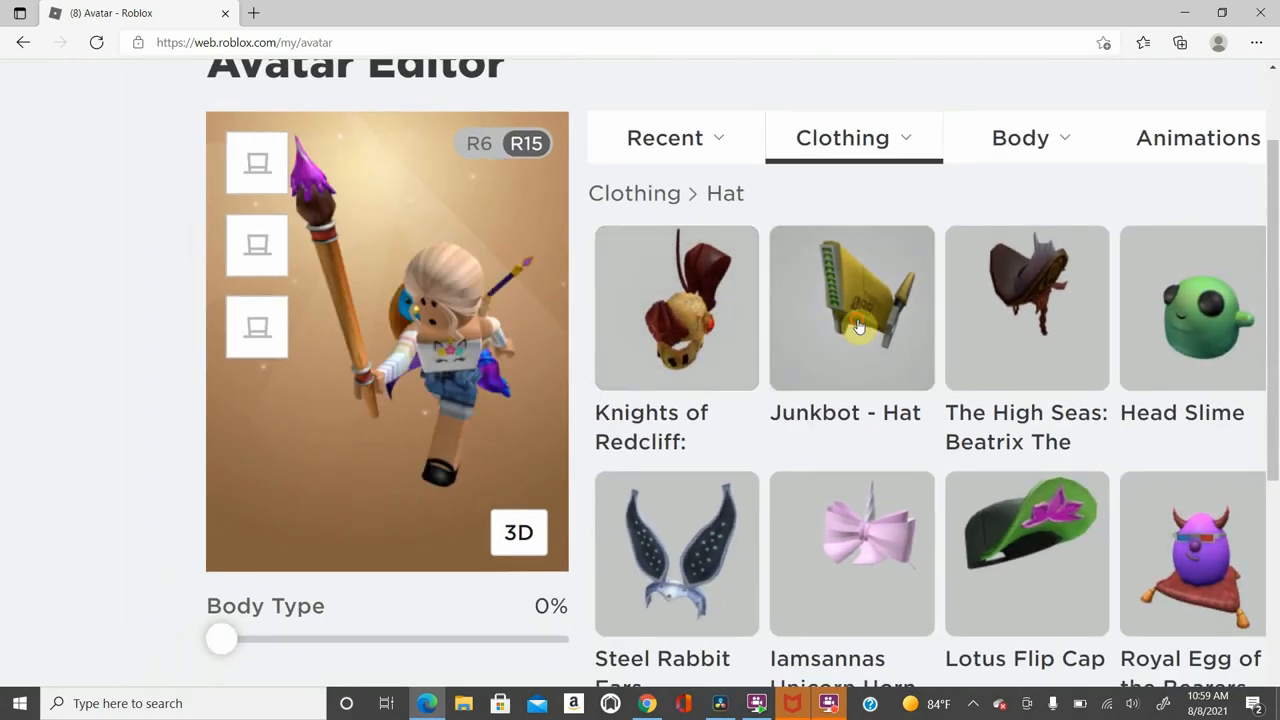
- Try the Junkbot - Hat and then the green Verified, Bonafide cap, taking each off again
{"action": "left_click", "coordinate": [860, 324]}
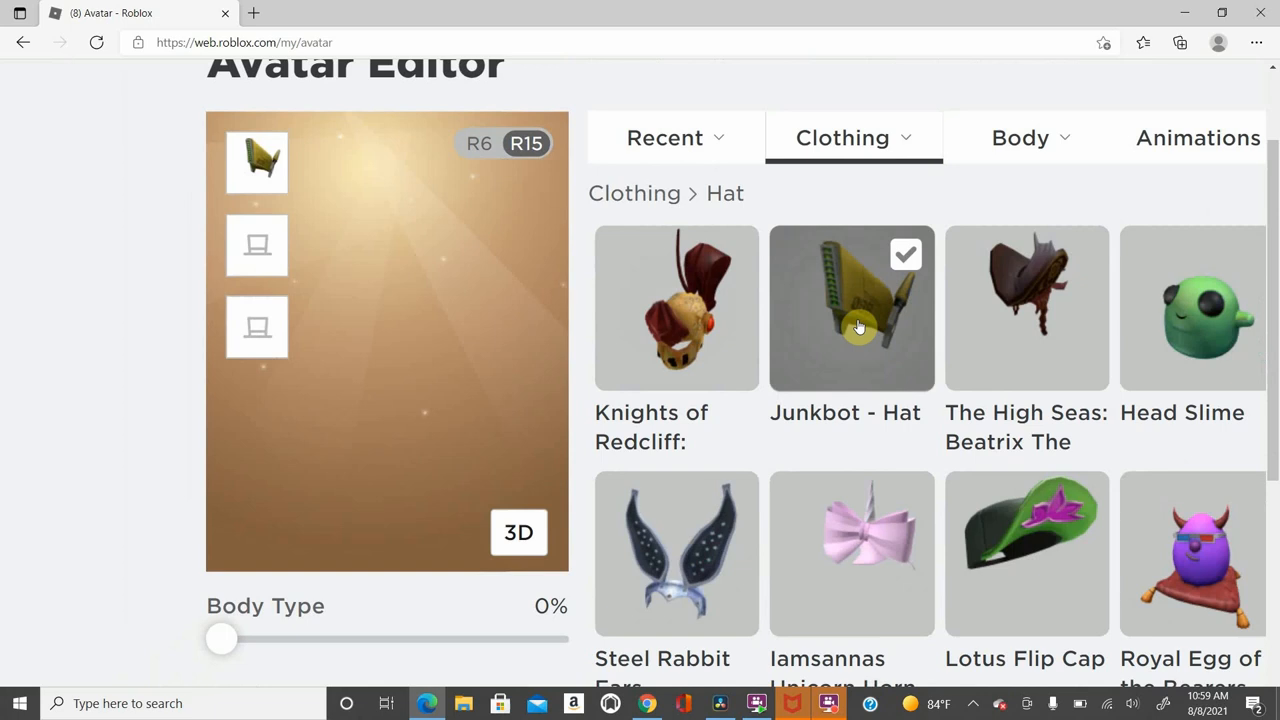
{"action": "left_click", "coordinate": [860, 324]}
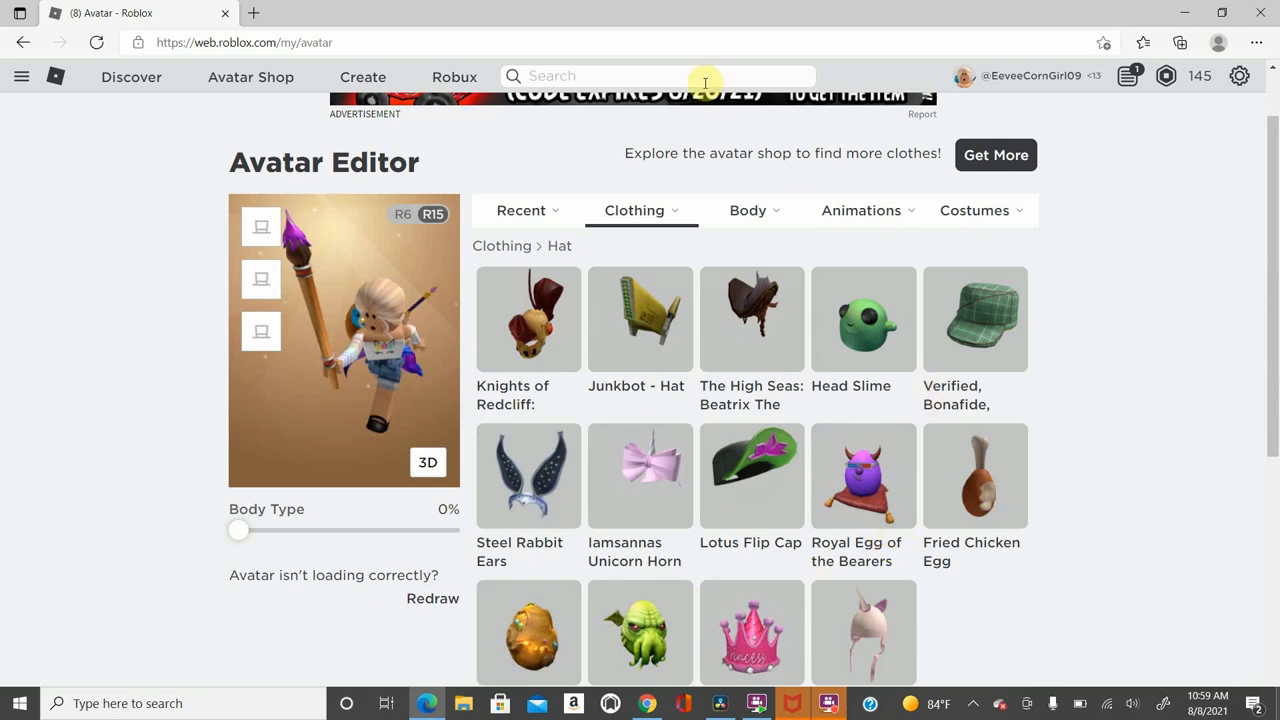
{"action": "left_click", "coordinate": [976, 320]}
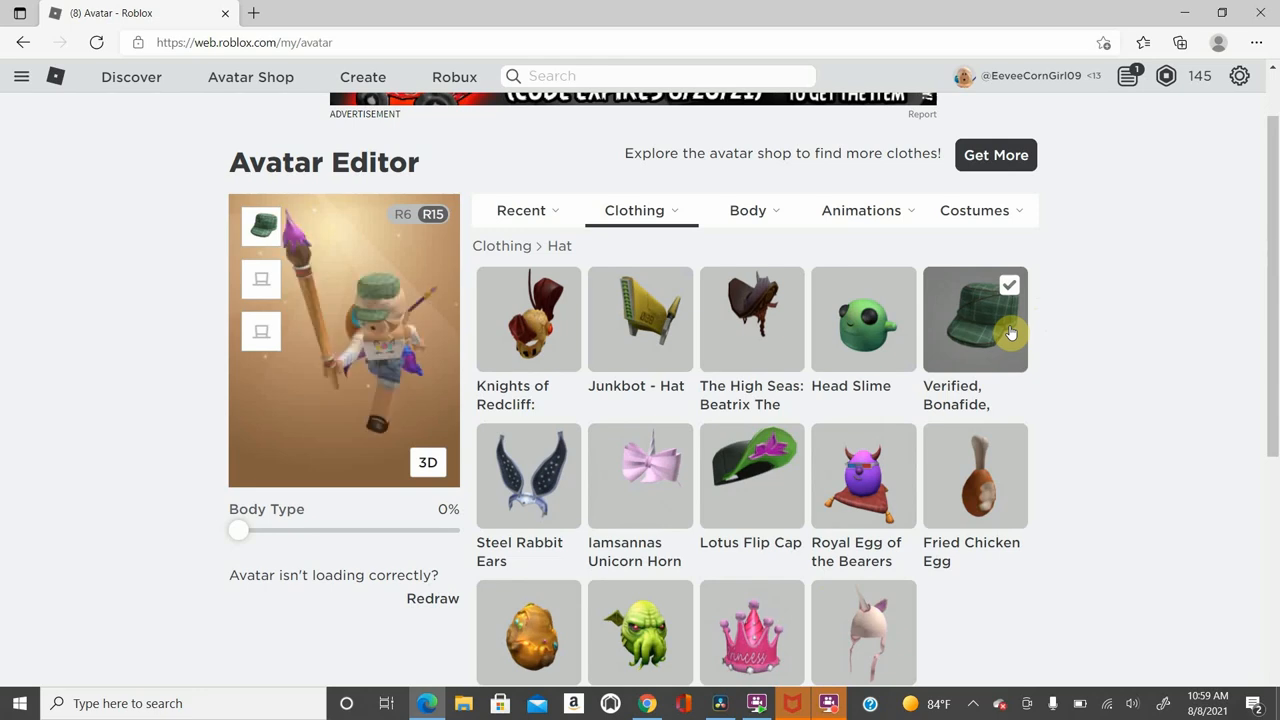
{"action": "left_click", "coordinate": [748, 210]}
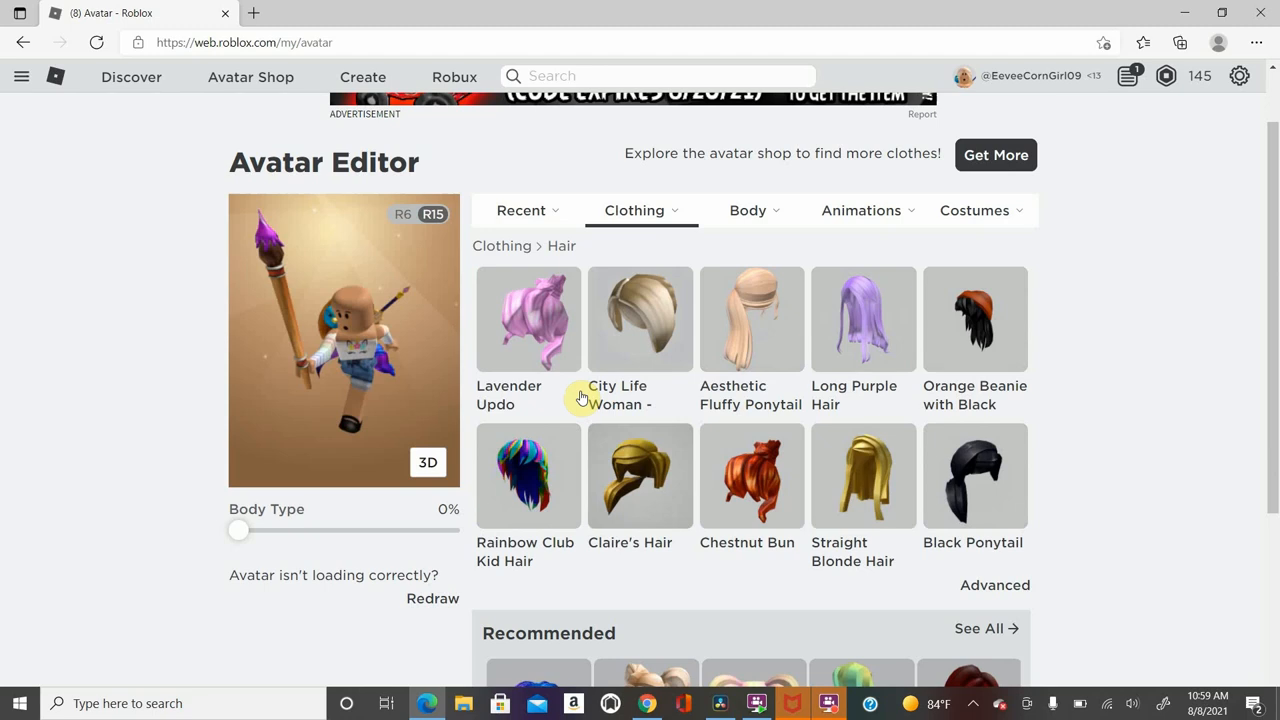
- Try the City Life Woman blonde bob, toggle the preview rendering, then try the Orange Beanie hair
{"action": "left_click", "coordinate": [640, 320]}
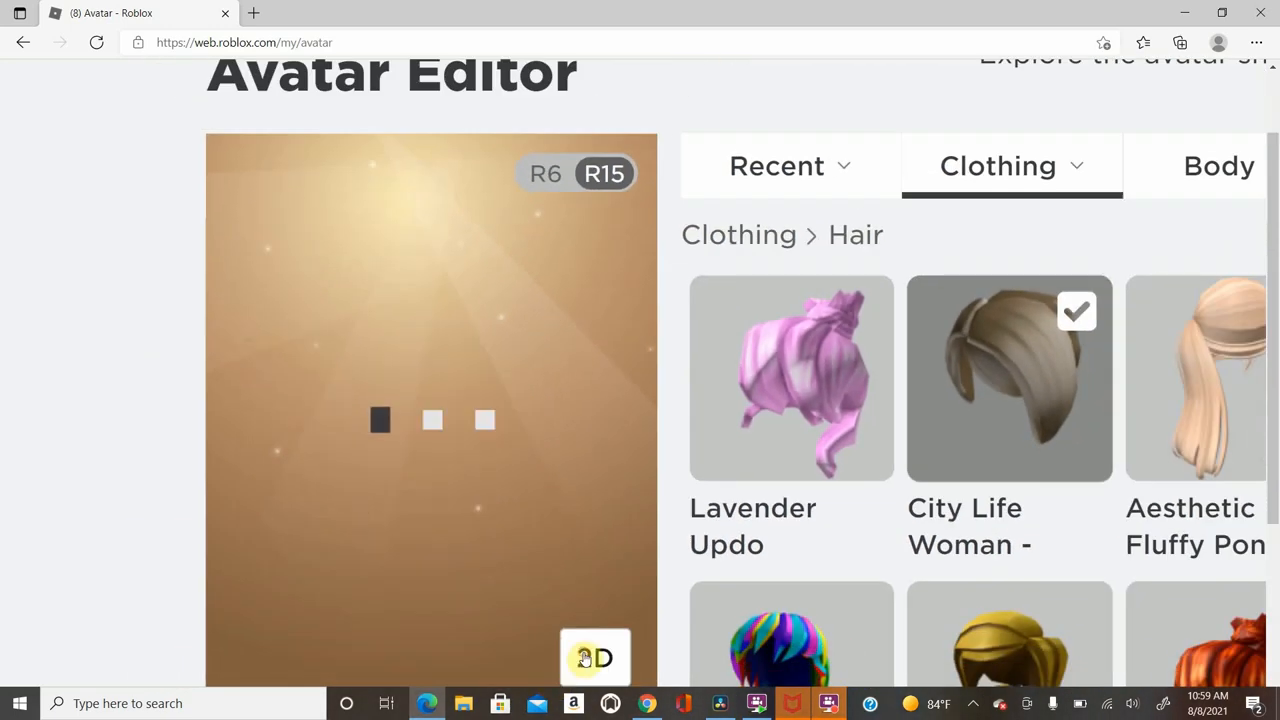
{"action": "left_click", "coordinate": [432, 420]}
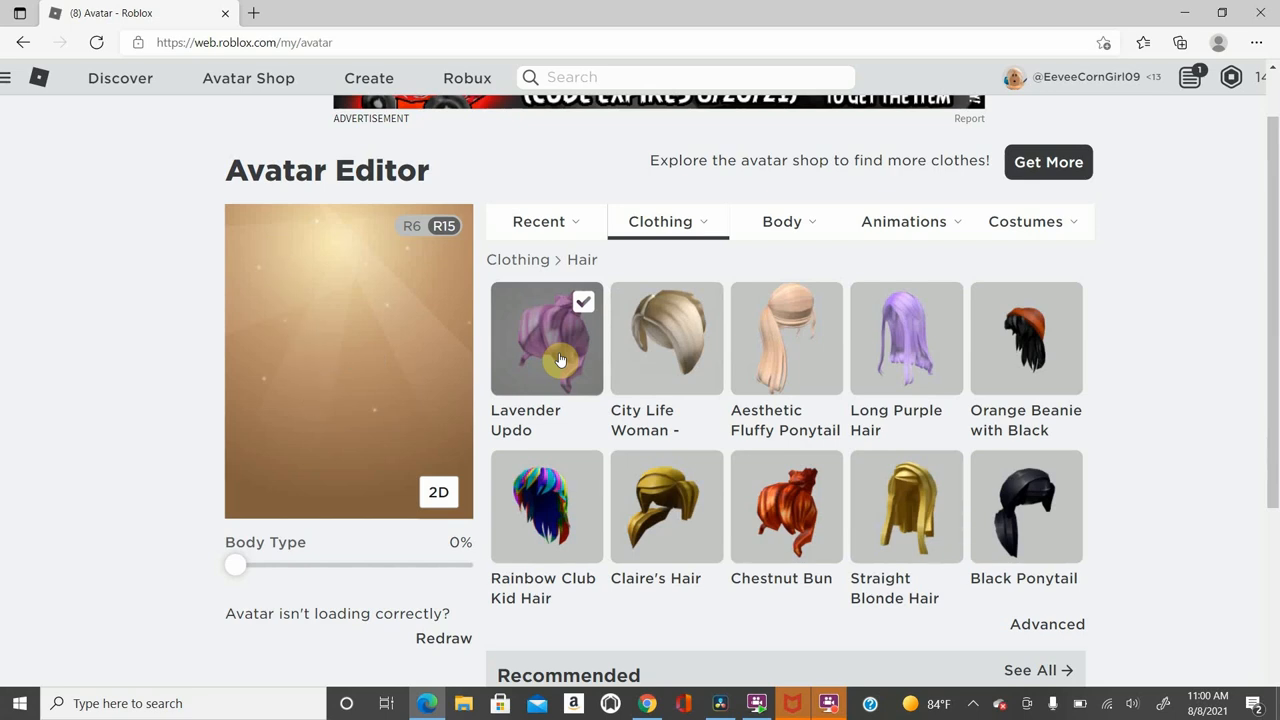
{"action": "mouse_move", "coordinate": [284, 572]}
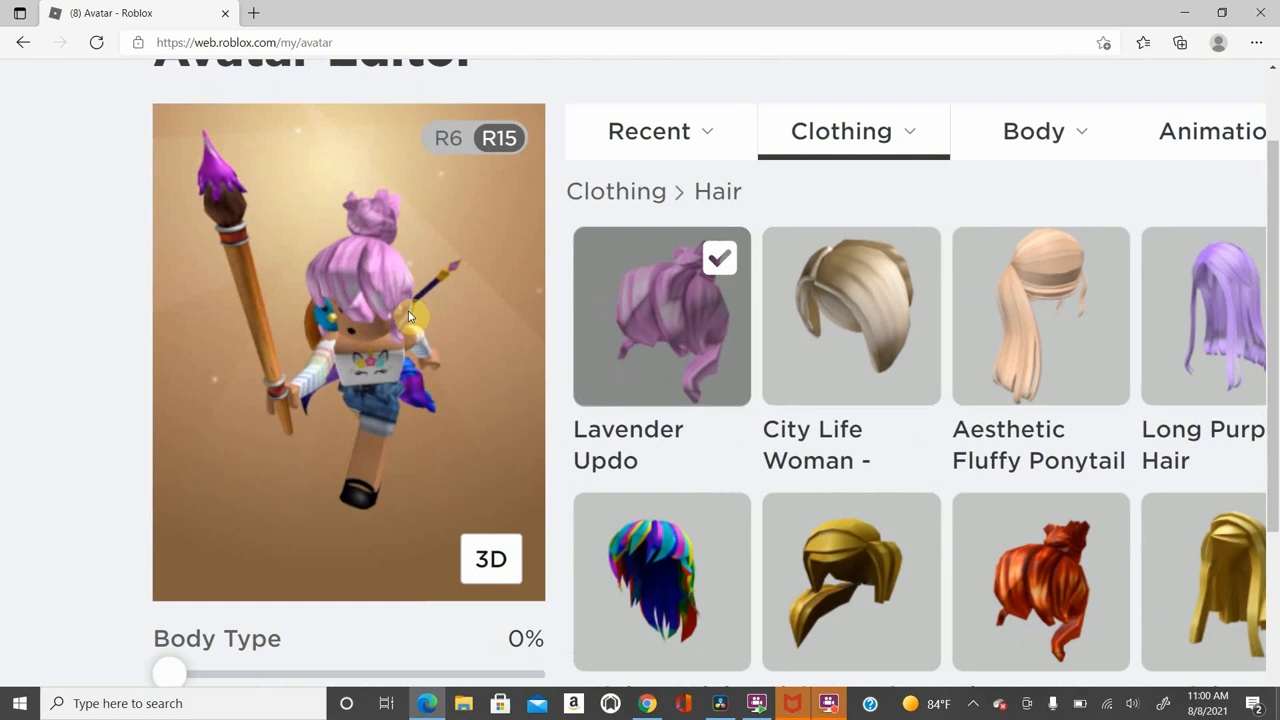
{"action": "left_click", "coordinate": [490, 560]}
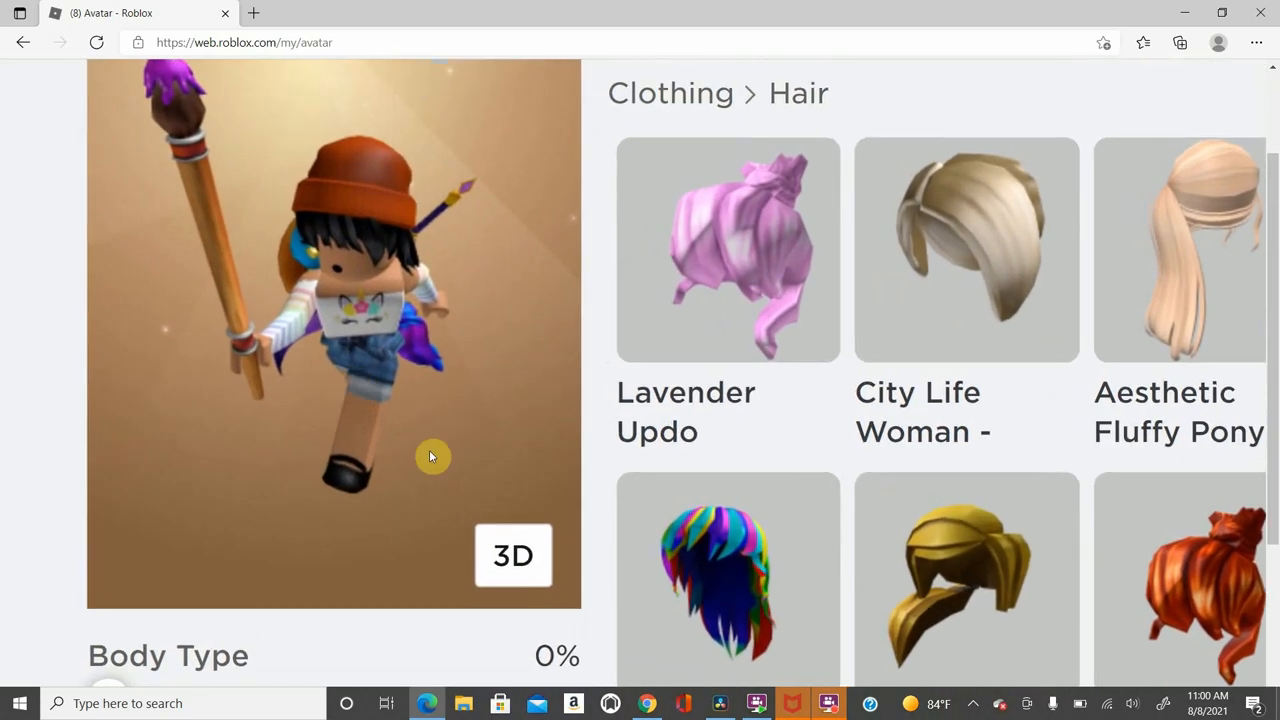
{"action": "mouse_move", "coordinate": [228, 200]}
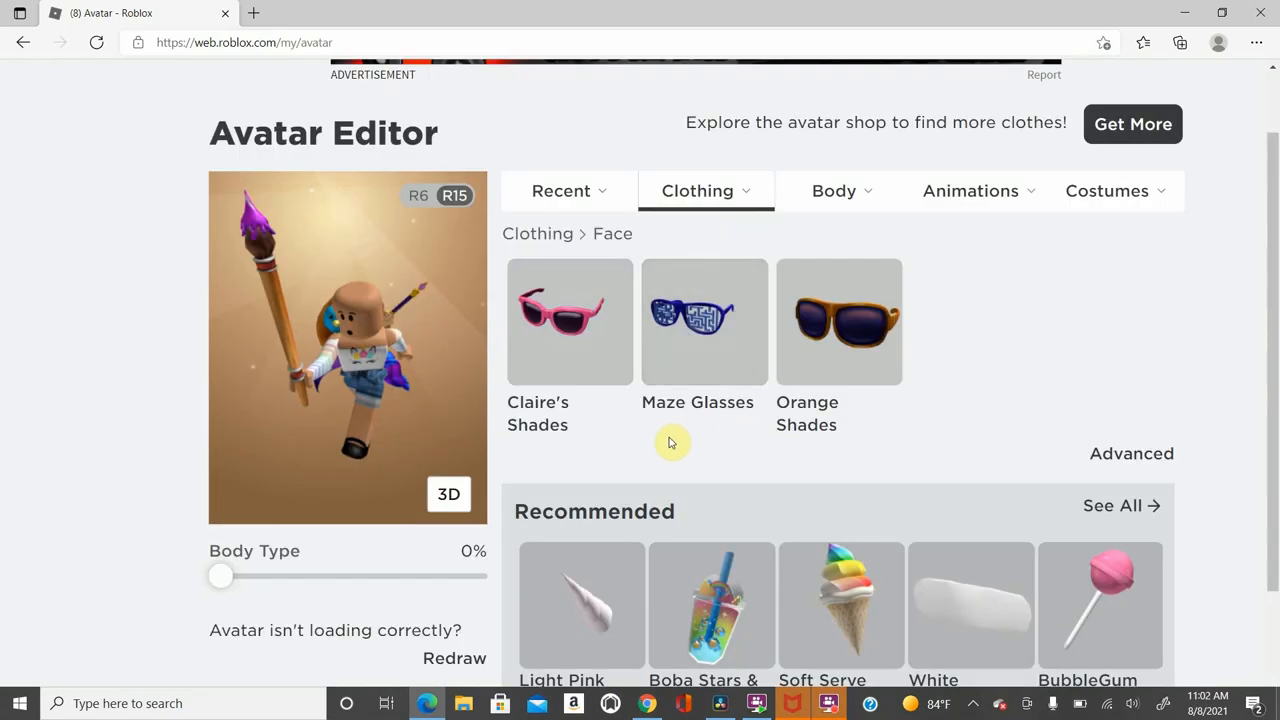
{"action": "mouse_move", "coordinate": [822, 364]}
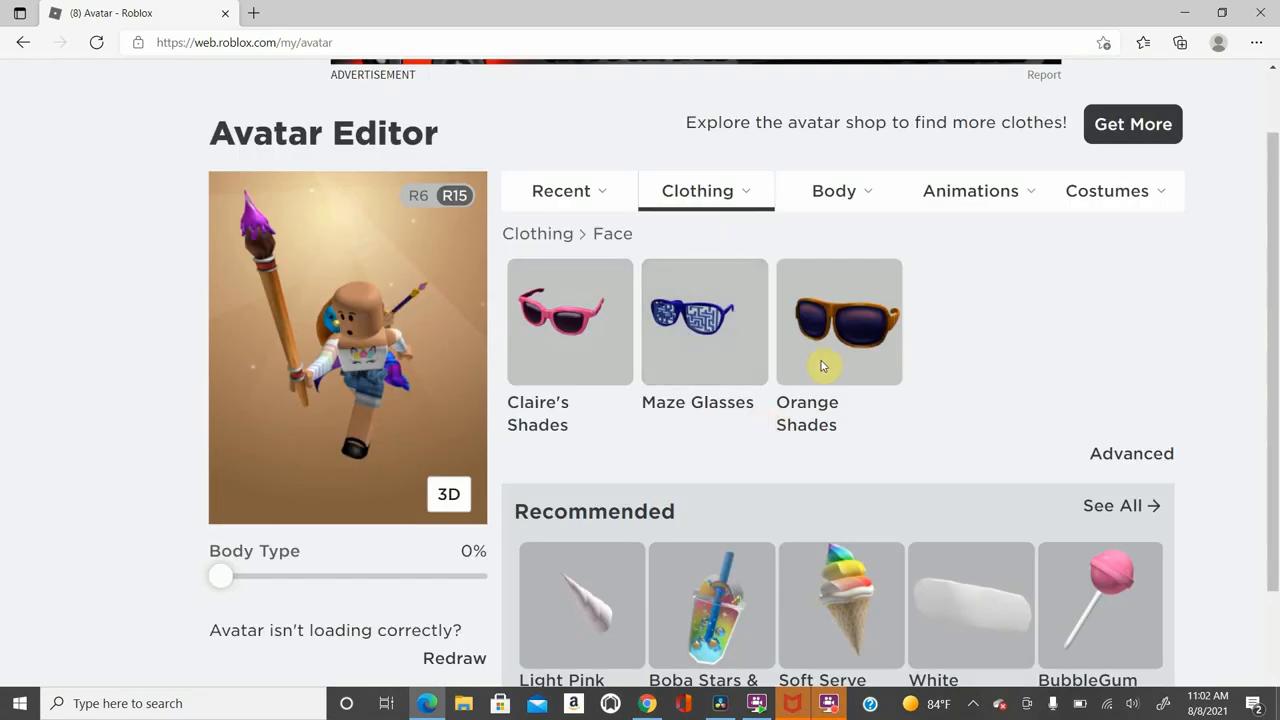
- Try Orange Shades, Maze Glasses and Claire's Shades under Face, unequipping each afterwards
{"action": "left_click", "coordinate": [840, 322]}
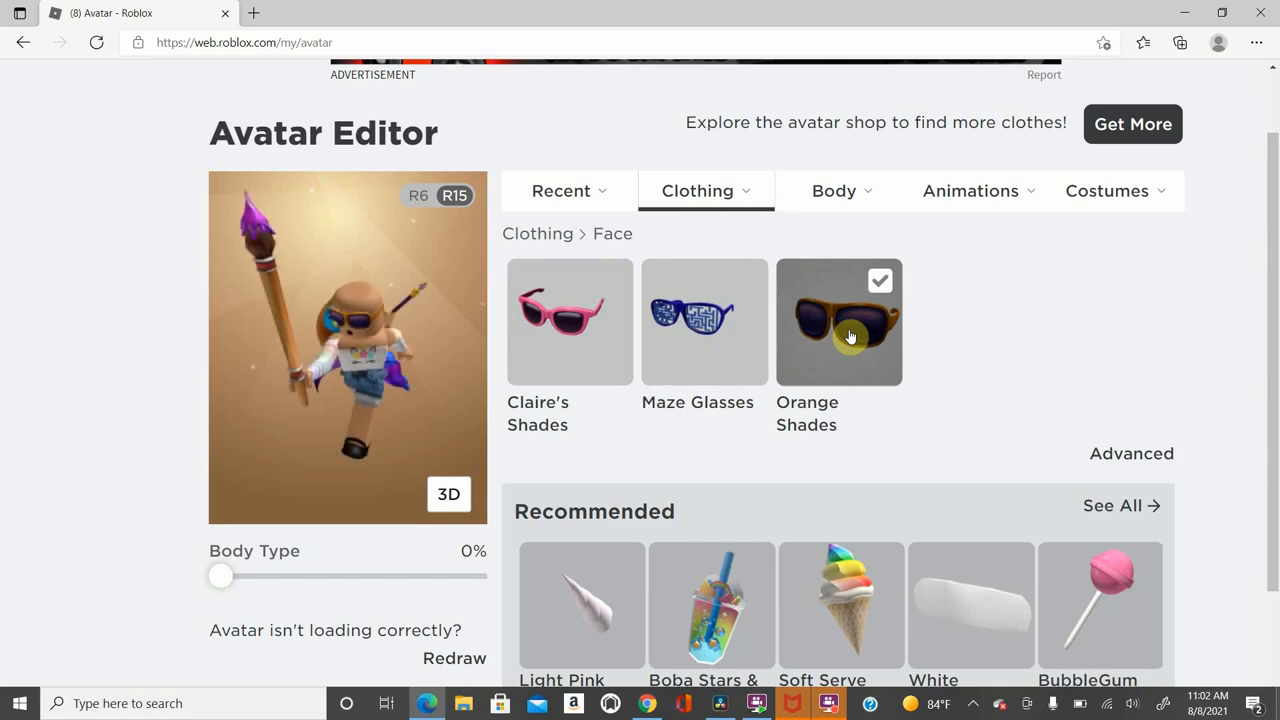
{"action": "left_click", "coordinate": [840, 322]}
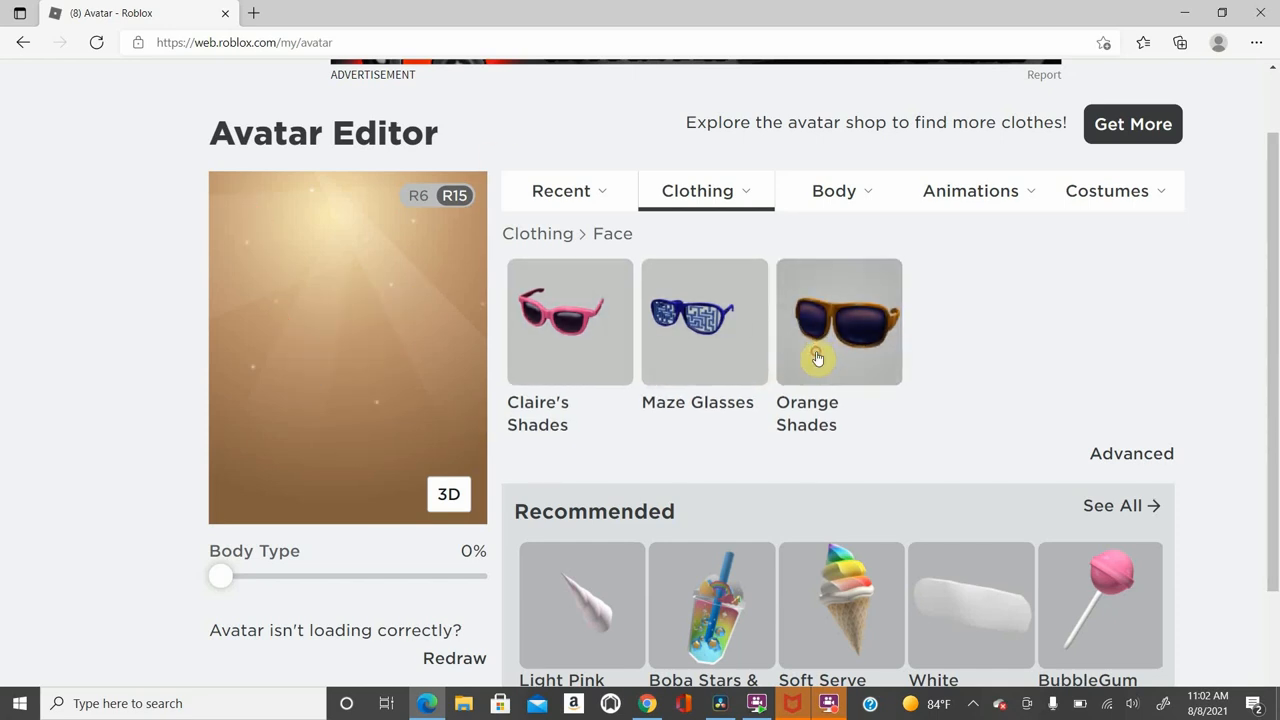
{"action": "left_click", "coordinate": [704, 320]}
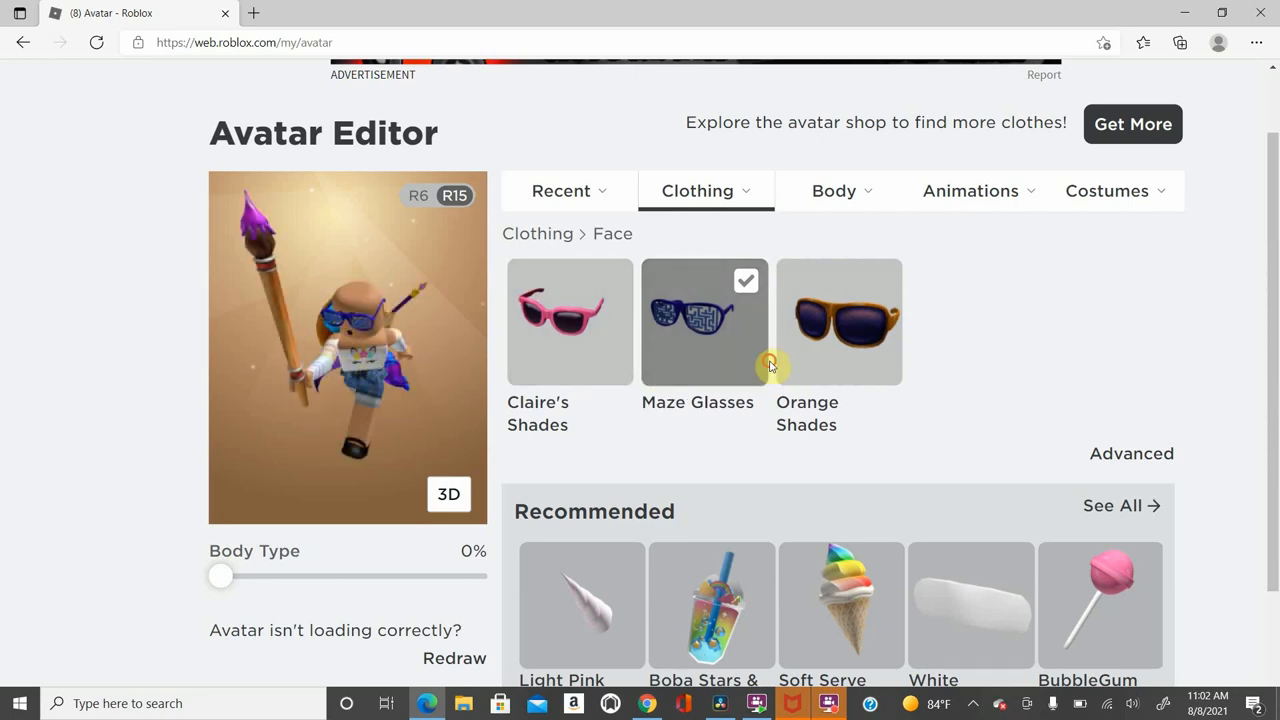
{"action": "mouse_move", "coordinate": [608, 348]}
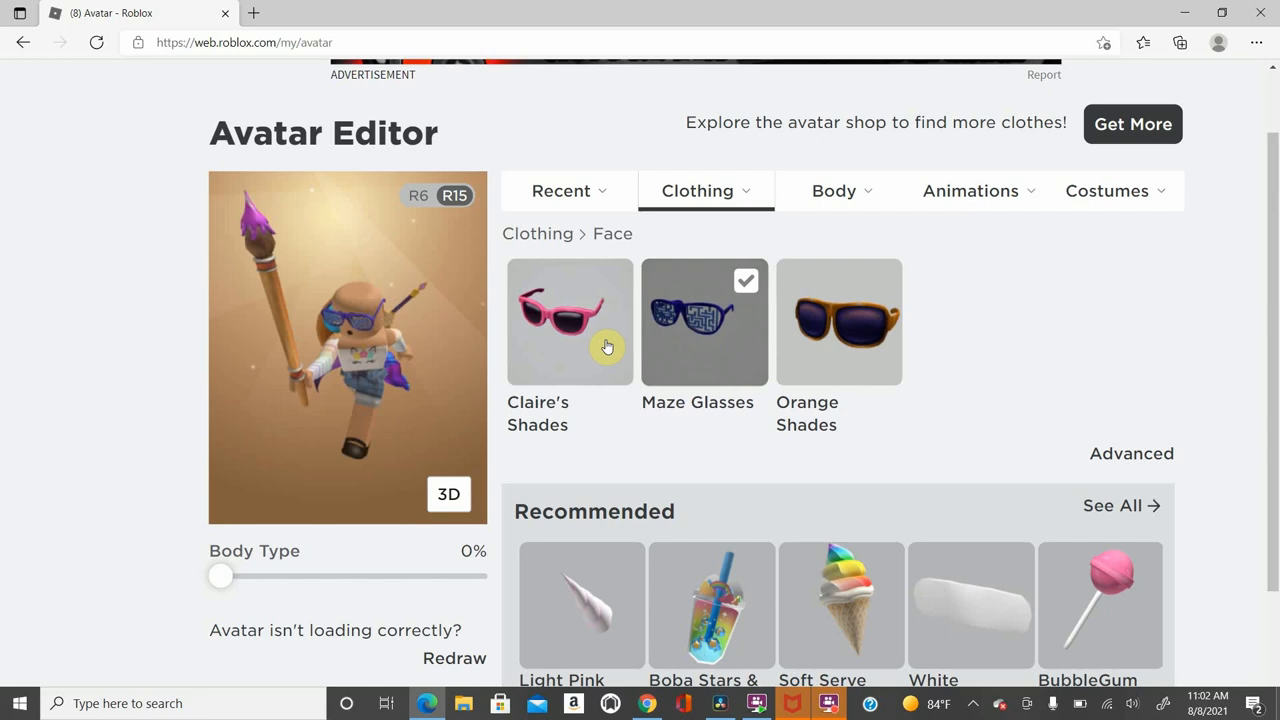
{"action": "left_click", "coordinate": [570, 320]}
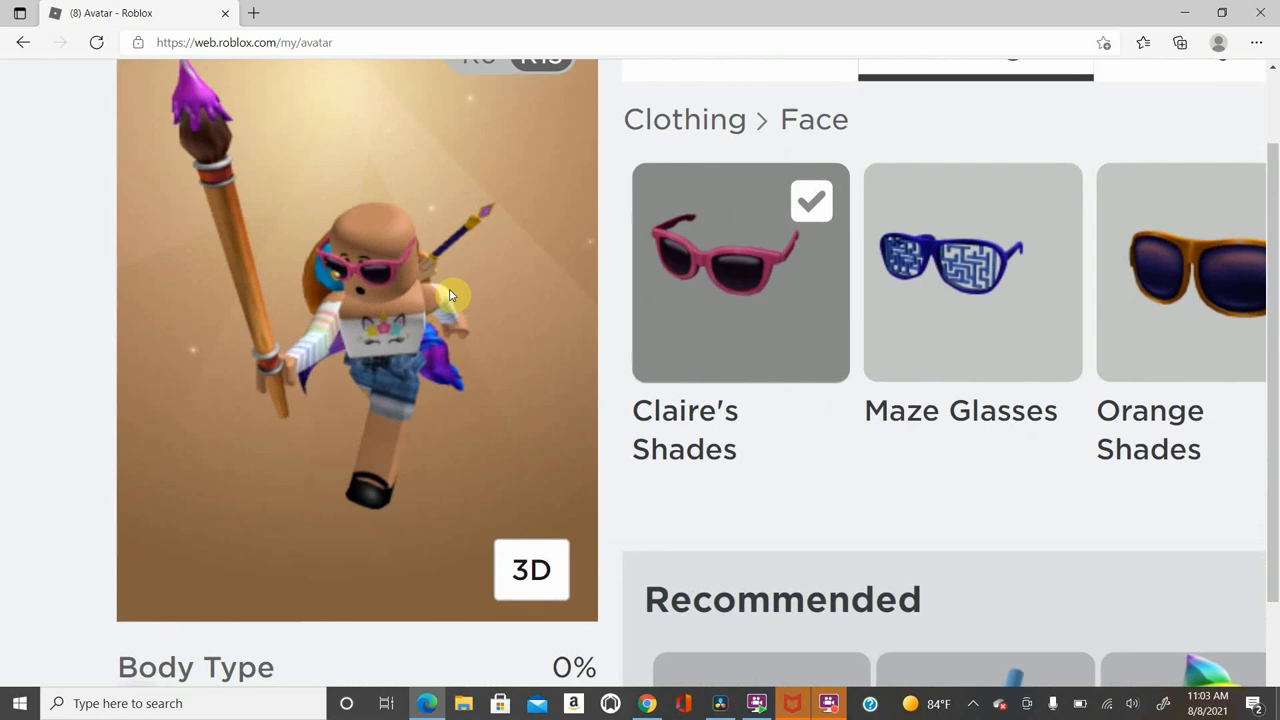
{"action": "left_click", "coordinate": [972, 272]}
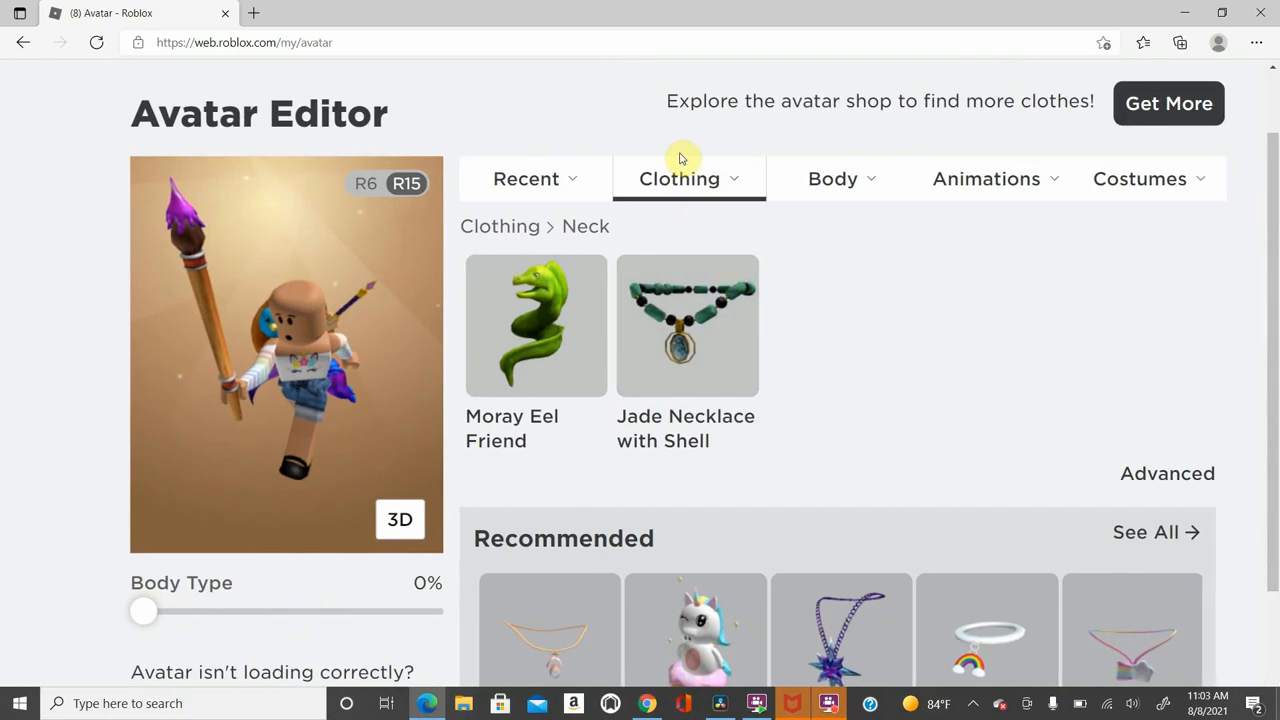
{"action": "mouse_move", "coordinate": [796, 480]}
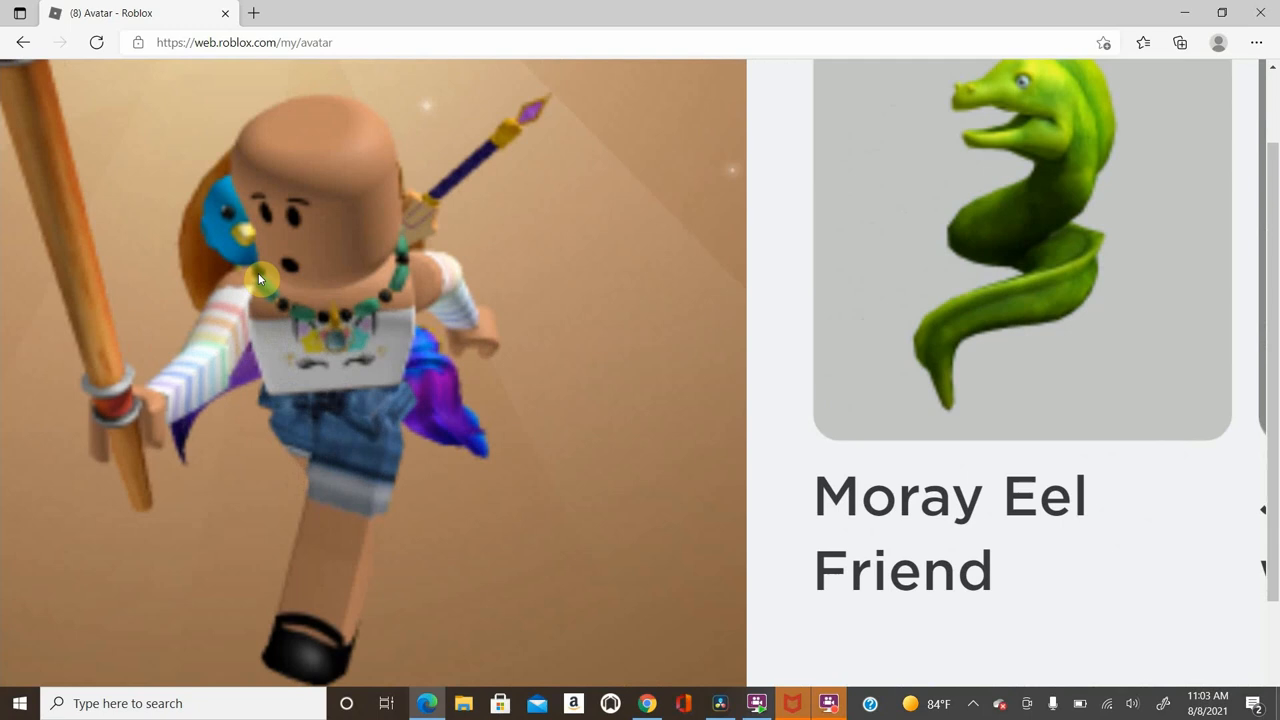
{"action": "mouse_move", "coordinate": [344, 336]}
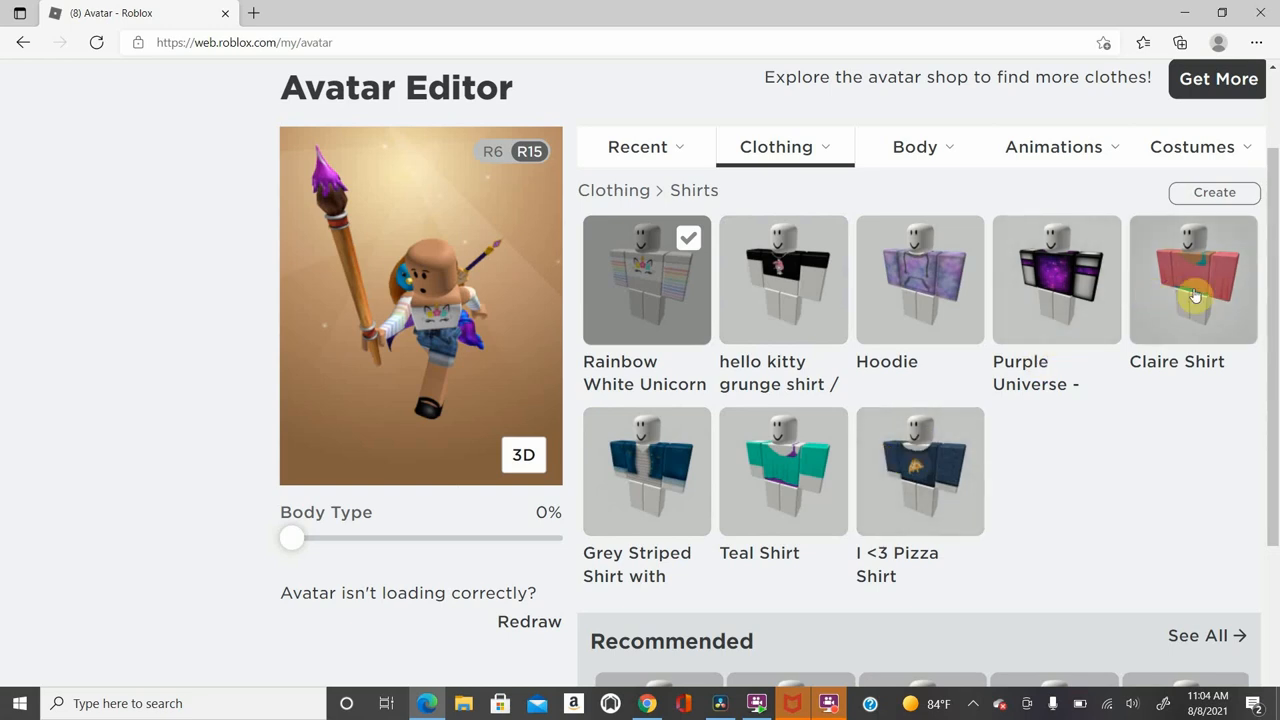
- Dress the avatar in the Claire Shirt and check it in the 3D preview
{"action": "left_click", "coordinate": [1192, 292]}
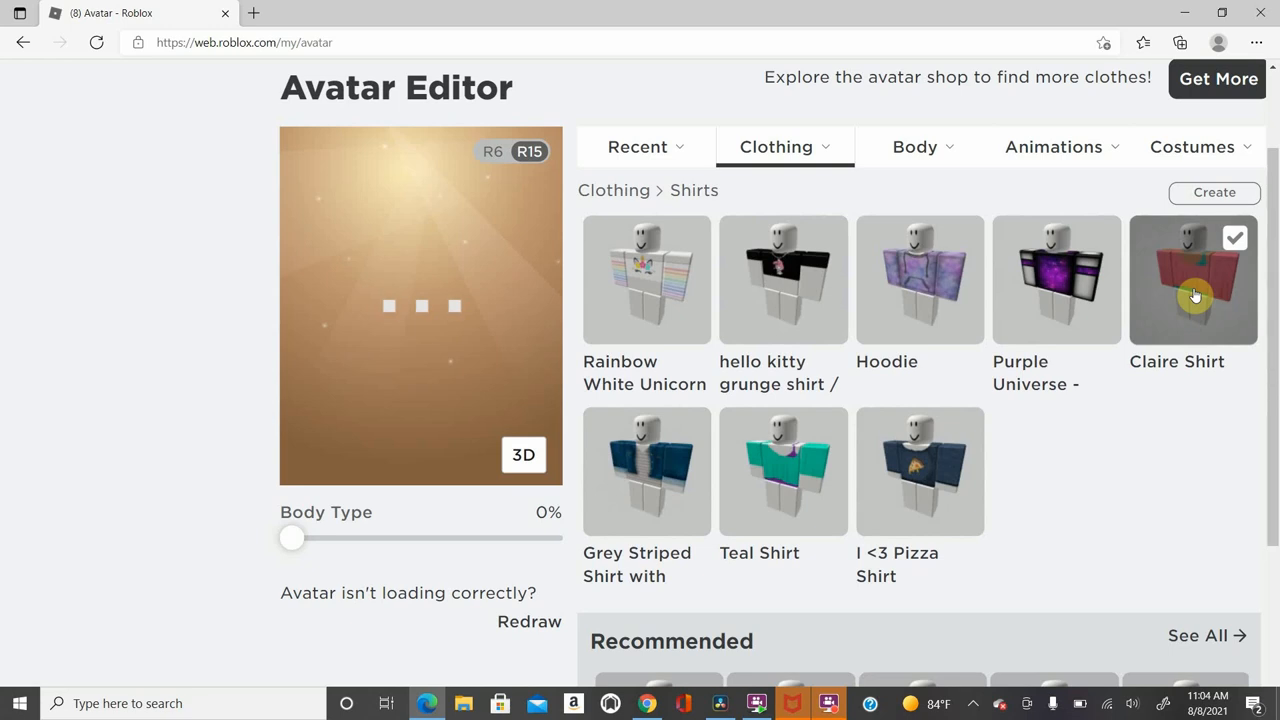
{"action": "mouse_move", "coordinate": [1210, 260]}
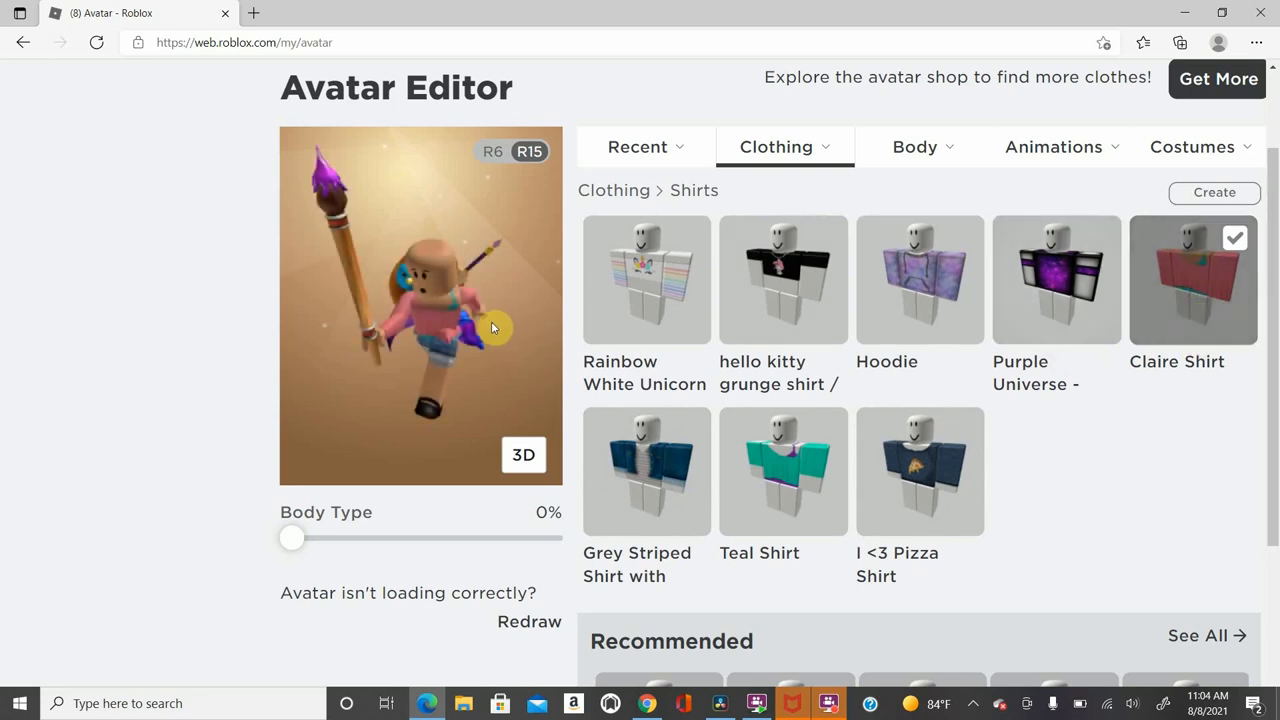
{"action": "mouse_move", "coordinate": [940, 332]}
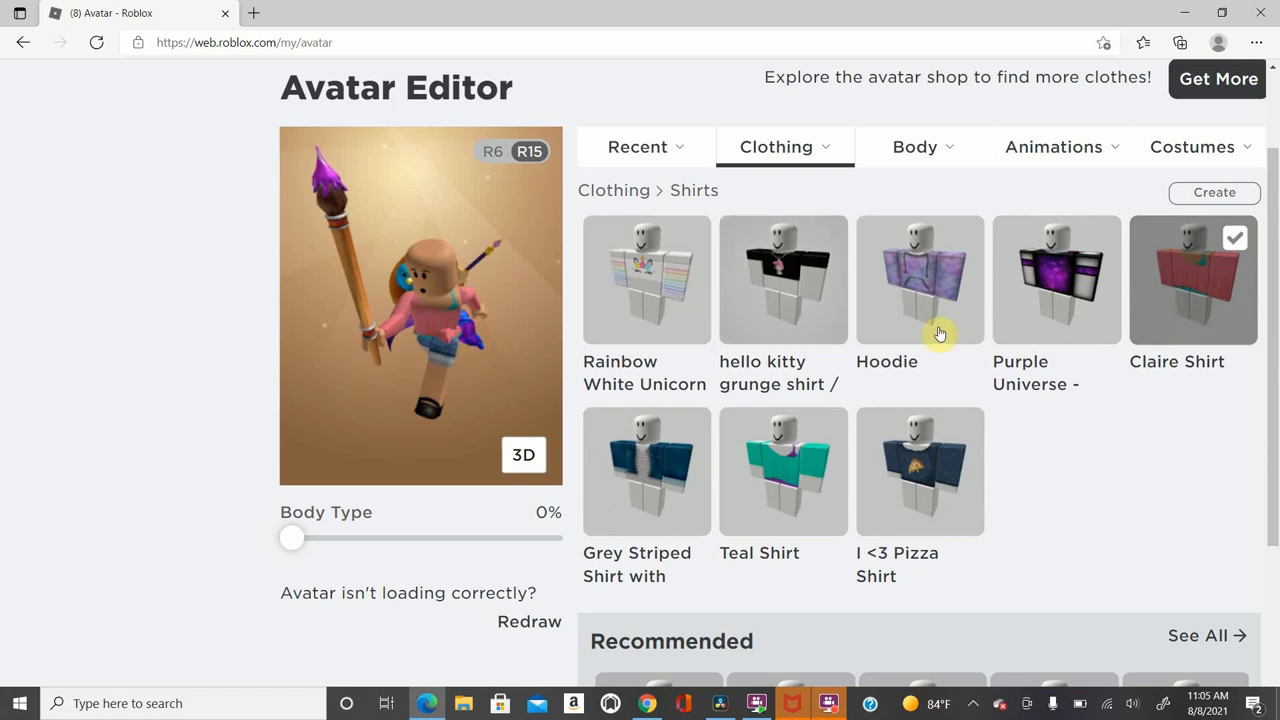
{"action": "mouse_move", "coordinate": [572, 372]}
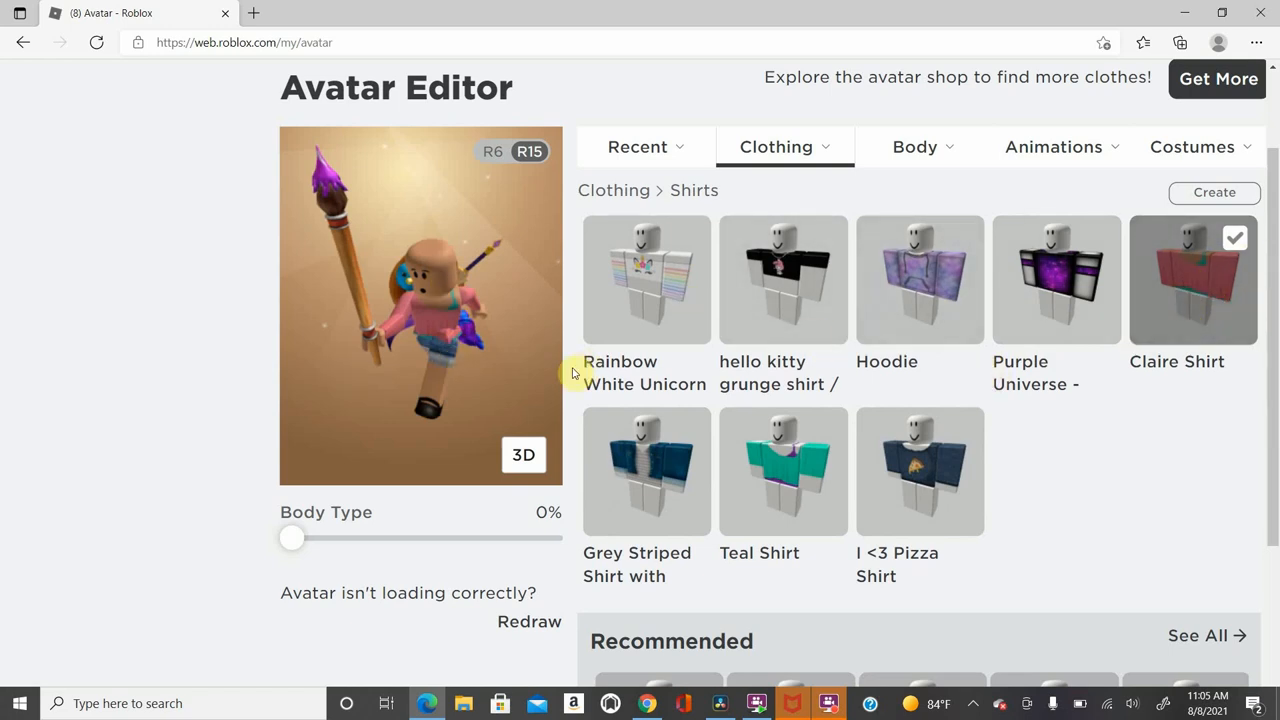
{"action": "left_click", "coordinate": [524, 456]}
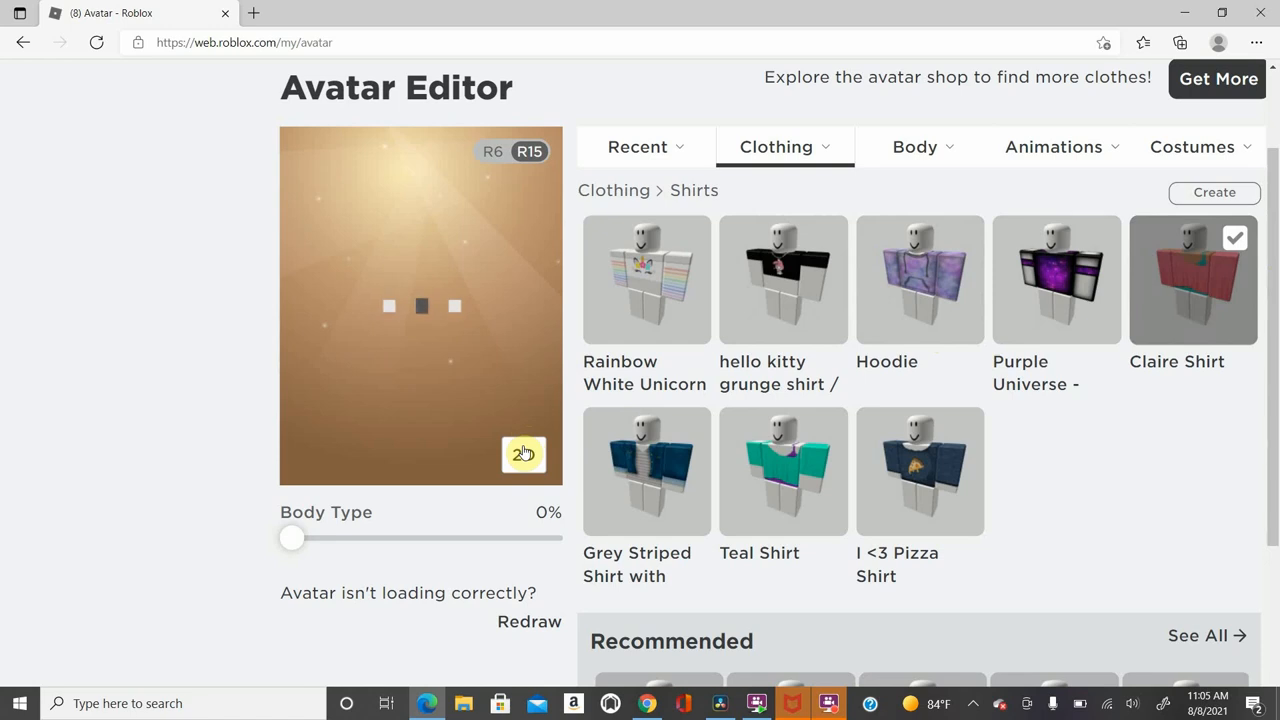
{"action": "left_click", "coordinate": [522, 454]}
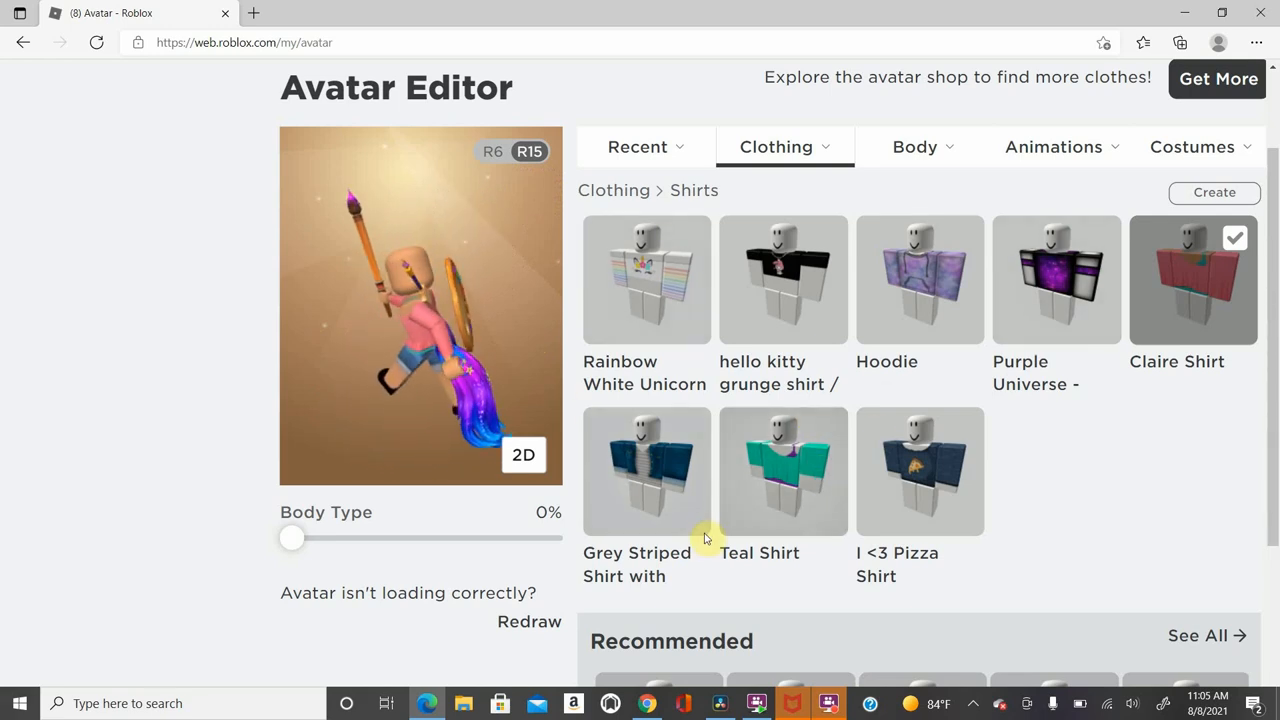
- Swap to the grey striped shirt and move on to the owned pants
{"action": "left_click", "coordinate": [644, 468]}
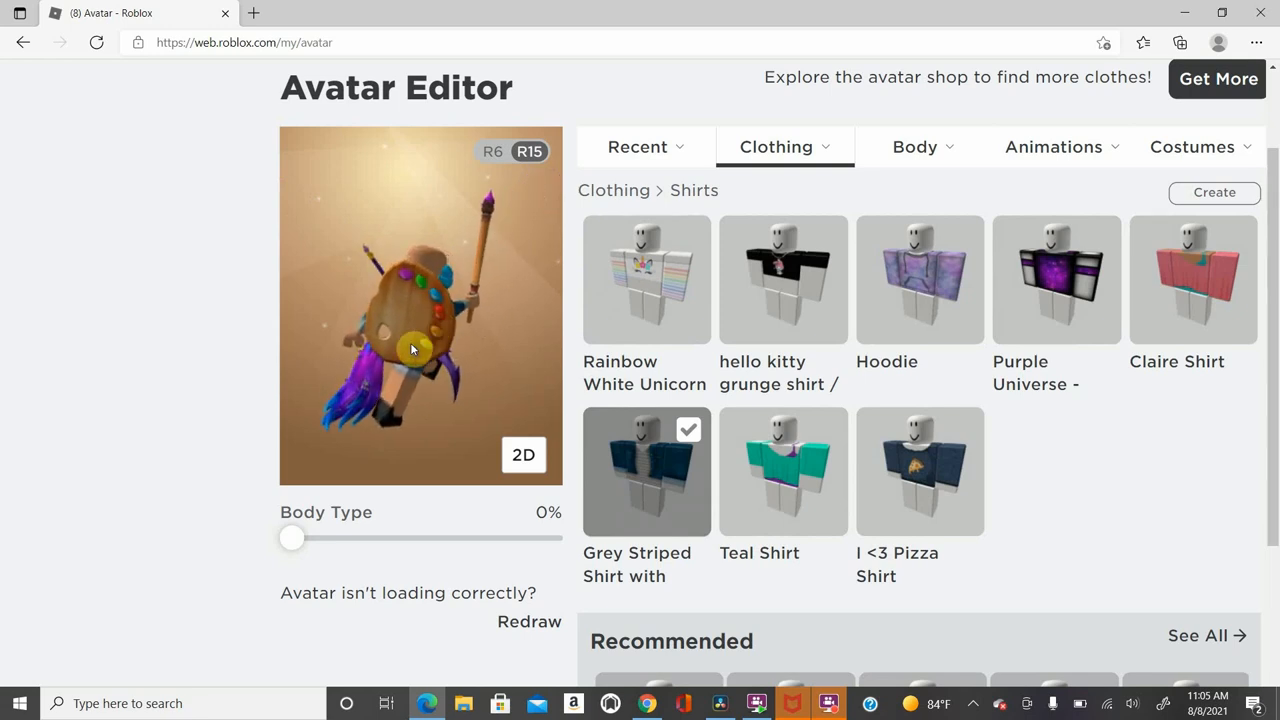
{"action": "left_click", "coordinate": [914, 148]}
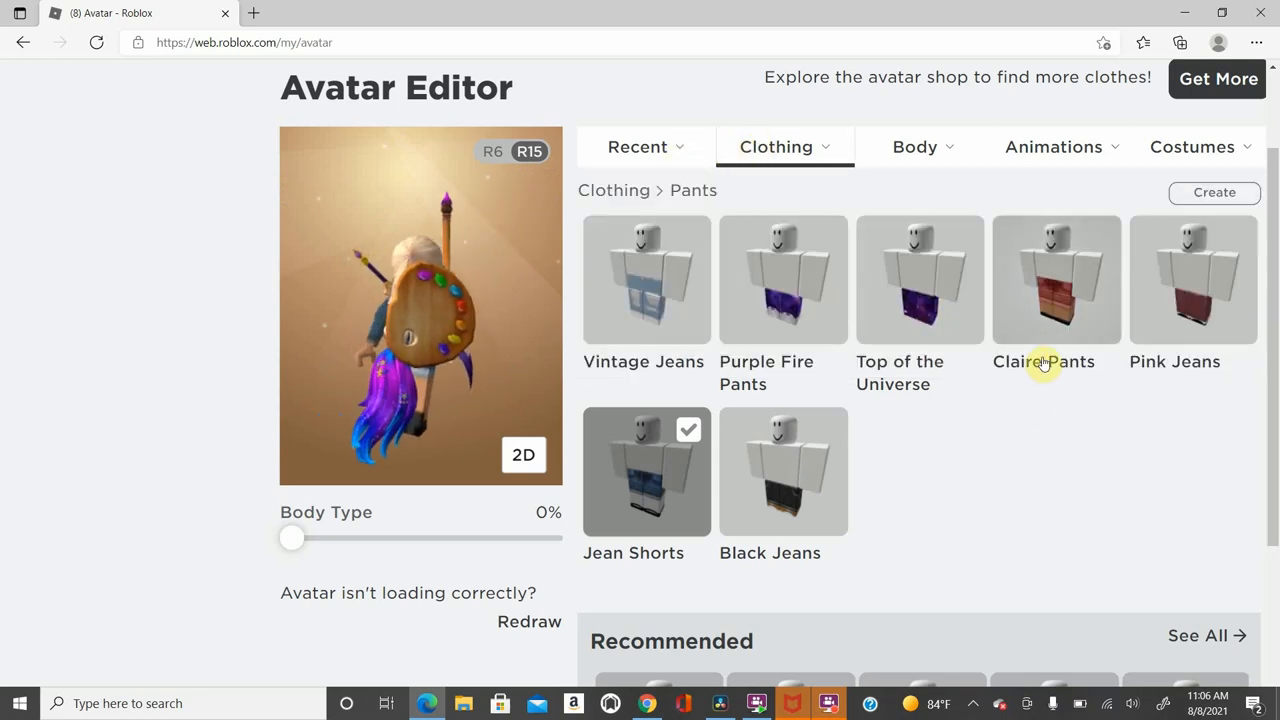
- Put the Claire Pants on, then show the owned T-shirts where only Bloxxer is listed
{"action": "left_click", "coordinate": [1056, 280]}
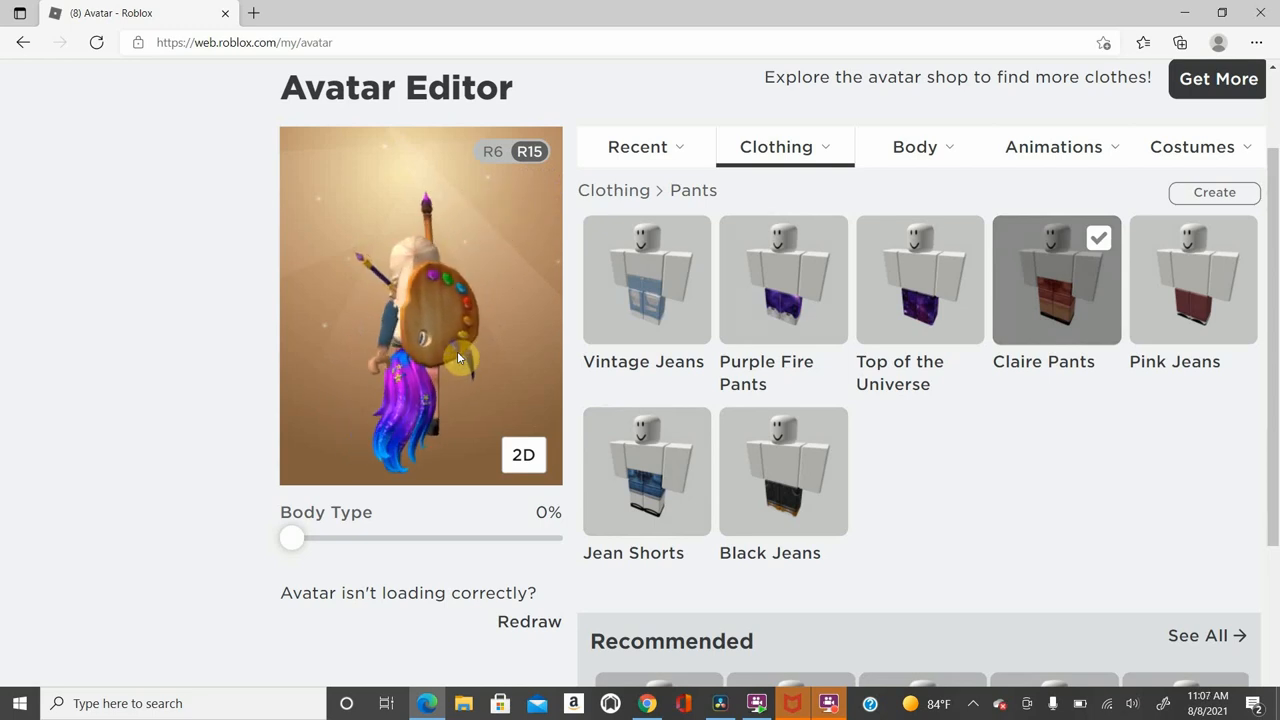
{"action": "left_click", "coordinate": [644, 472]}
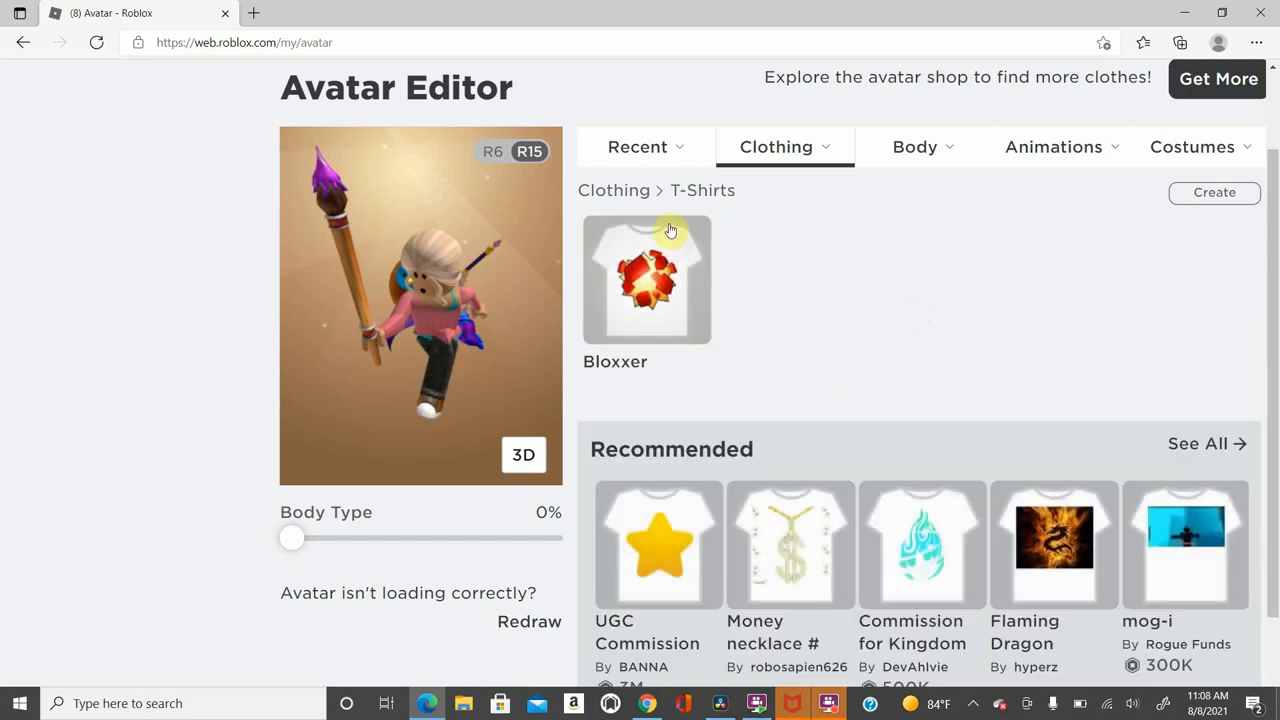
{"action": "mouse_move", "coordinate": [896, 434]}
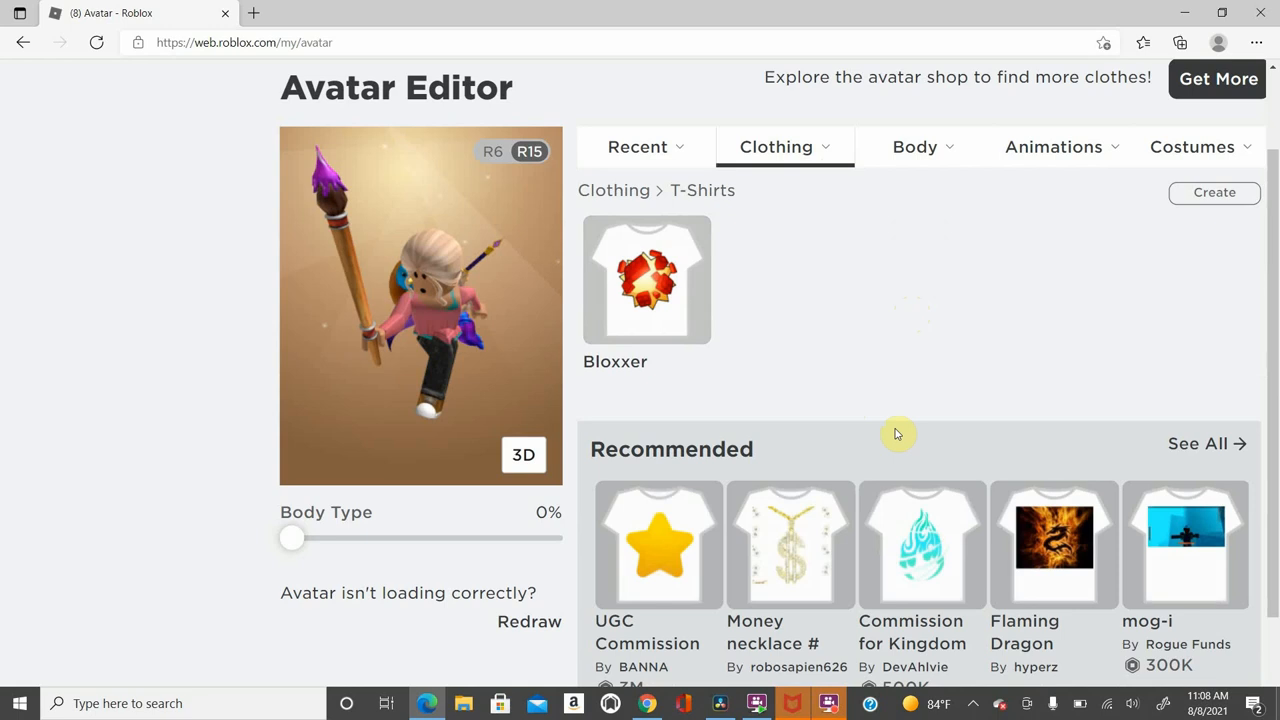
- Visit the Flaming Dragon T-shirt's shop page, then return to the owned faces
{"action": "left_click", "coordinate": [1052, 540]}
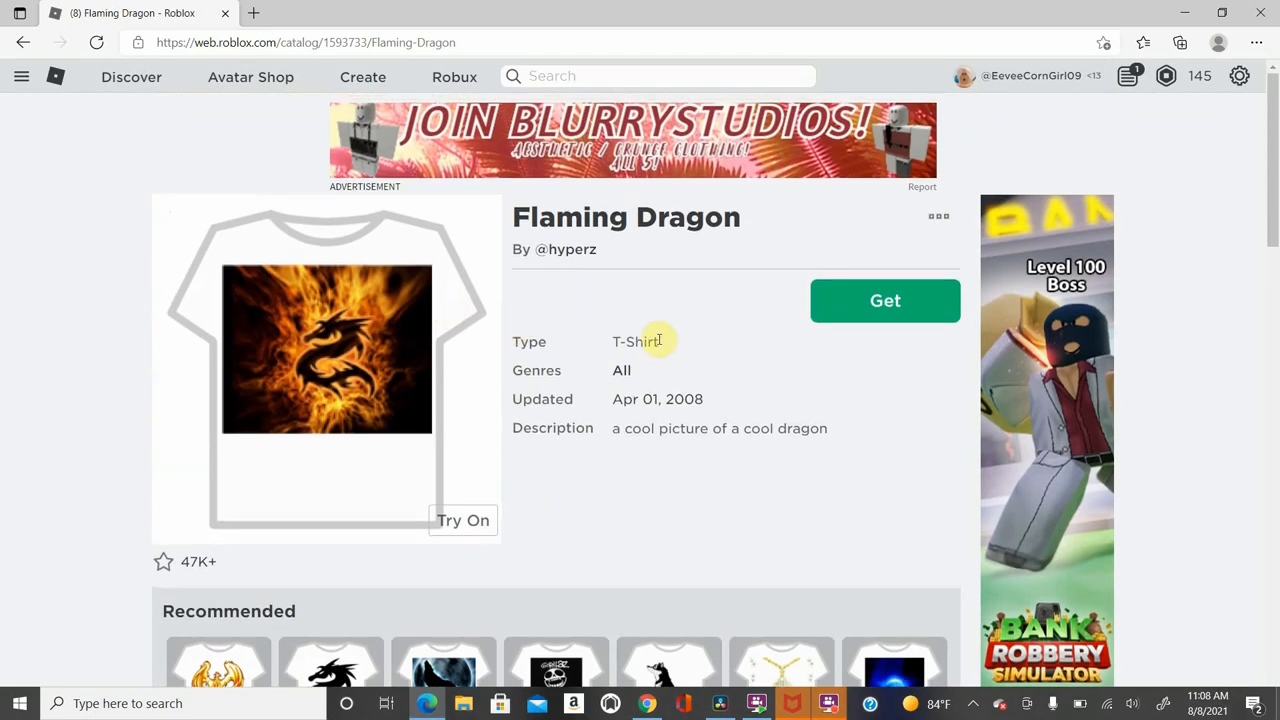
{"action": "left_click", "coordinate": [462, 520]}
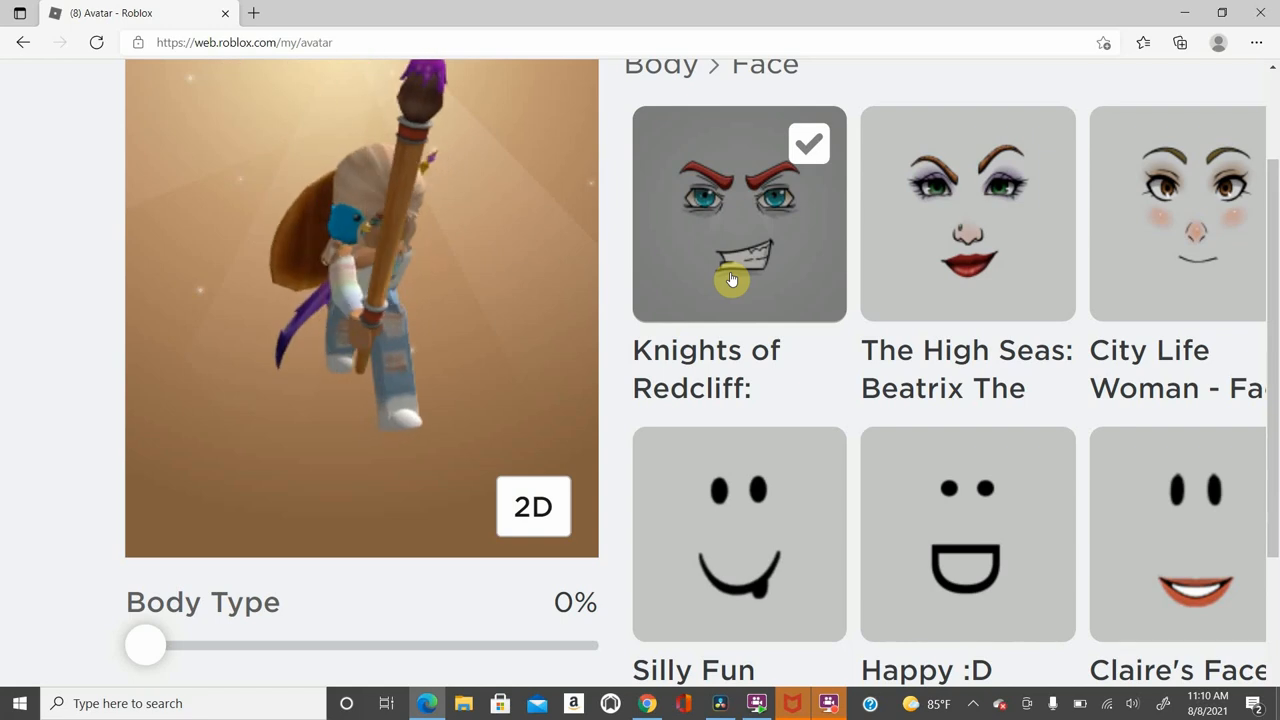
- Wear the City Life Woman face and bring the owned heads into view
{"action": "left_click", "coordinate": [532, 506]}
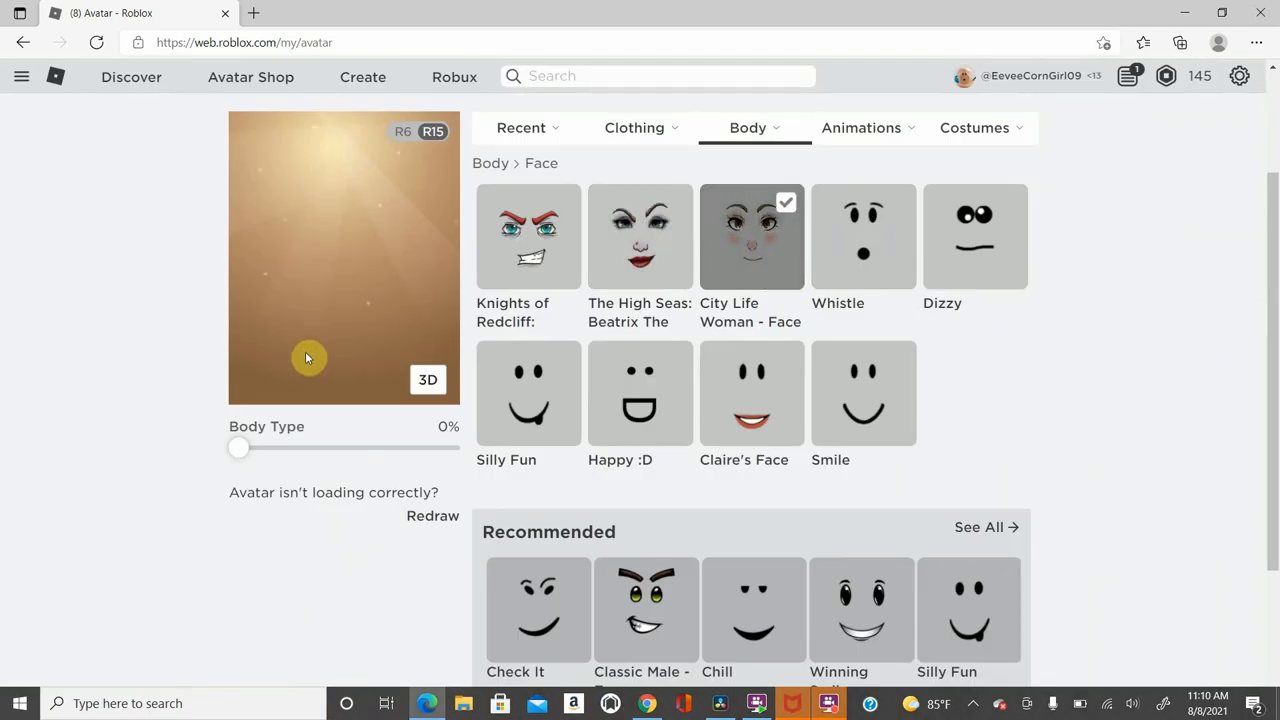
{"action": "scroll", "scroll_direction": "down", "scroll_amount": 3}
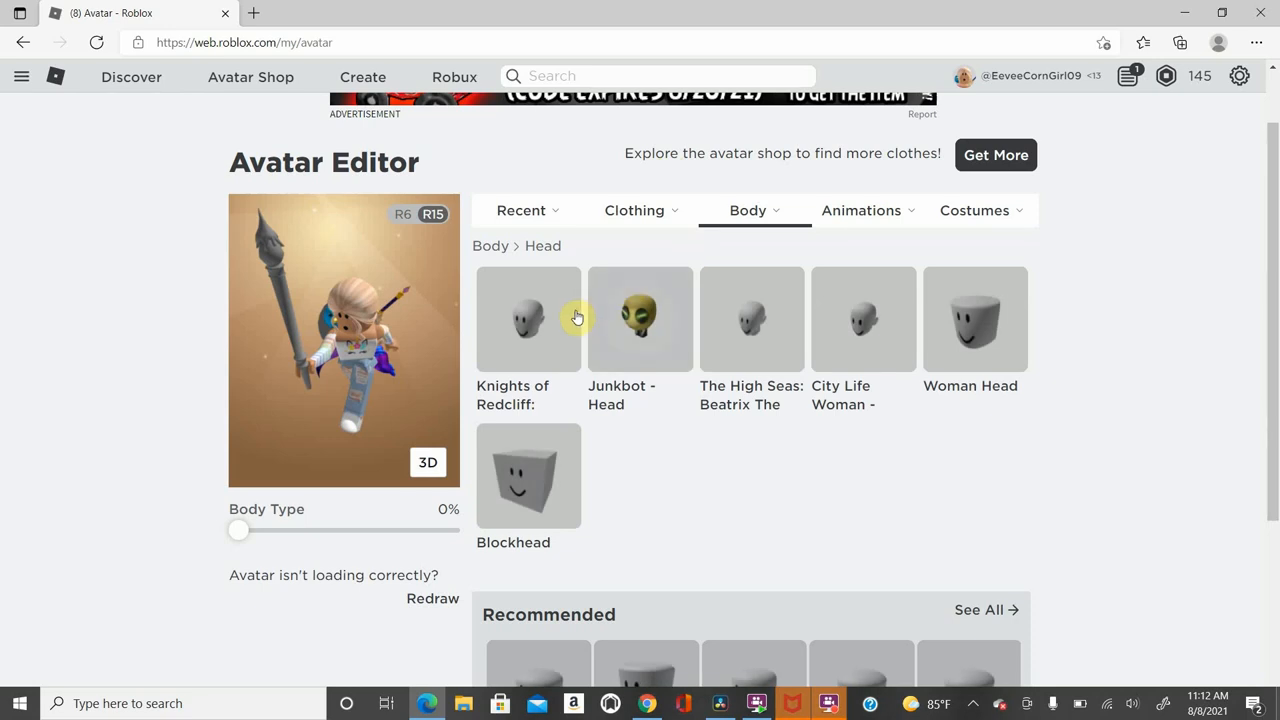
- Try the Knights of Redcliff head, then the Junkbot head, viewing it in 3D from another side
{"action": "left_click", "coordinate": [552, 334]}
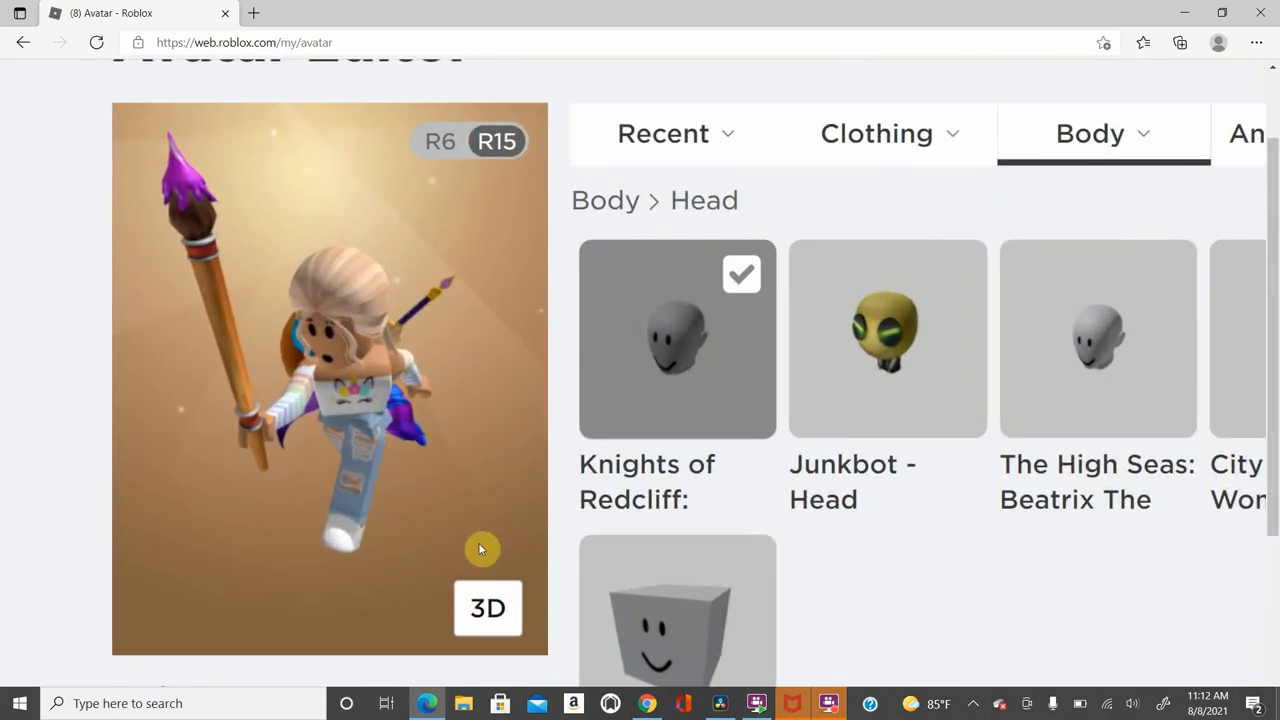
{"action": "left_click", "coordinate": [488, 608]}
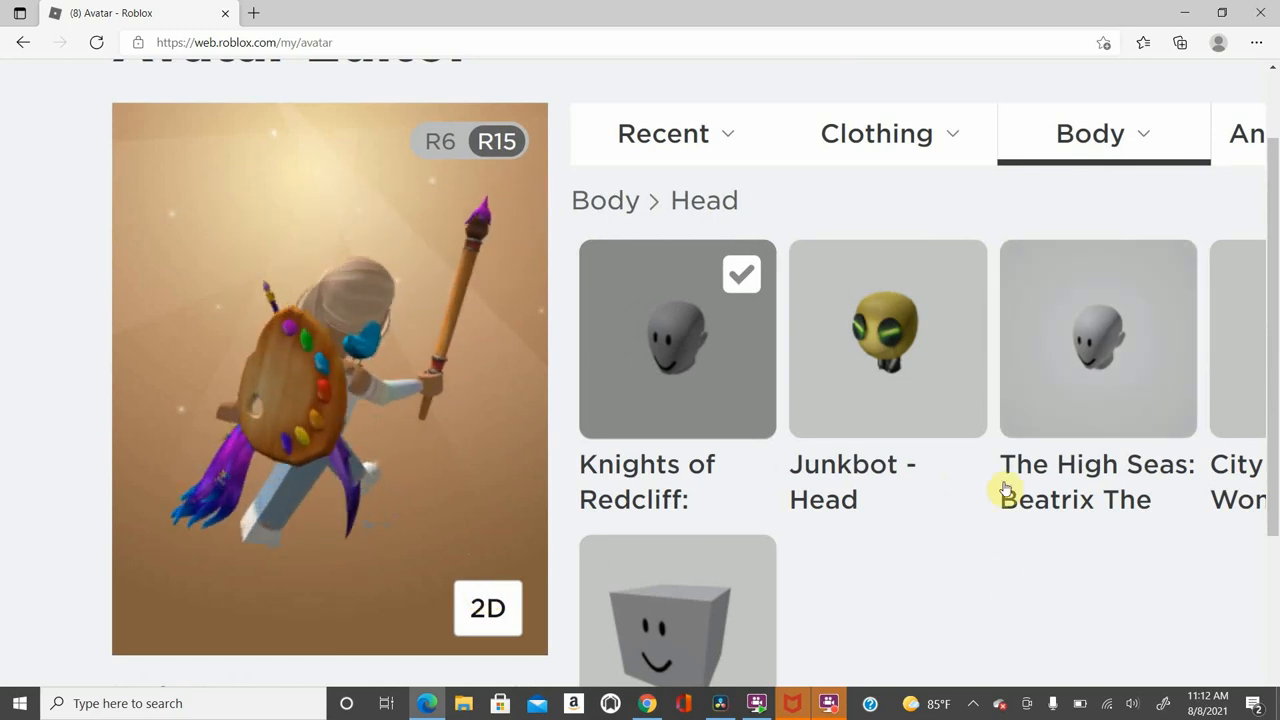
{"action": "left_click", "coordinate": [888, 338]}
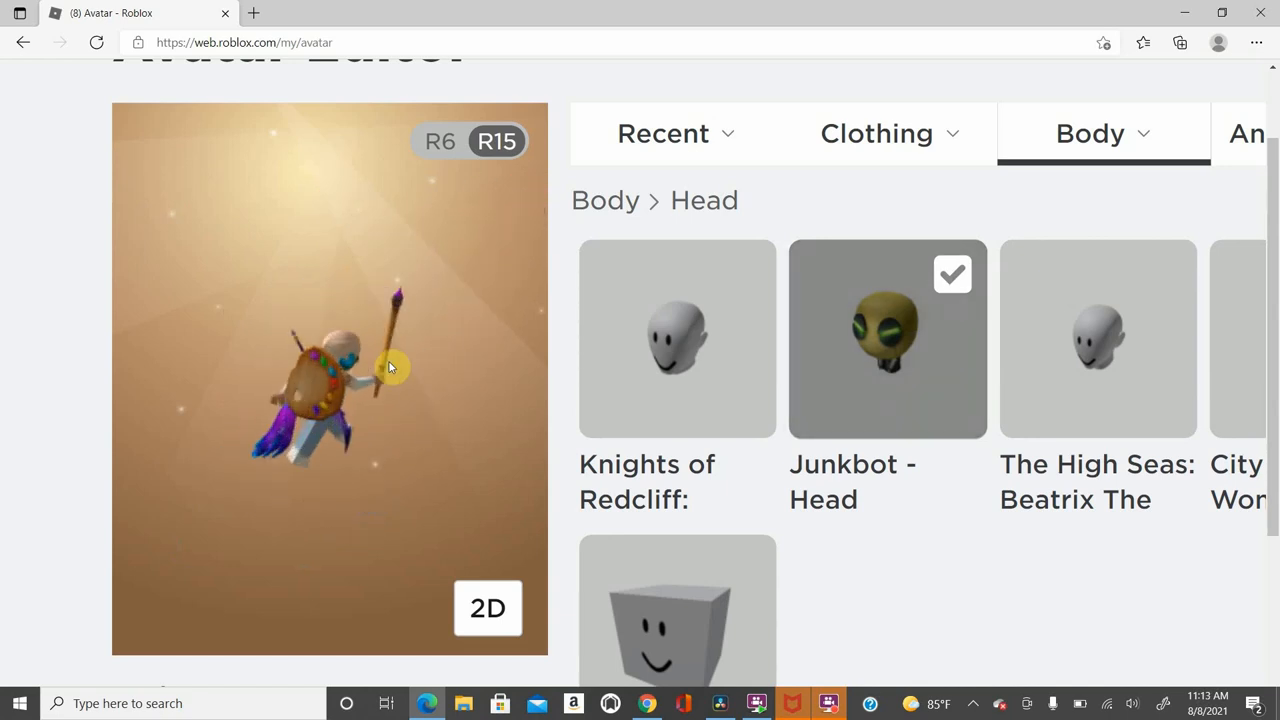
{"action": "left_click_drag", "start_coordinate": [390, 368], "coordinate": [276, 338]}
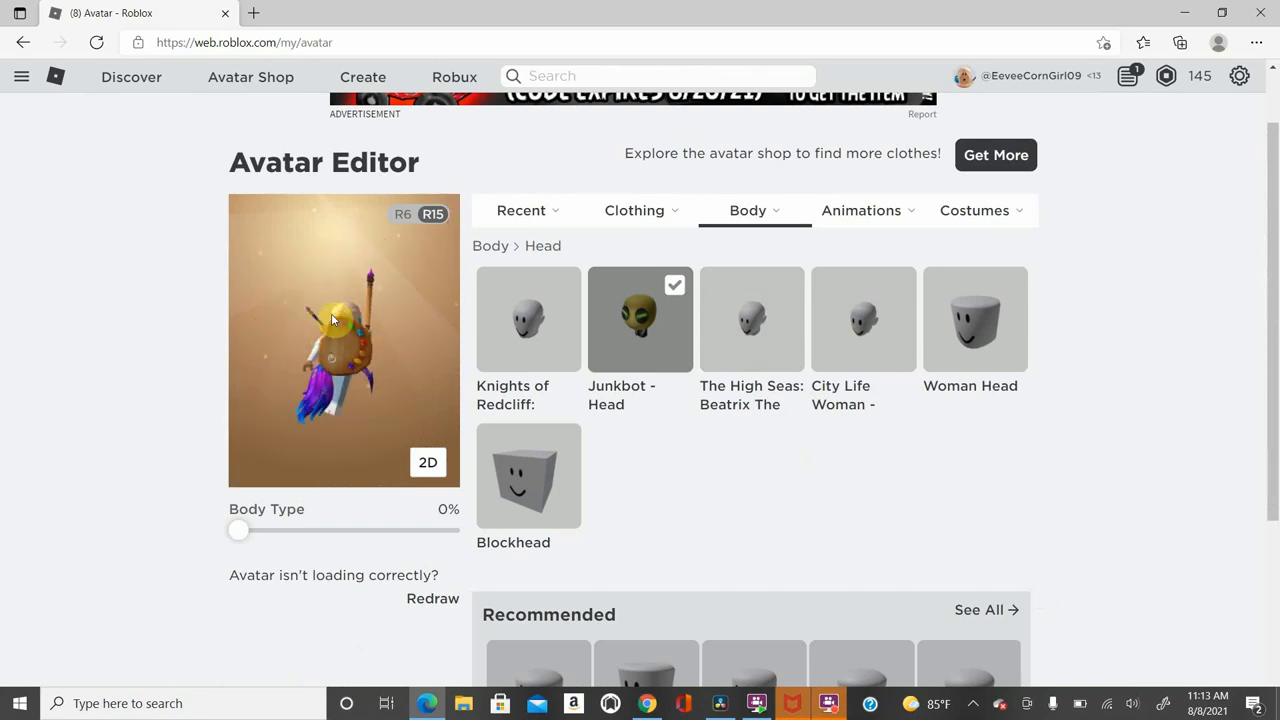
- Try the High Seas head, then the City Life Woman head, shown in 2D, and reach the torsos
{"action": "left_click", "coordinate": [752, 320]}
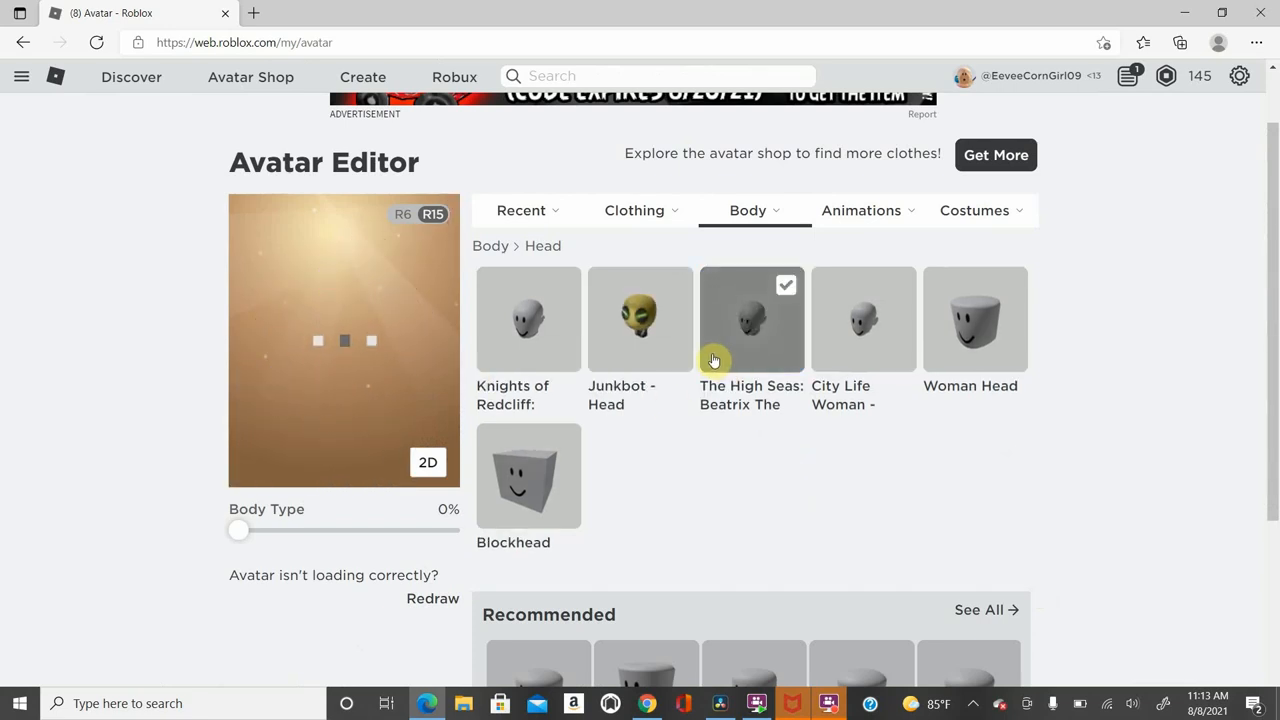
{"action": "mouse_move", "coordinate": [744, 350]}
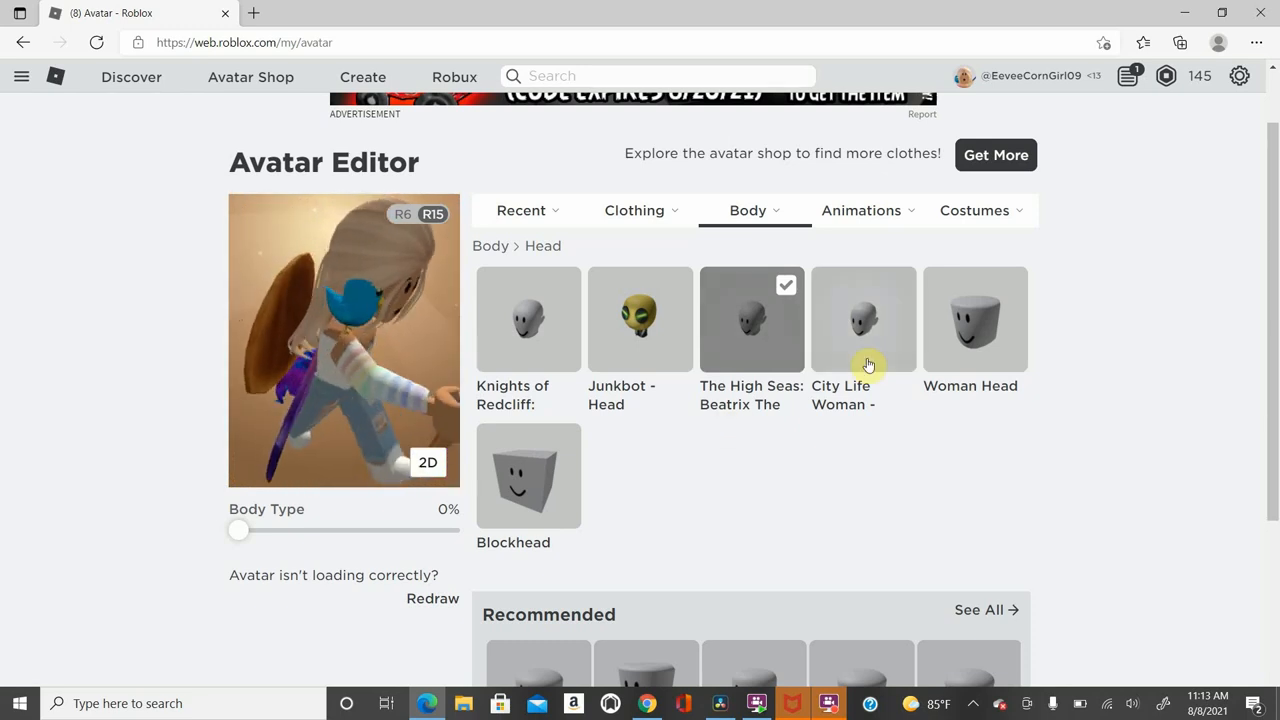
{"action": "left_click", "coordinate": [864, 320]}
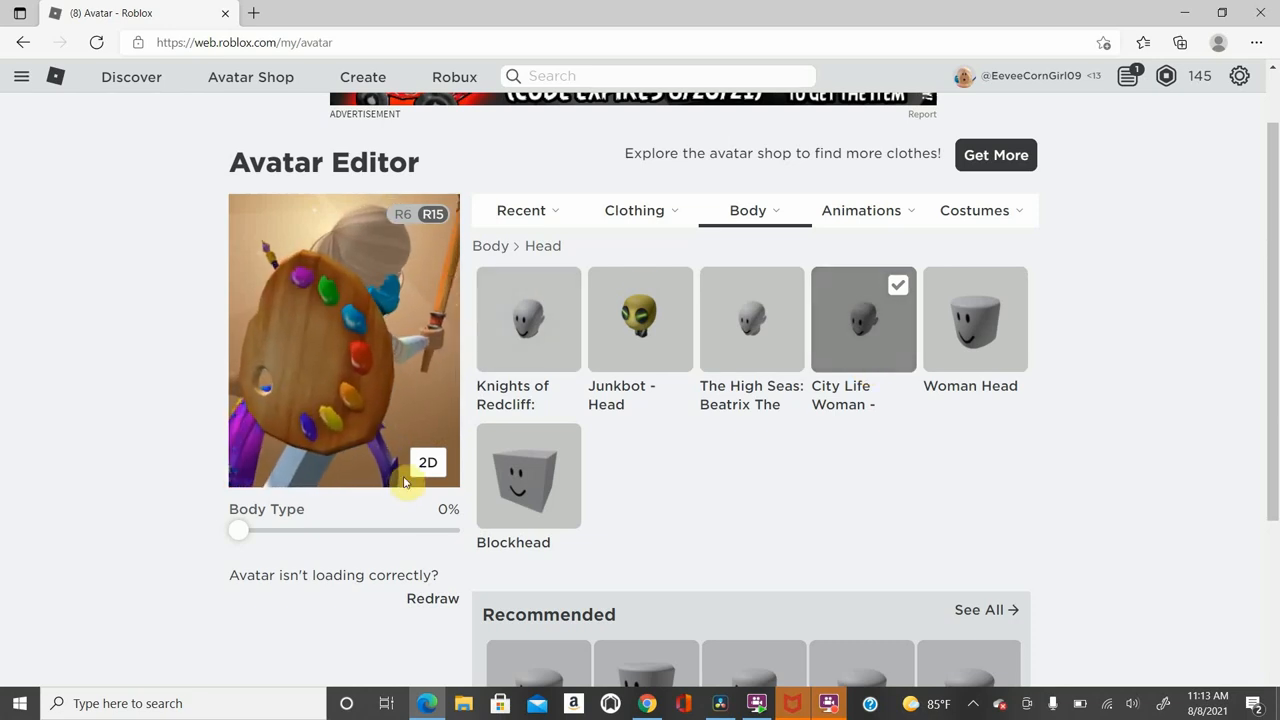
{"action": "left_click", "coordinate": [428, 462]}
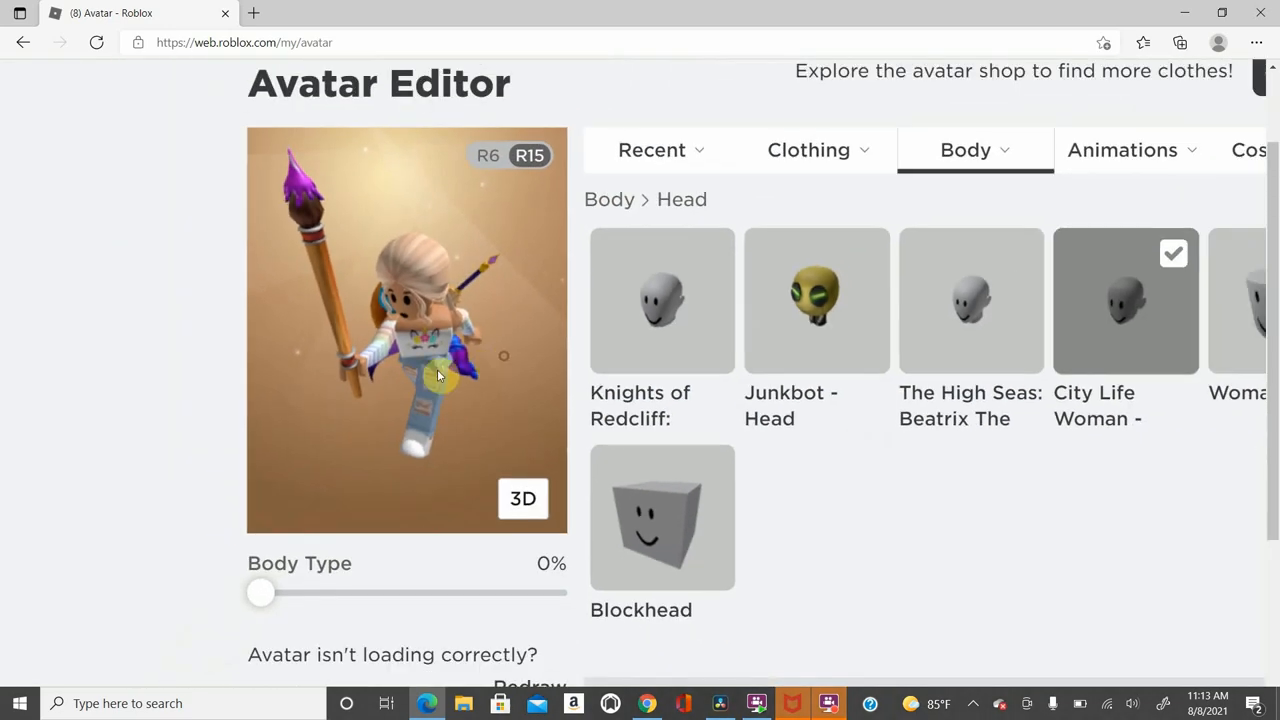
{"action": "scroll", "scroll_direction": "down", "scroll_amount": 3}
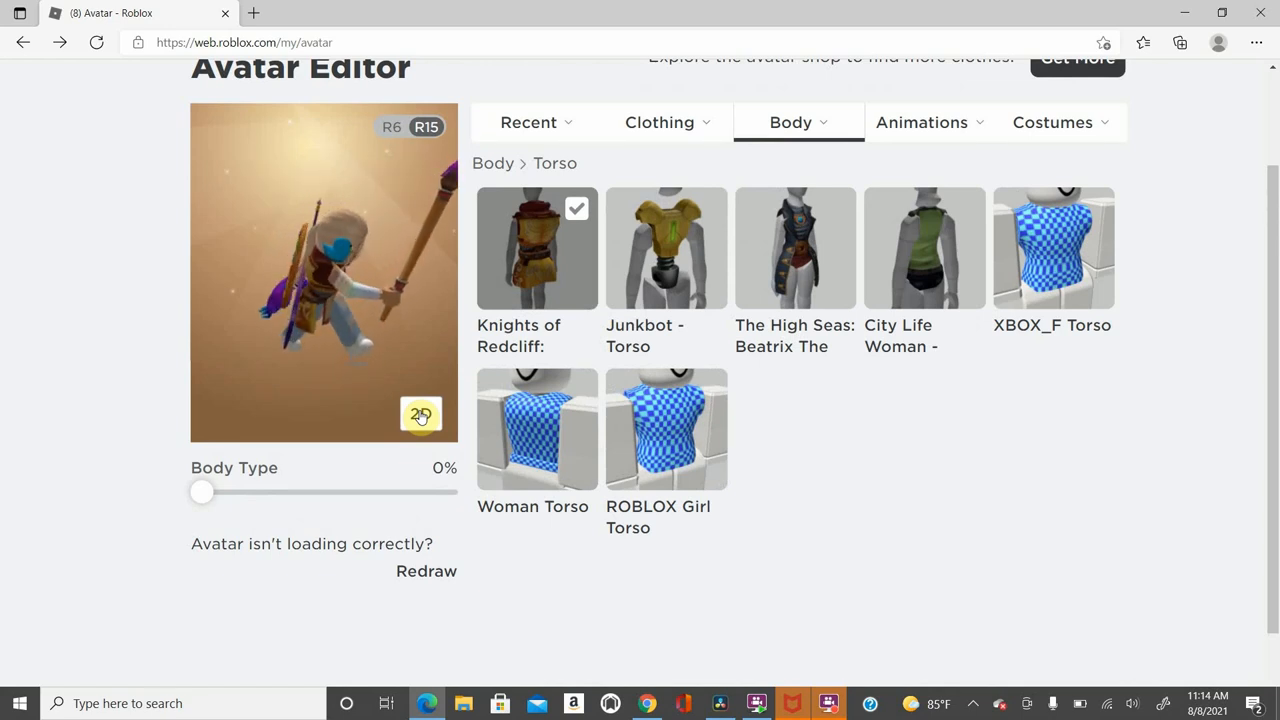
- Try the Junkbot and High Seas torsos, checking the preview in 2D and 3D
{"action": "left_click", "coordinate": [666, 248]}
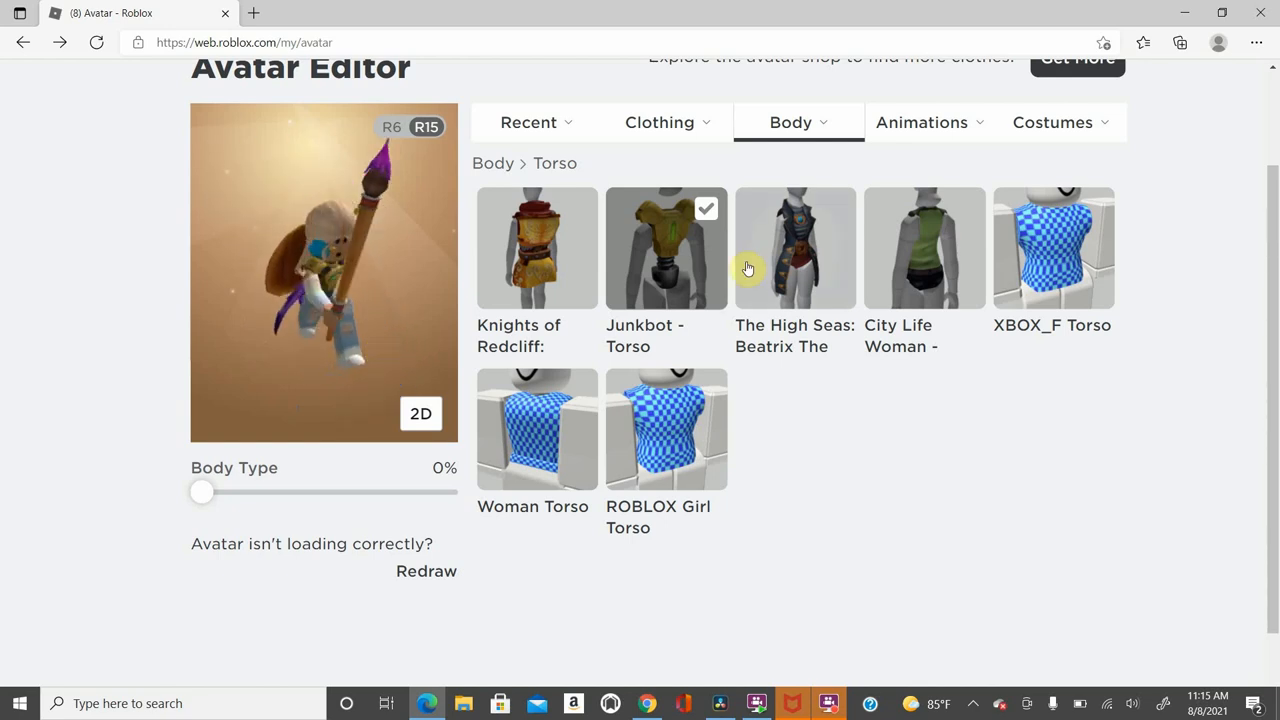
{"action": "left_click", "coordinate": [796, 248]}
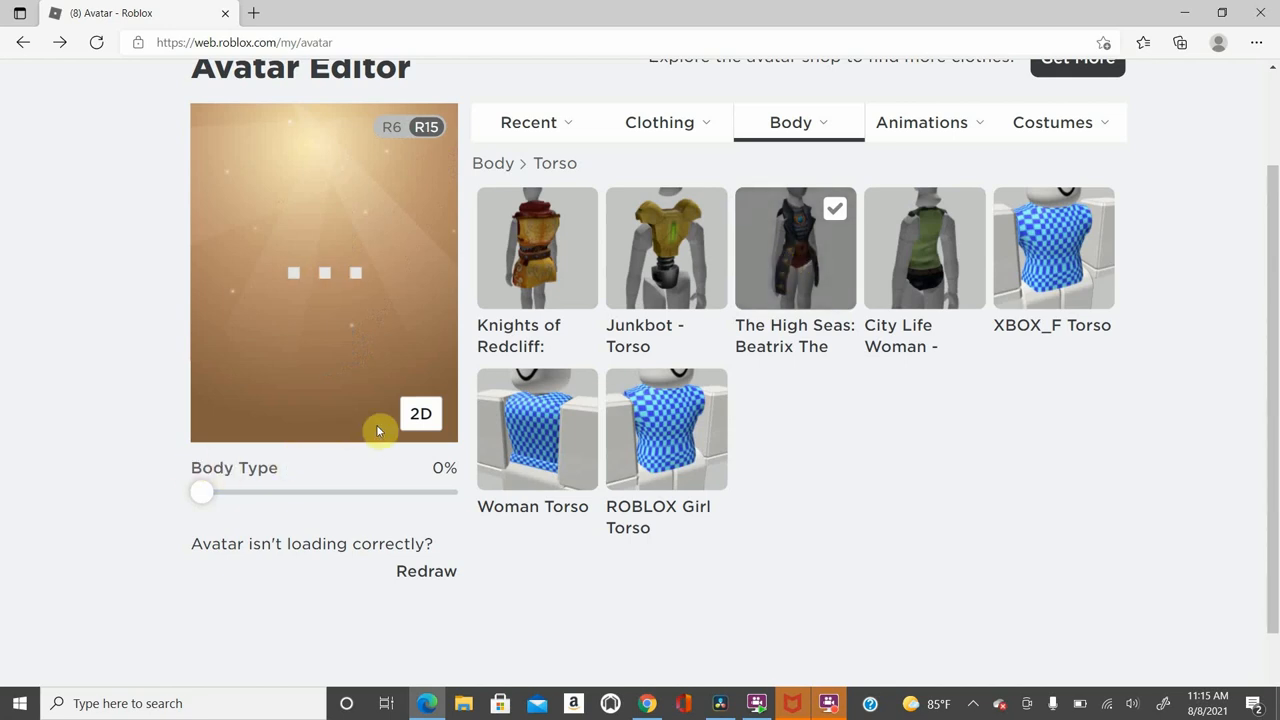
{"action": "left_click", "coordinate": [420, 412]}
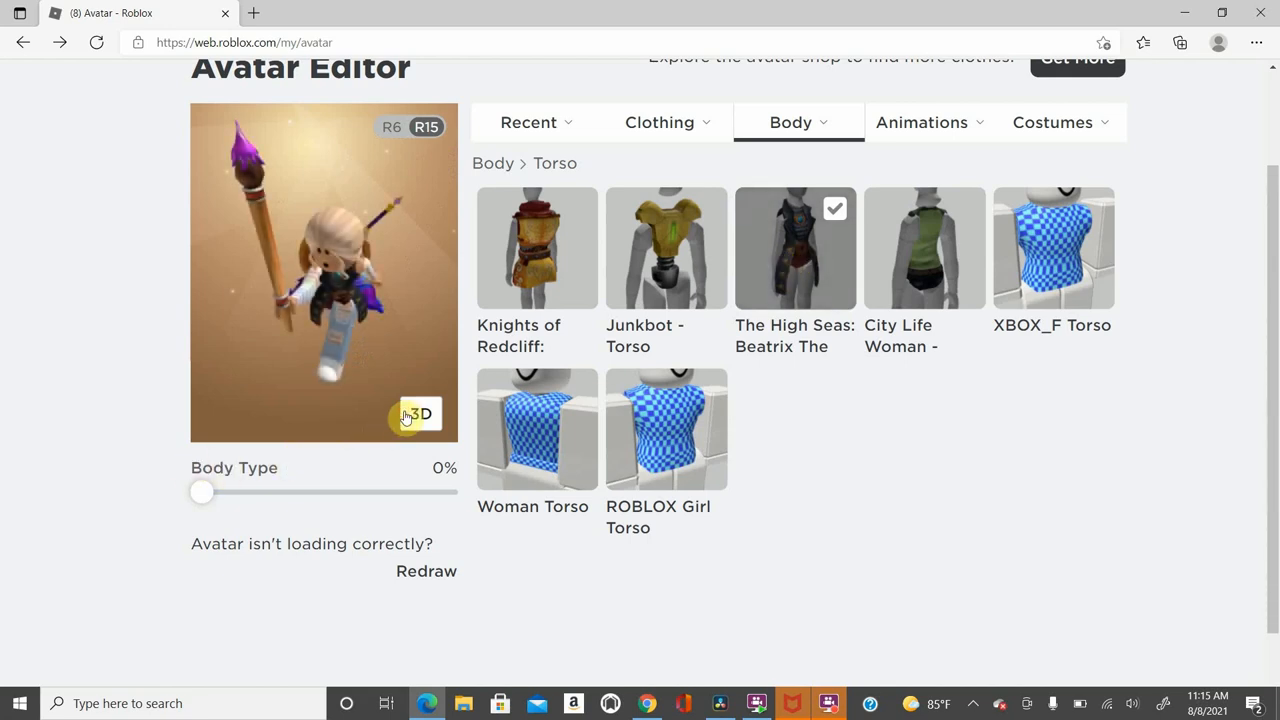
{"action": "mouse_move", "coordinate": [322, 304]}
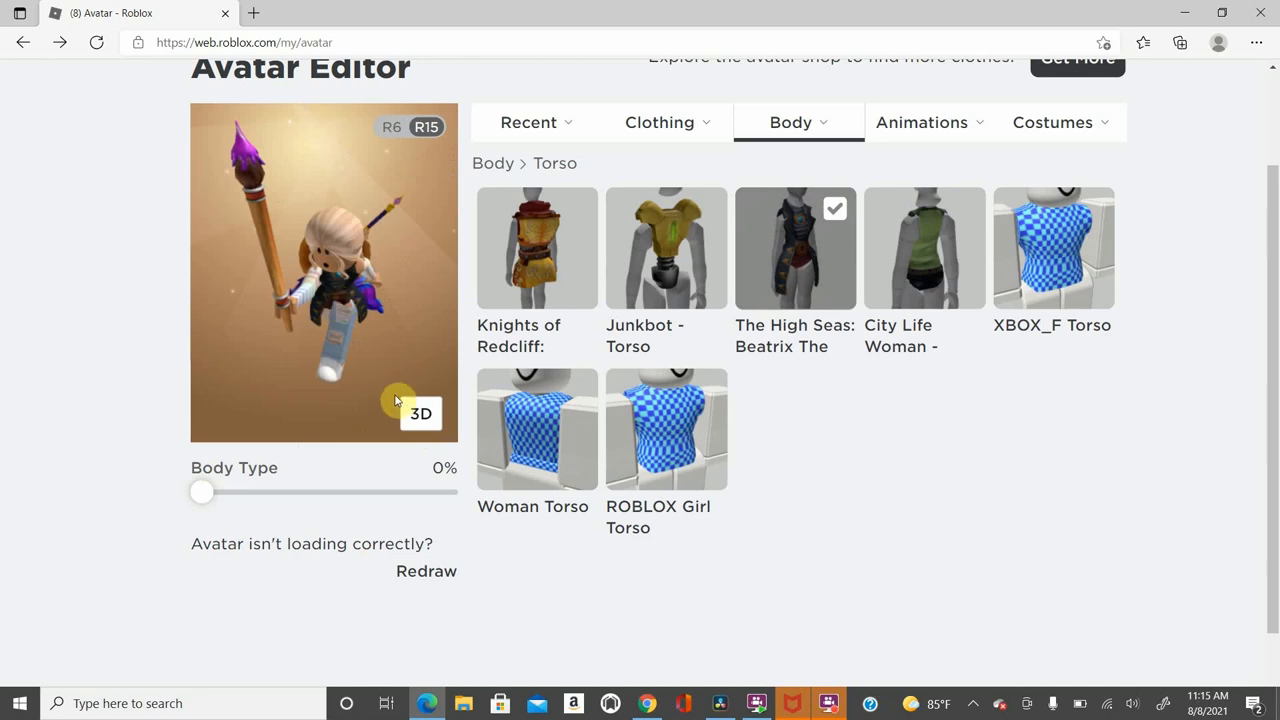
{"action": "left_click", "coordinate": [420, 412]}
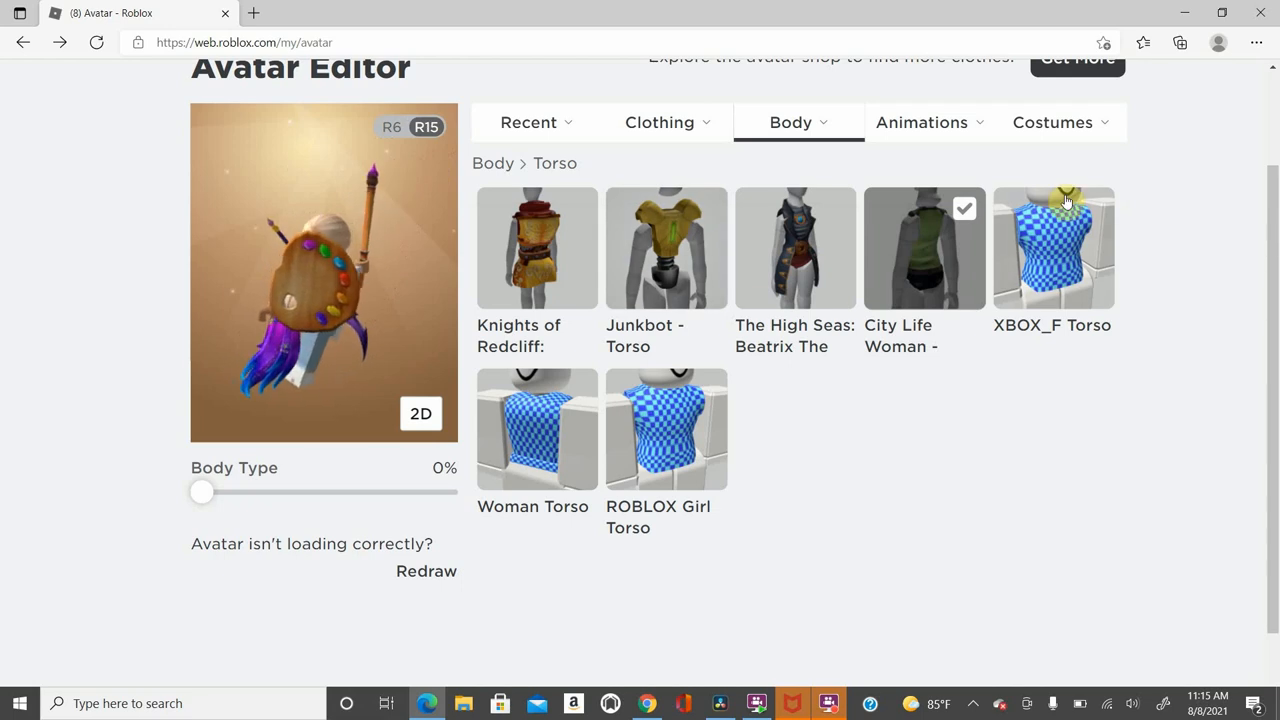
- Wear the XBOX_F Torso and check it in 2D and 3D previews
{"action": "left_click", "coordinate": [1060, 240]}
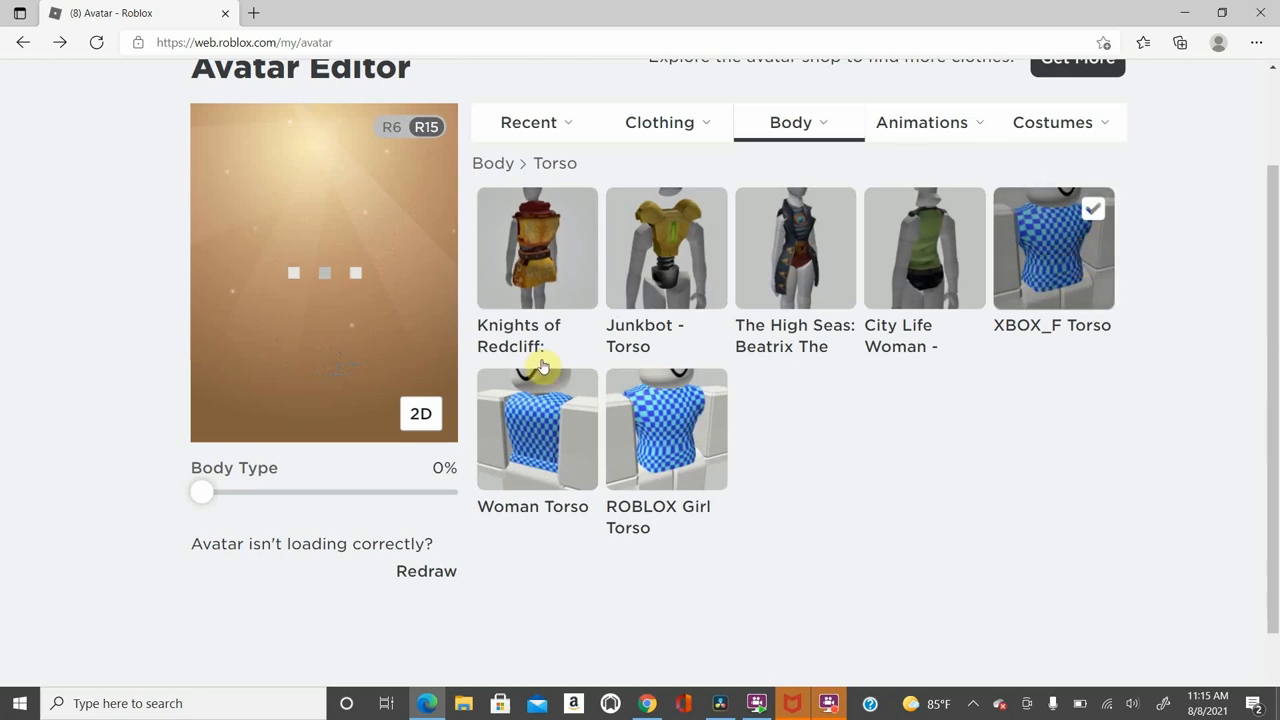
{"action": "mouse_move", "coordinate": [468, 410]}
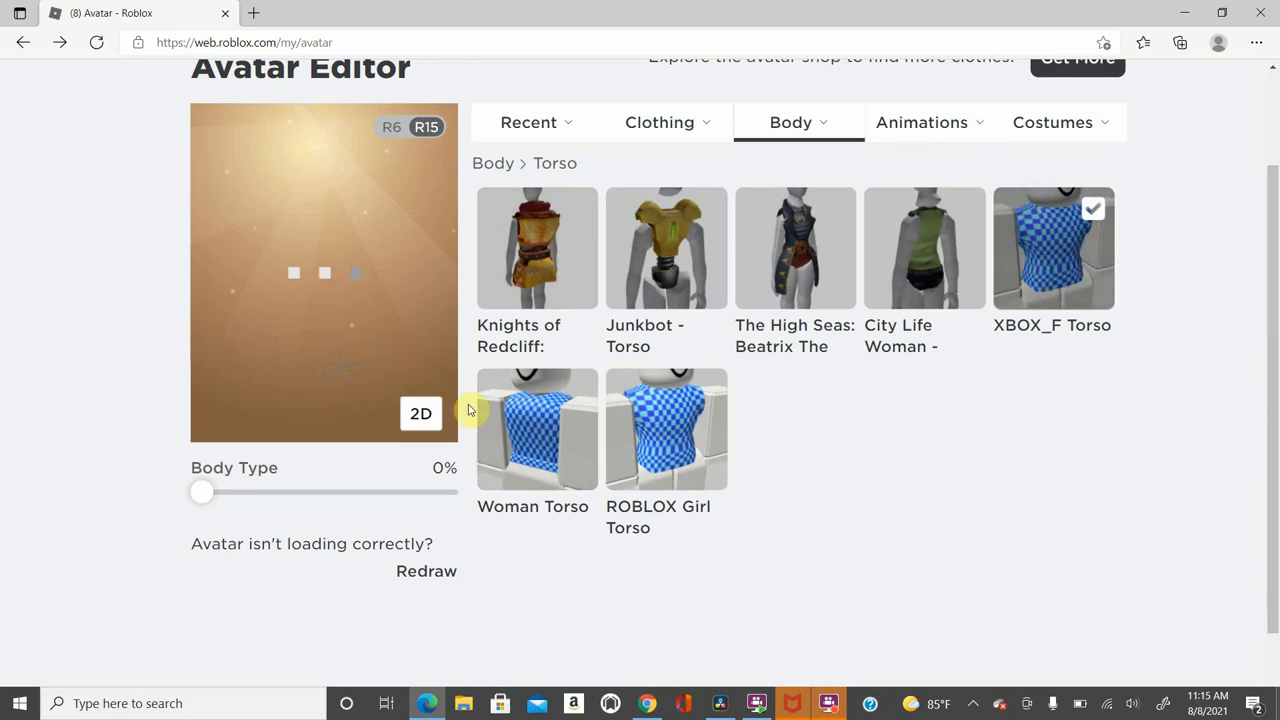
{"action": "left_click", "coordinate": [420, 412]}
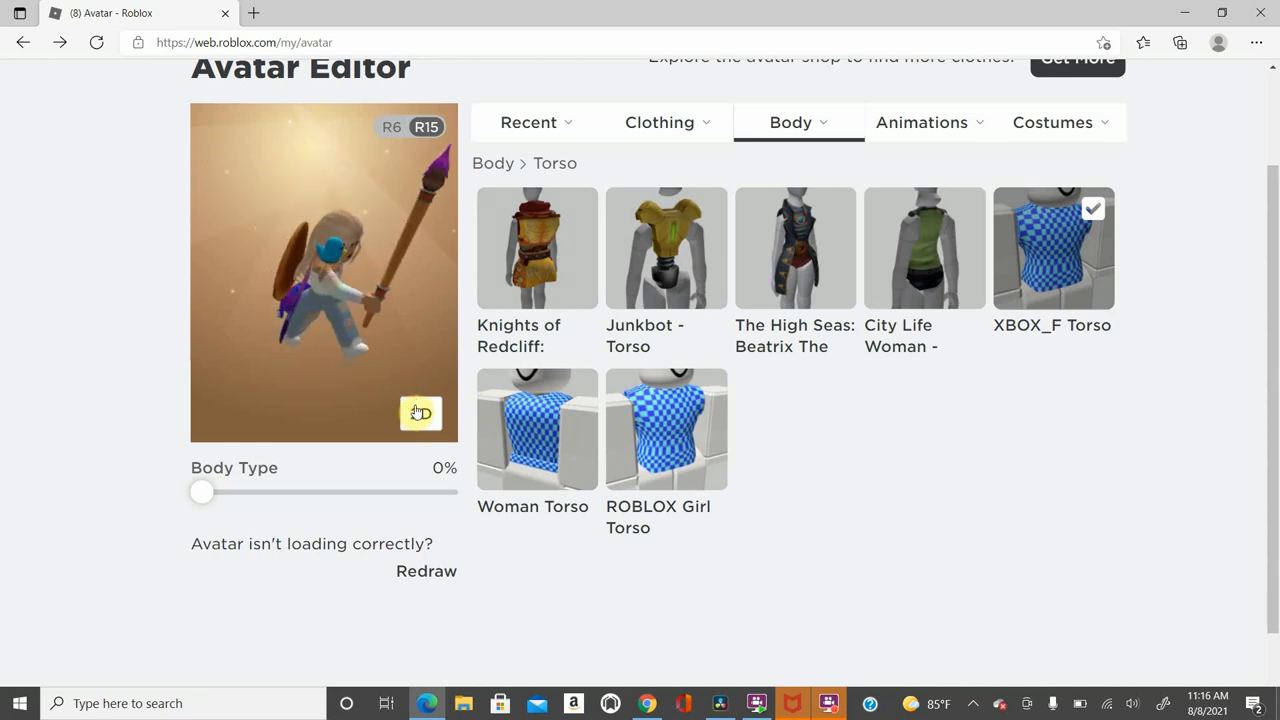
{"action": "left_click", "coordinate": [536, 428]}
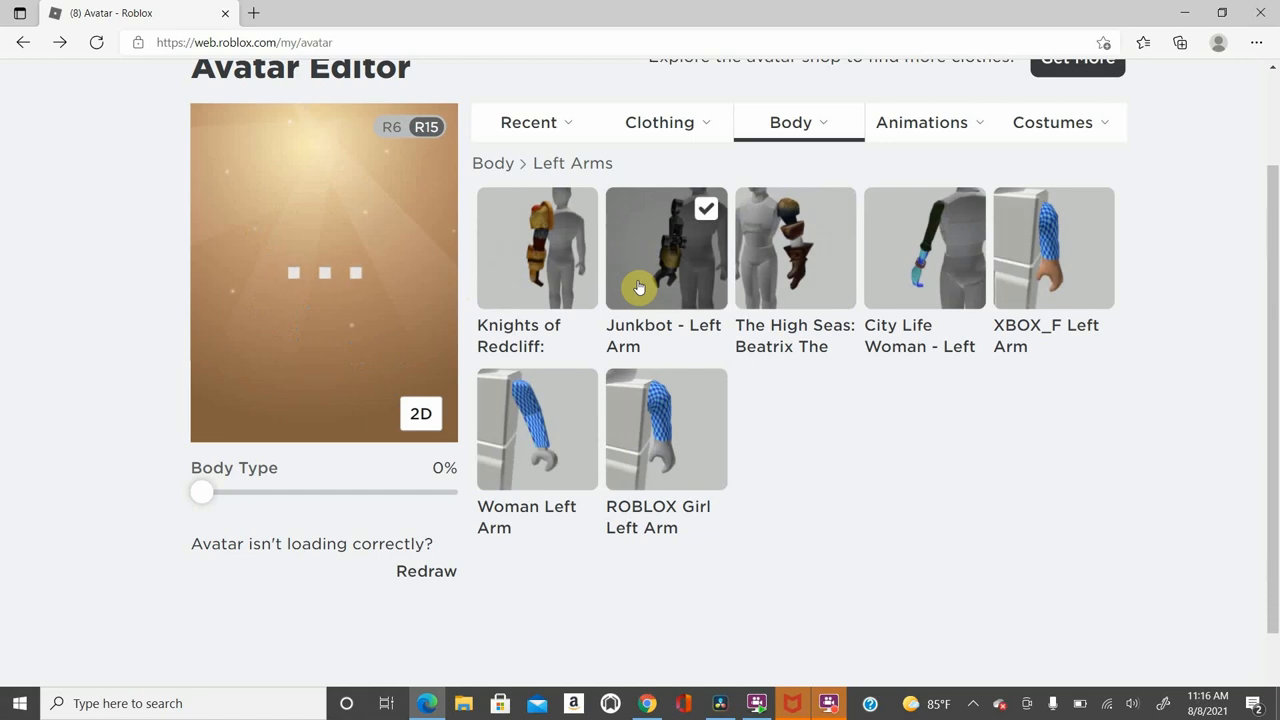
{"action": "mouse_move", "coordinate": [944, 288]}
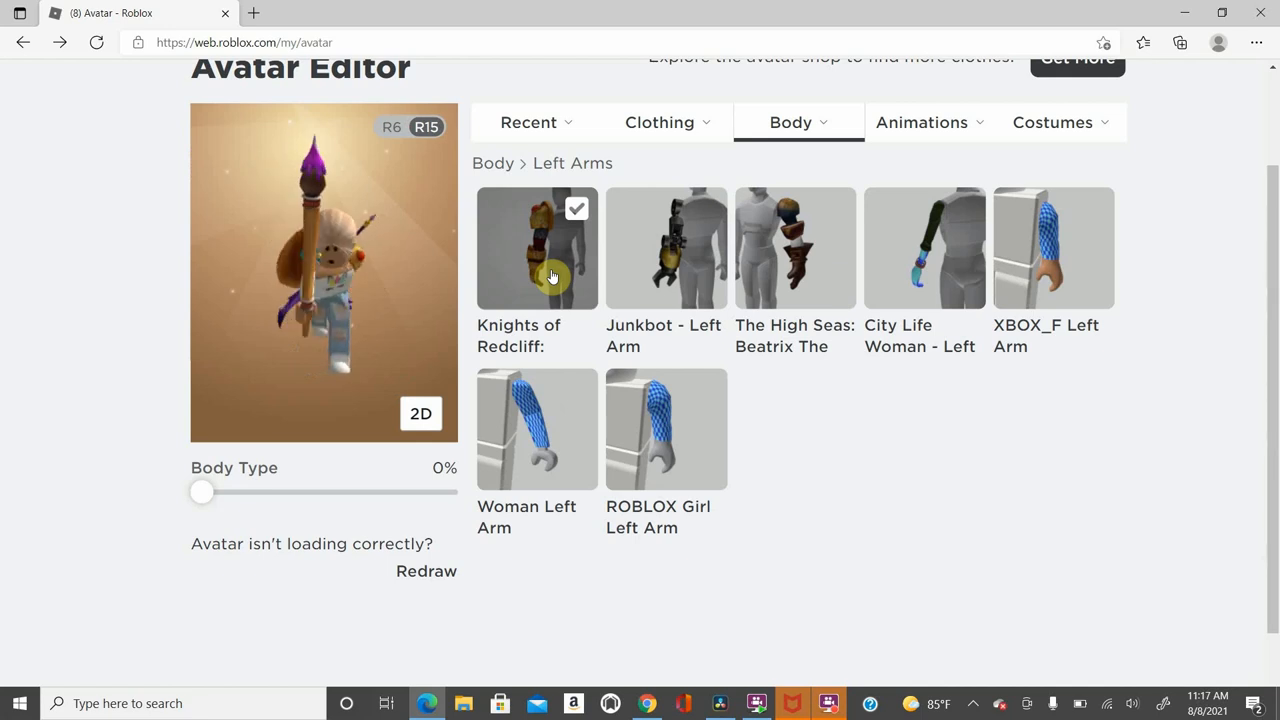
- Swap the Junkbot left arm for the Knights of Redcliff arm and view the recent items
{"action": "left_click", "coordinate": [790, 122]}
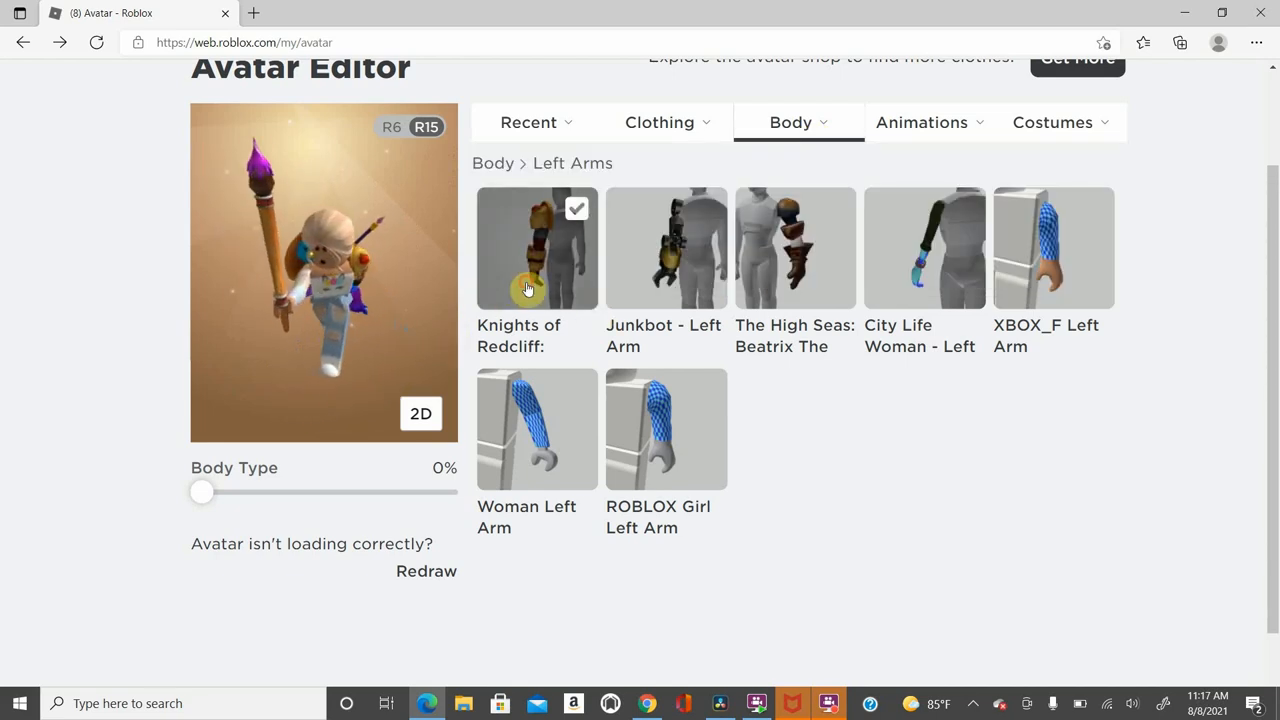
{"action": "left_click", "coordinate": [528, 122]}
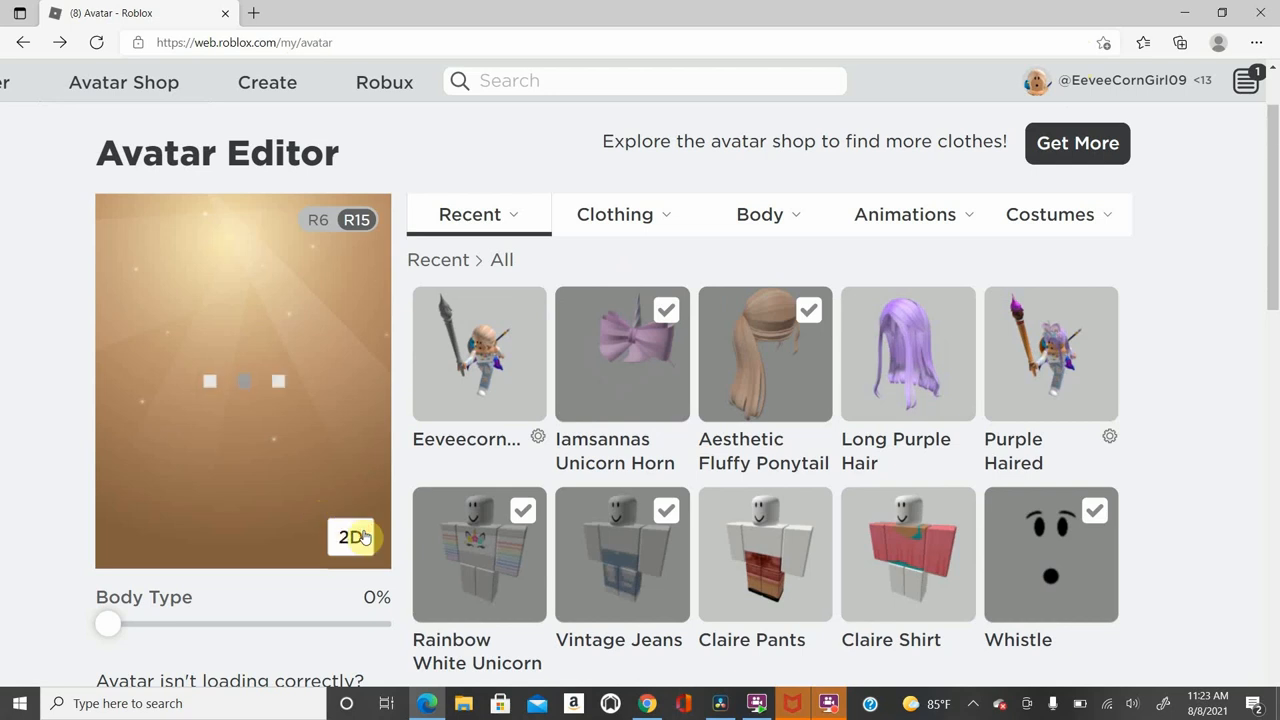